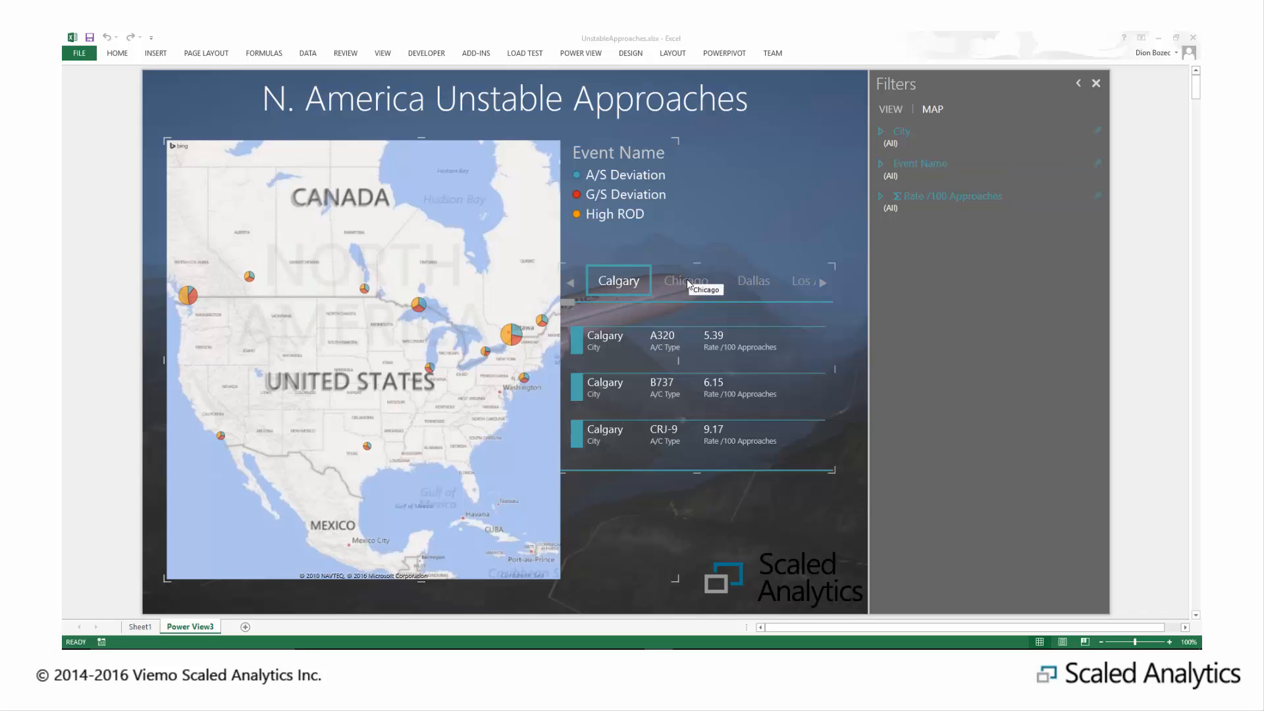
# Show the example report's approach rates for Chicago, Dallas and Ottawa
pyautogui.click(686, 280)
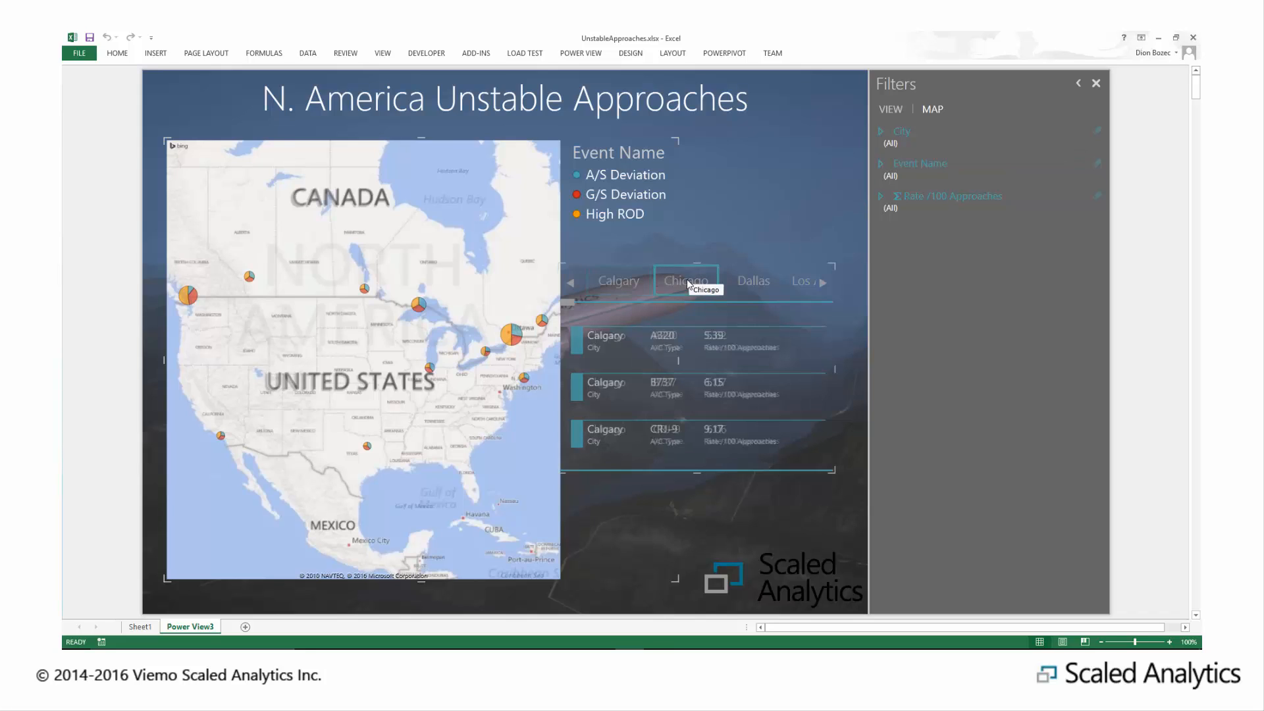
pyautogui.click(686, 280)
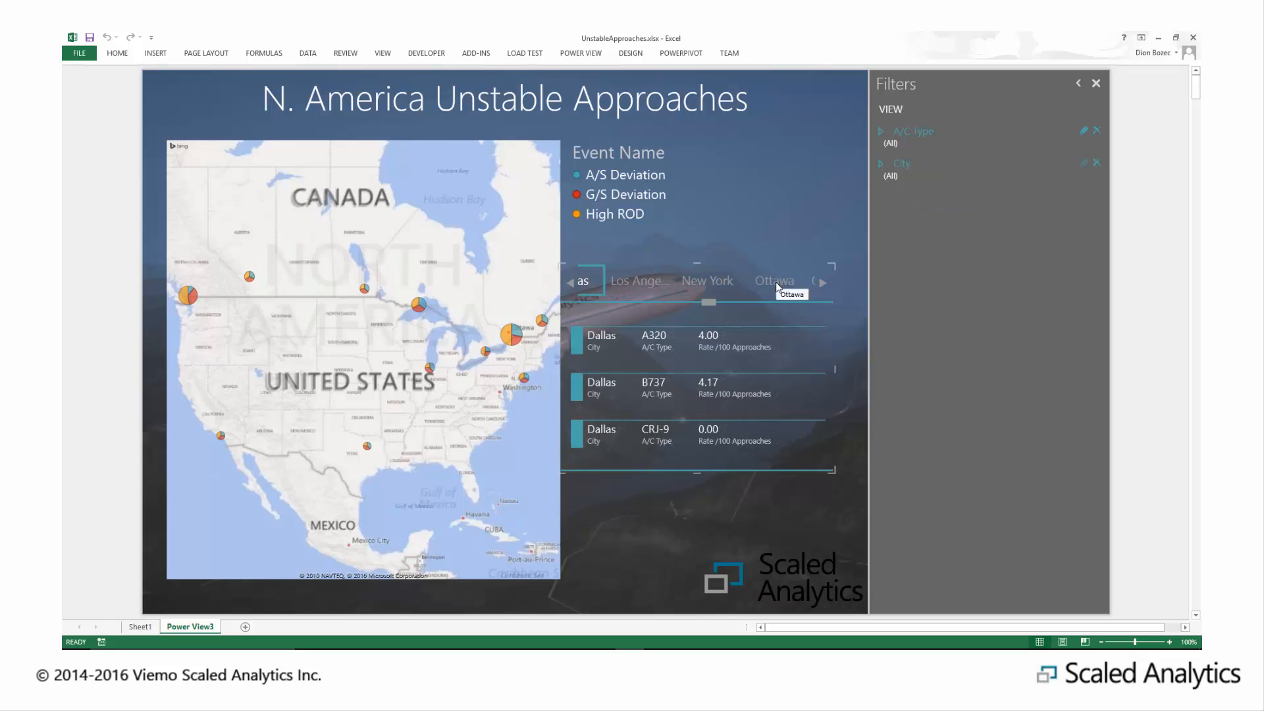
pyautogui.click(774, 281)
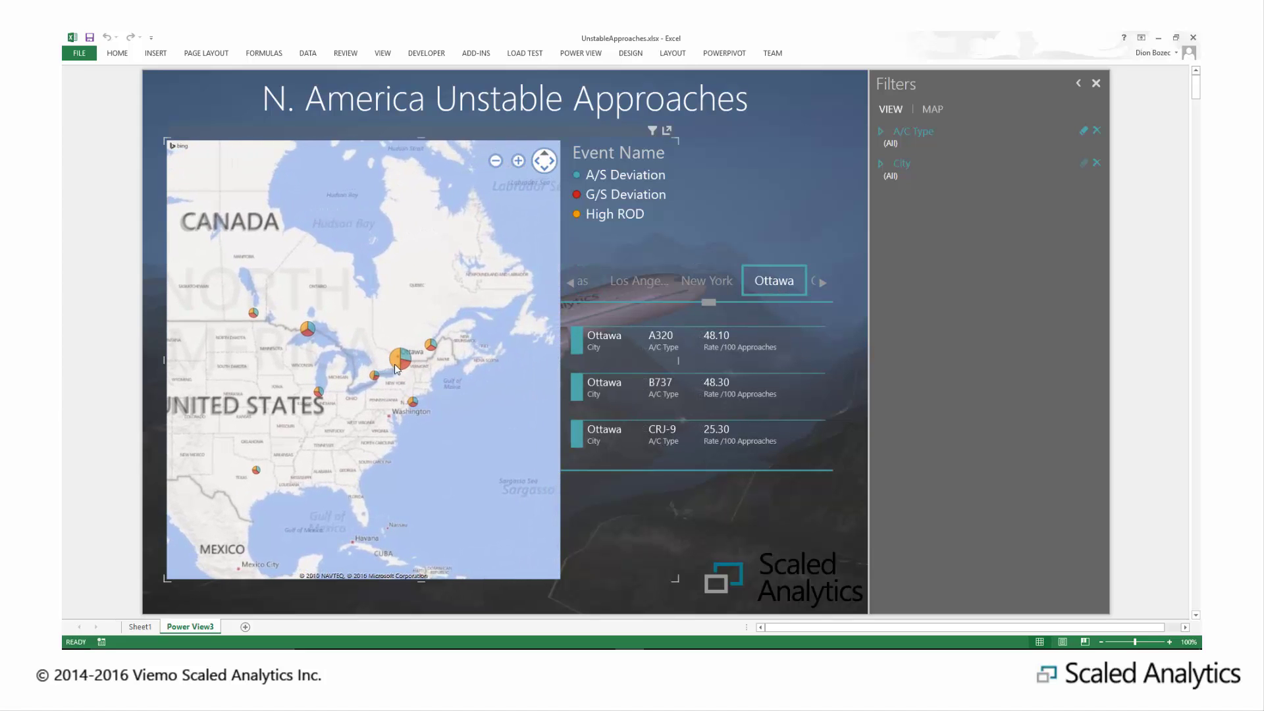
pyautogui.click(401, 356)
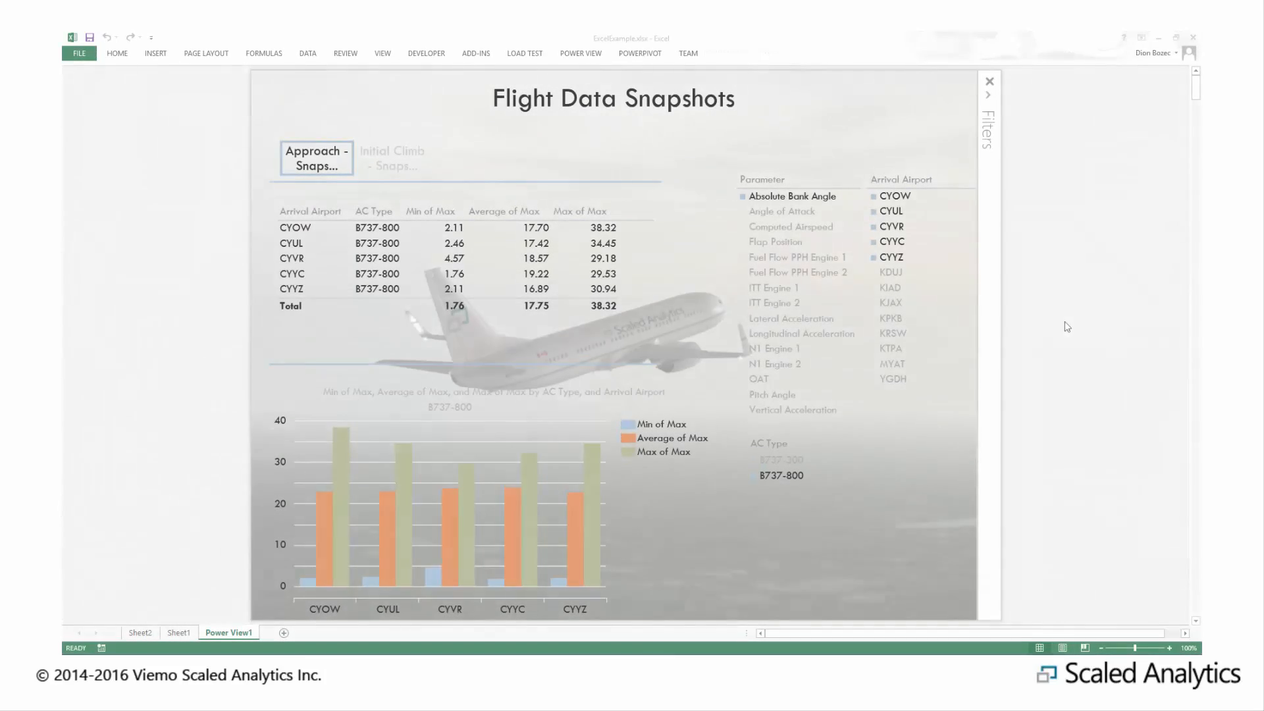
# Filter to B737-300 at CYYZ, CYYC, CYUL and CYVR, then chart as clustered columns
pyautogui.click(780, 458)
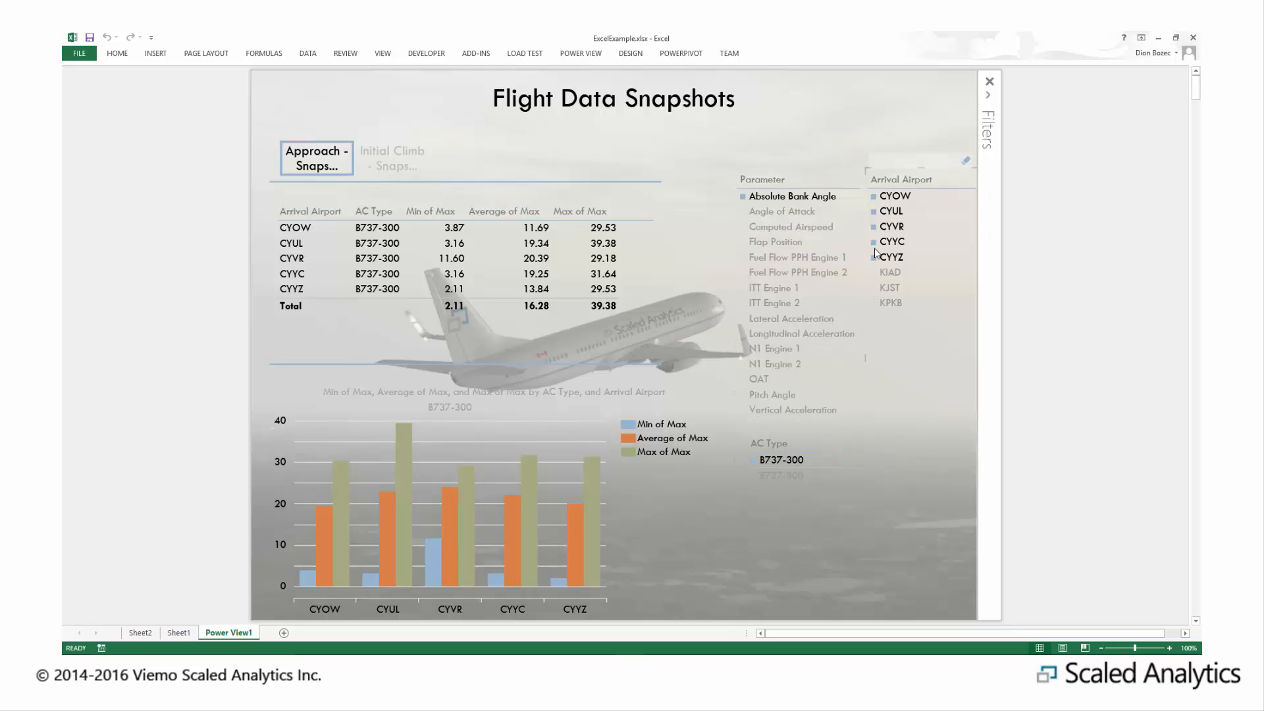
pyautogui.click(892, 256)
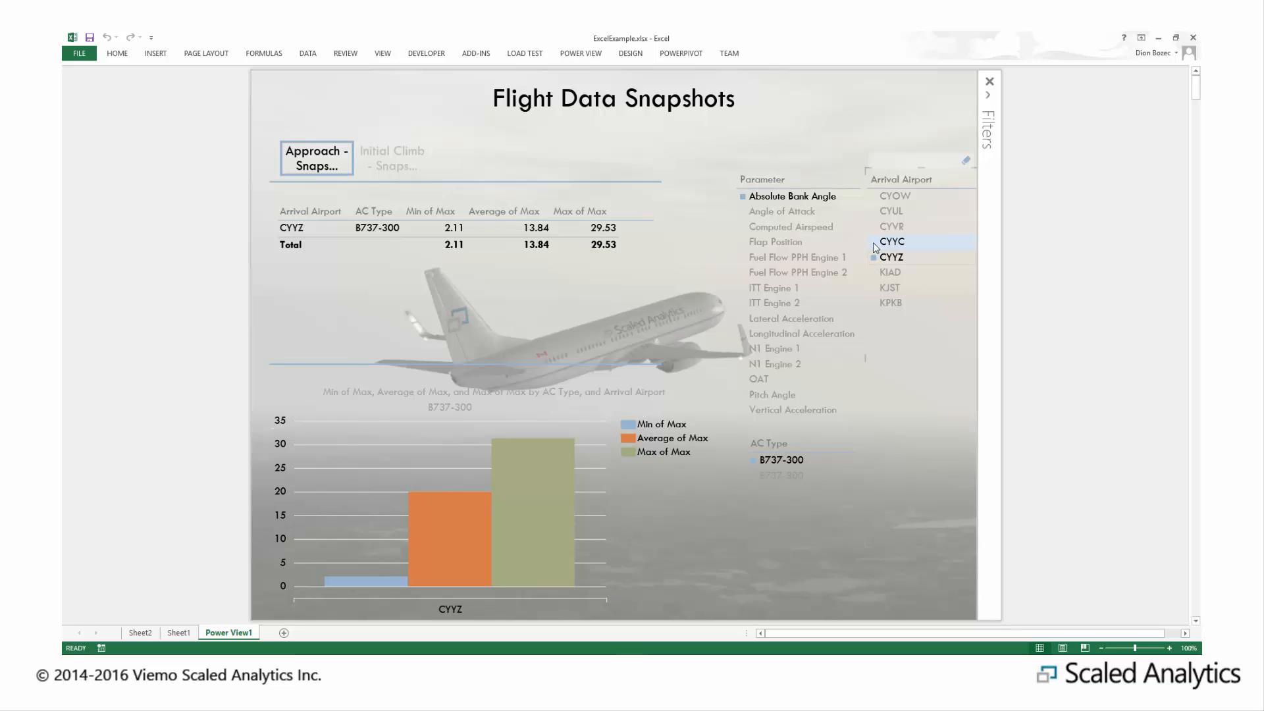
pyautogui.click(895, 196)
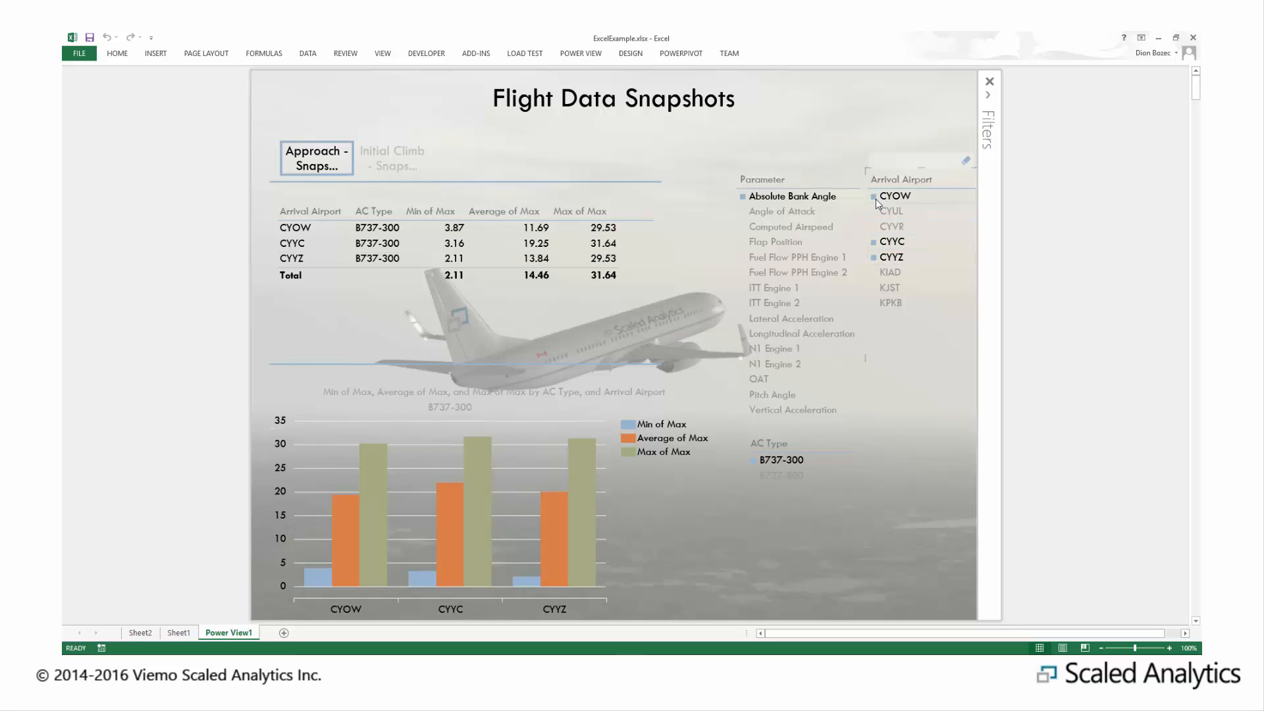
pyautogui.click(891, 211)
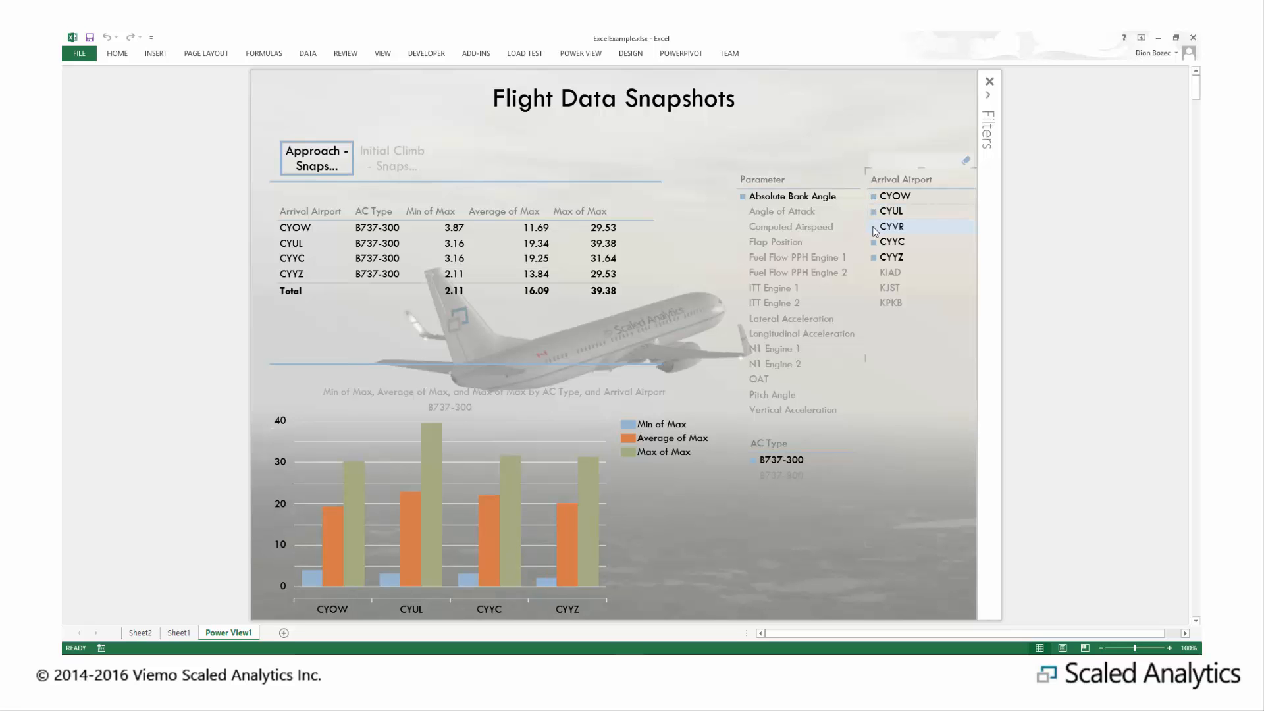
pyautogui.click(871, 226)
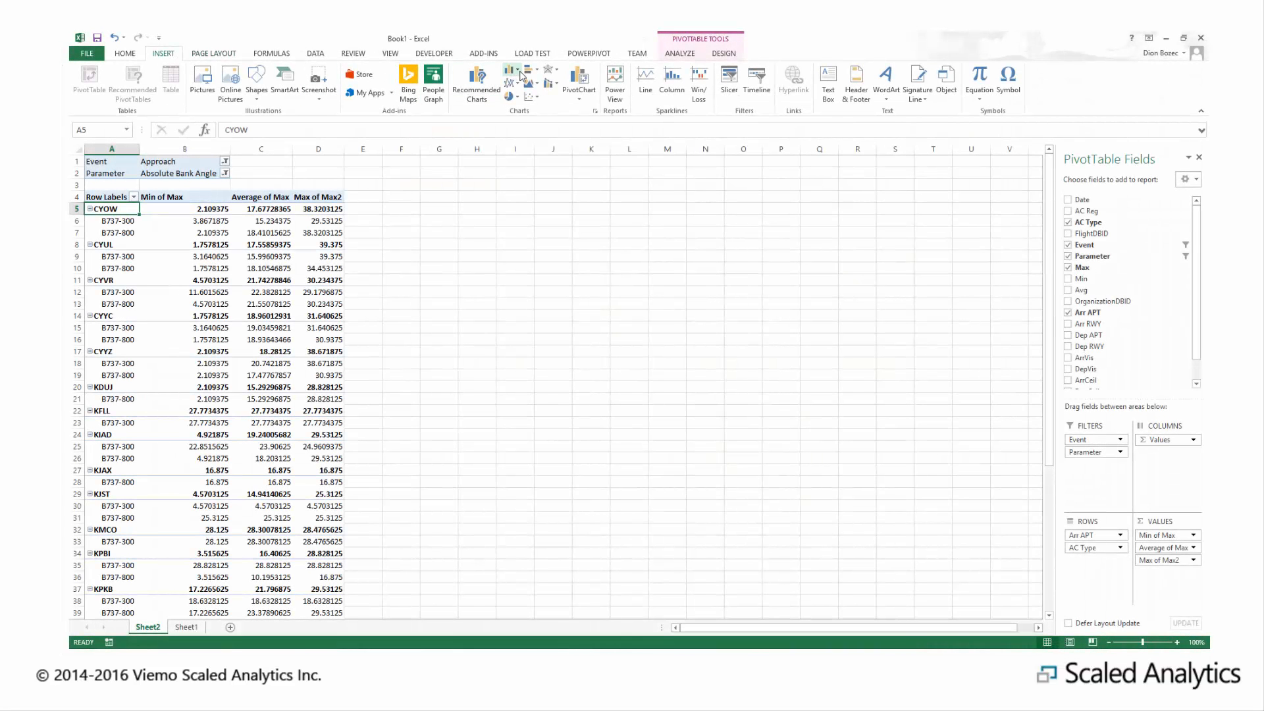
pyautogui.click(510, 69)
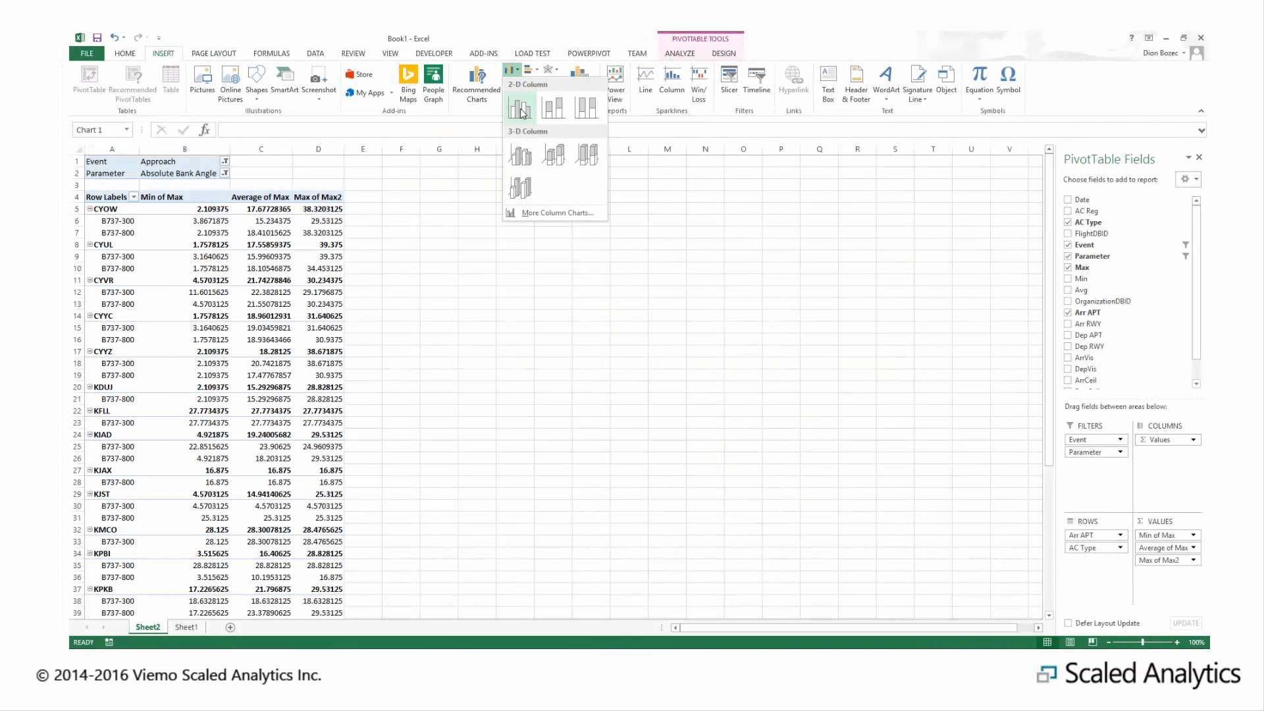
pyautogui.click(519, 108)
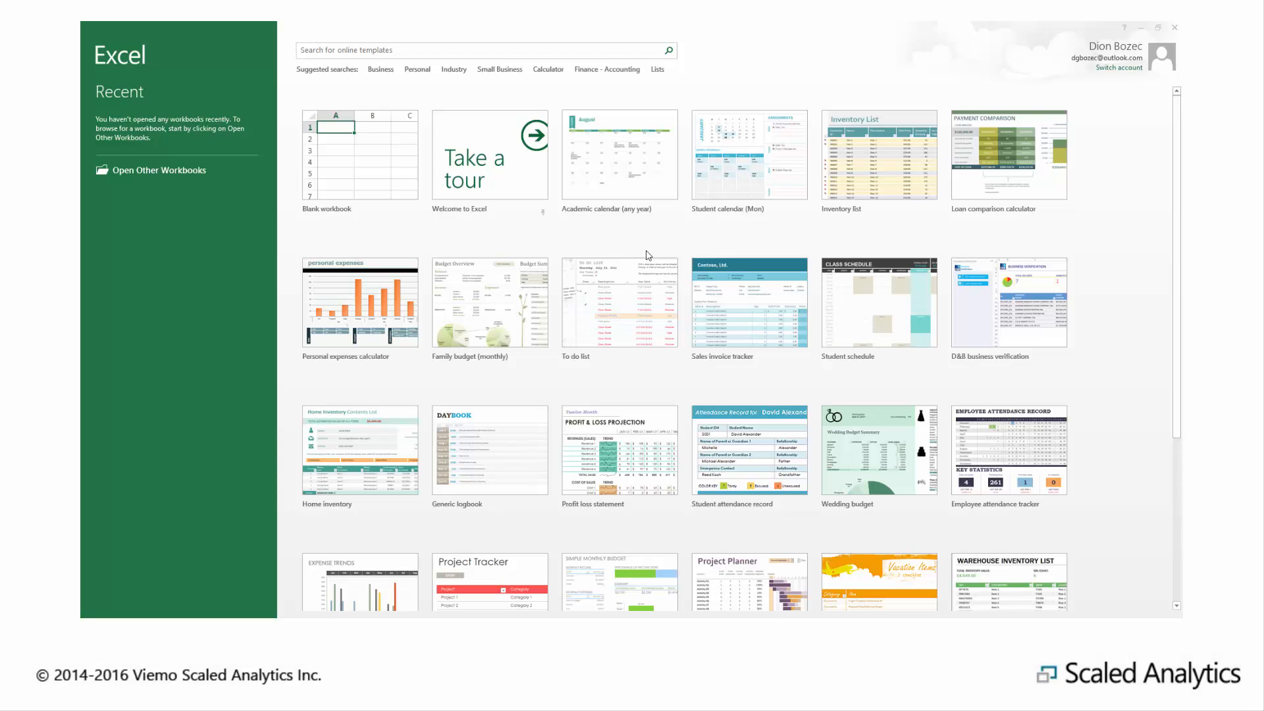
# Create a blank workbook and show the Data tab's From Other Sources list
pyautogui.click(359, 155)
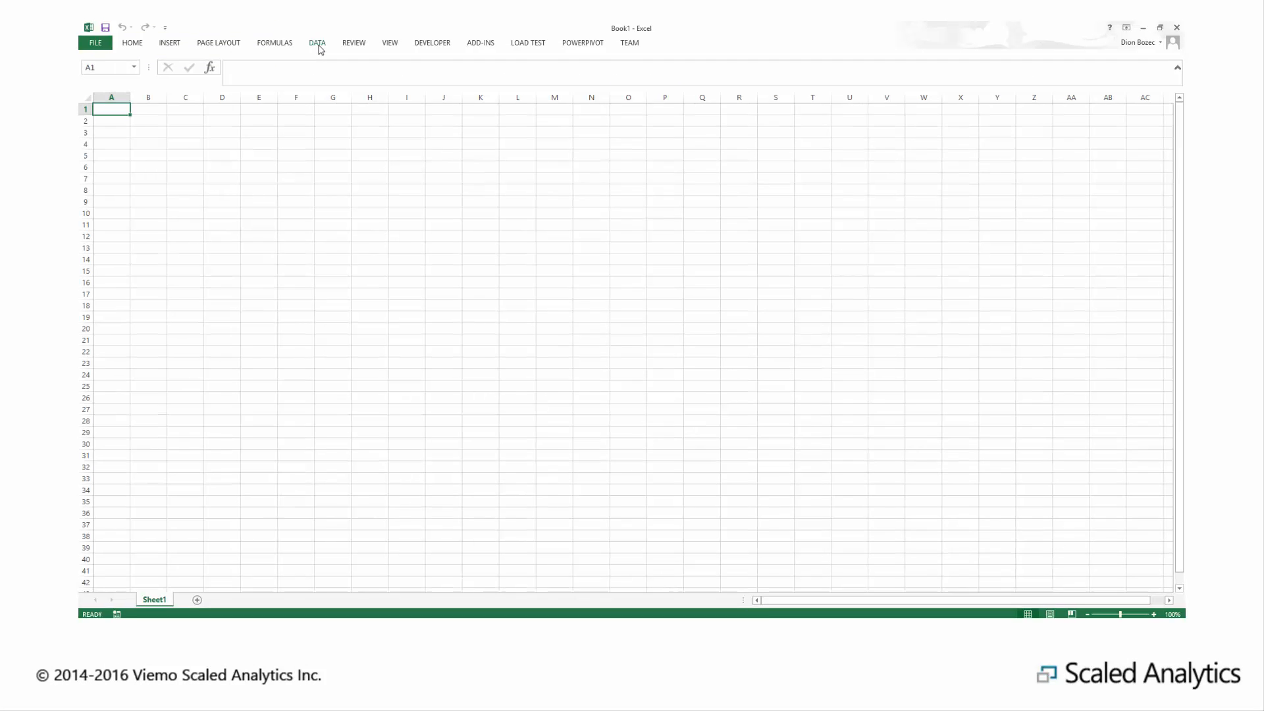
pyautogui.click(316, 43)
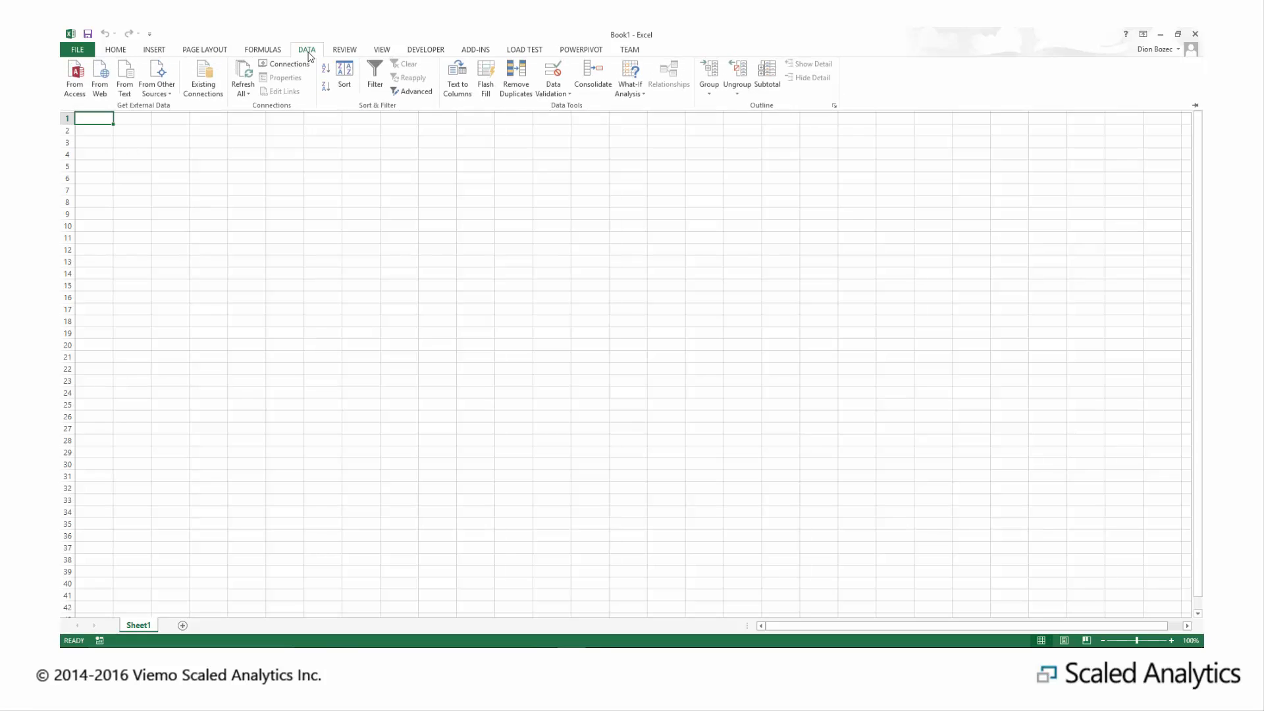
pyautogui.click(156, 79)
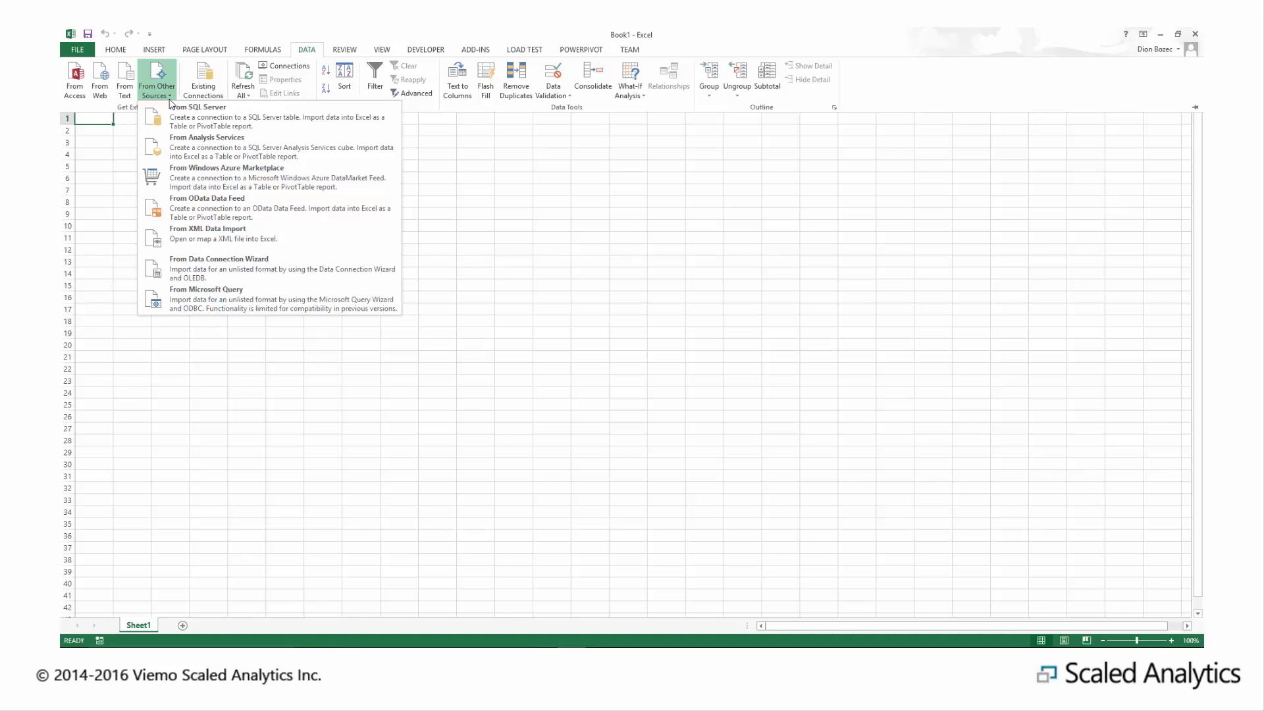
pyautogui.moveTo(191, 118)
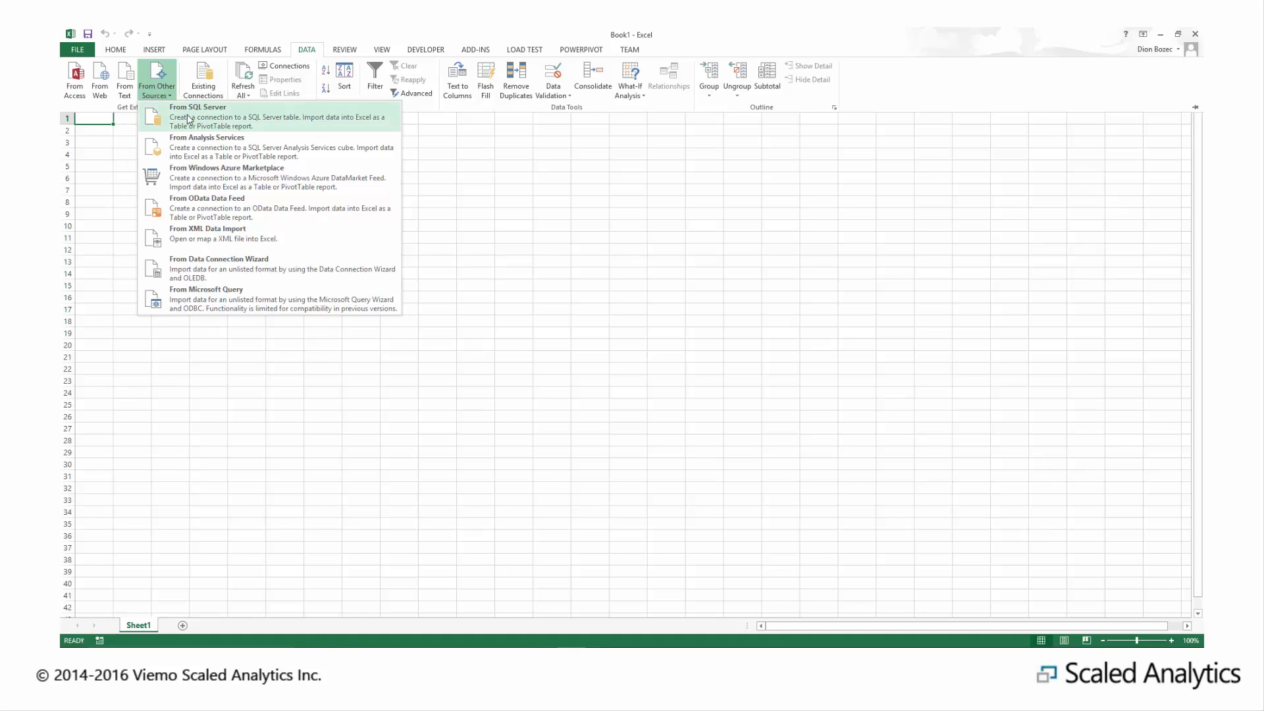
pyautogui.moveTo(209, 116)
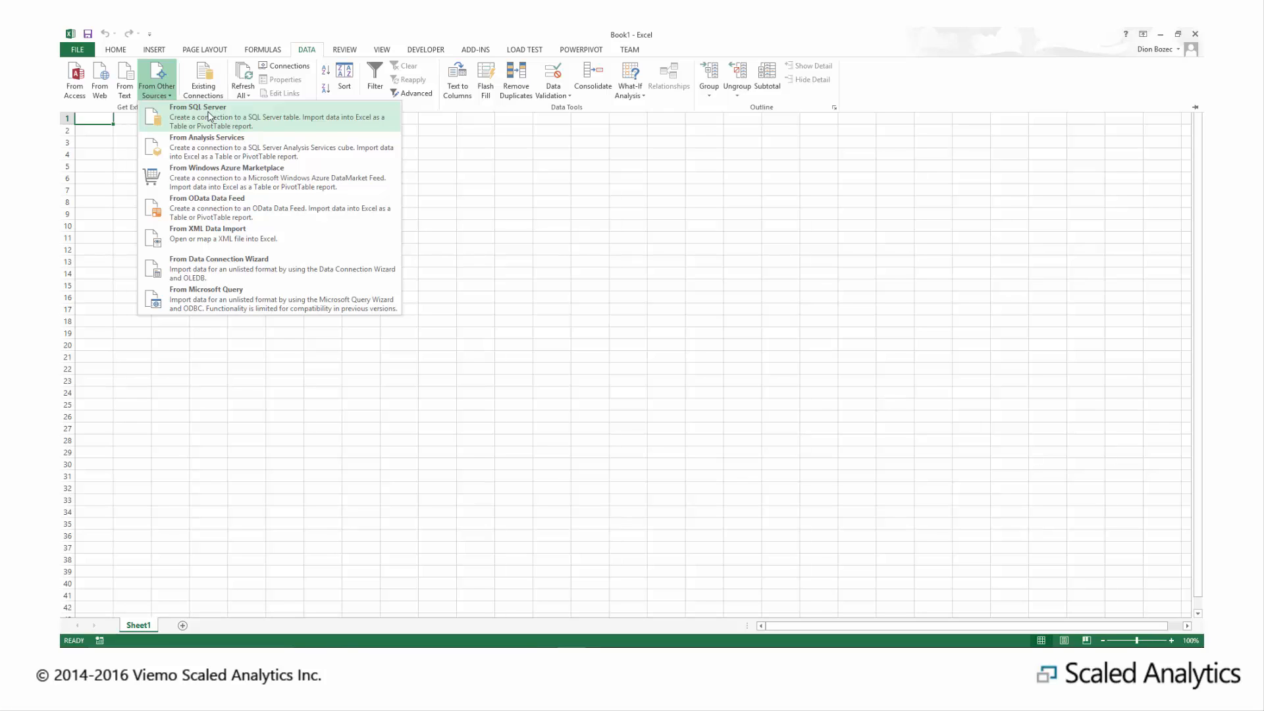
# Connect to SQL Server 'Office' and choose the ScaledAnalyticsDemo database
pyautogui.click(197, 117)
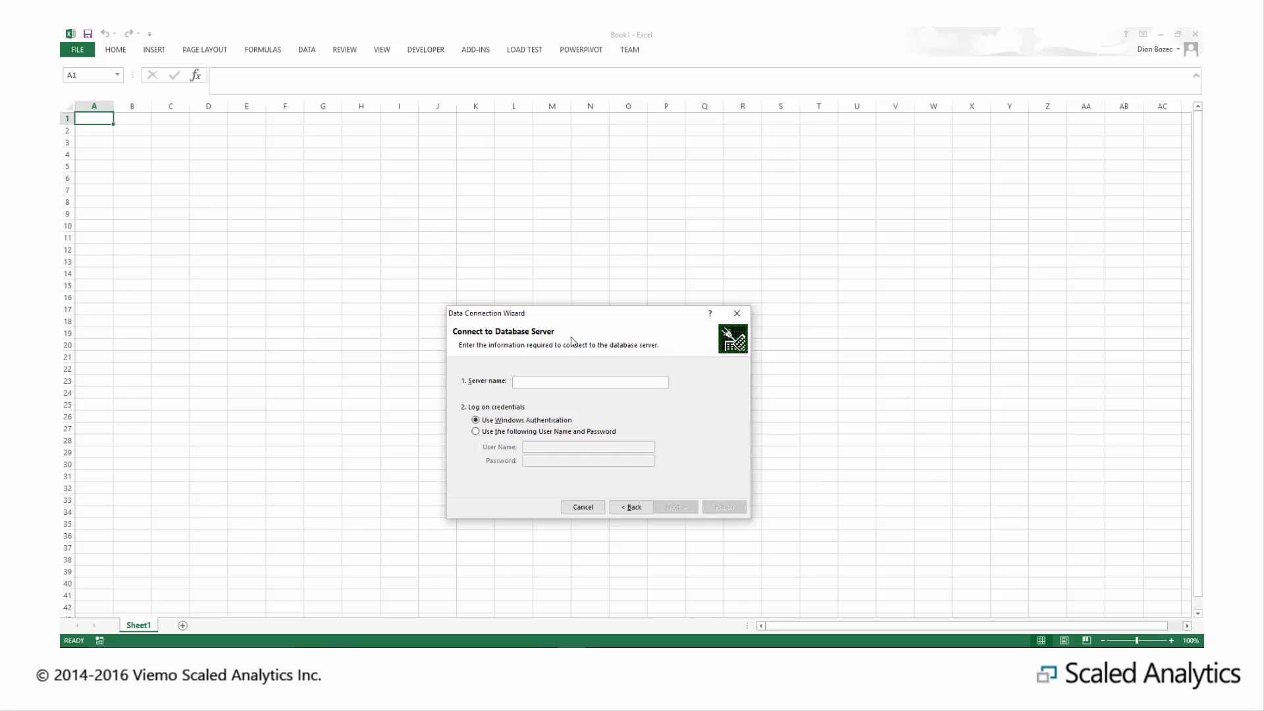
pyautogui.write('Office')
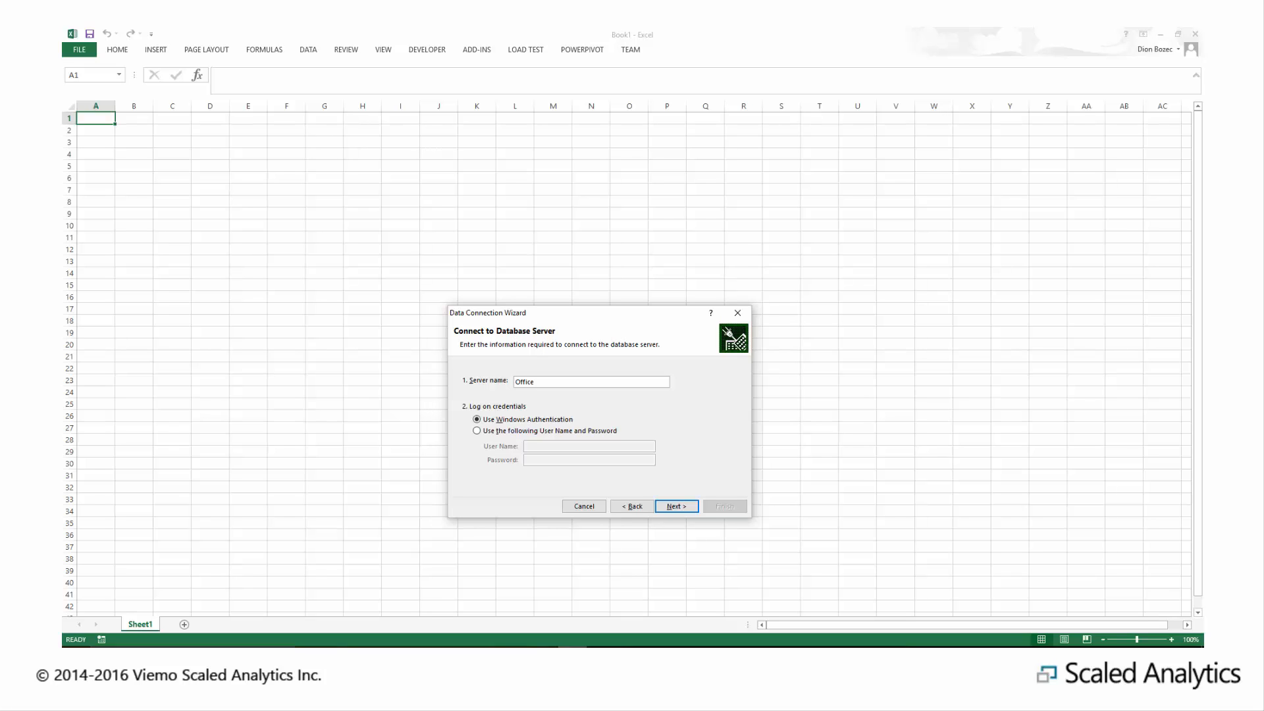
pyautogui.click(675, 506)
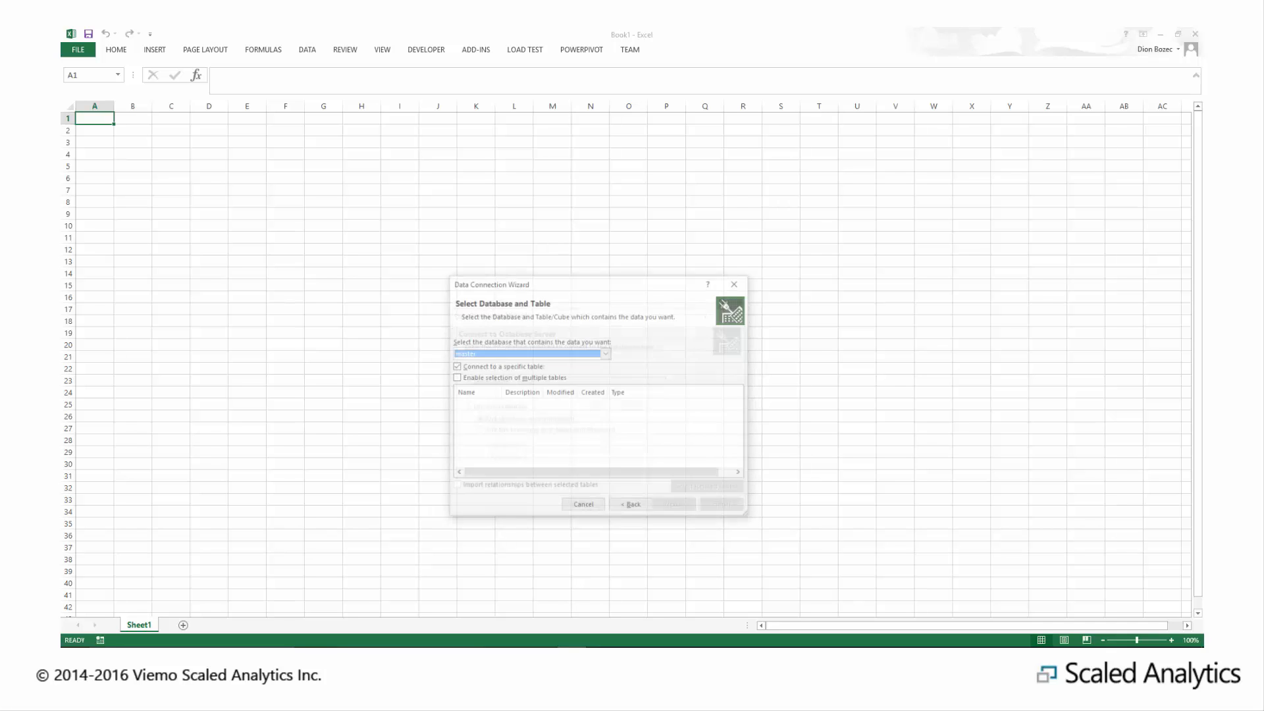
pyautogui.click(604, 353)
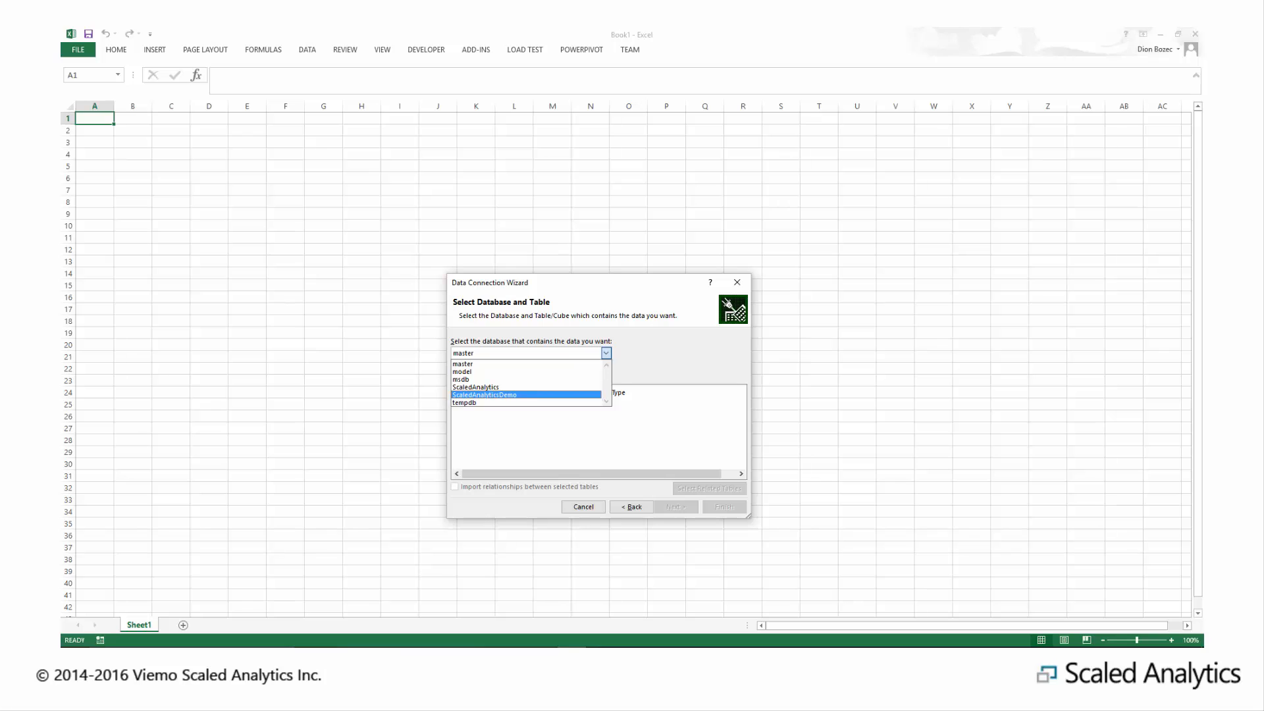
pyautogui.click(486, 394)
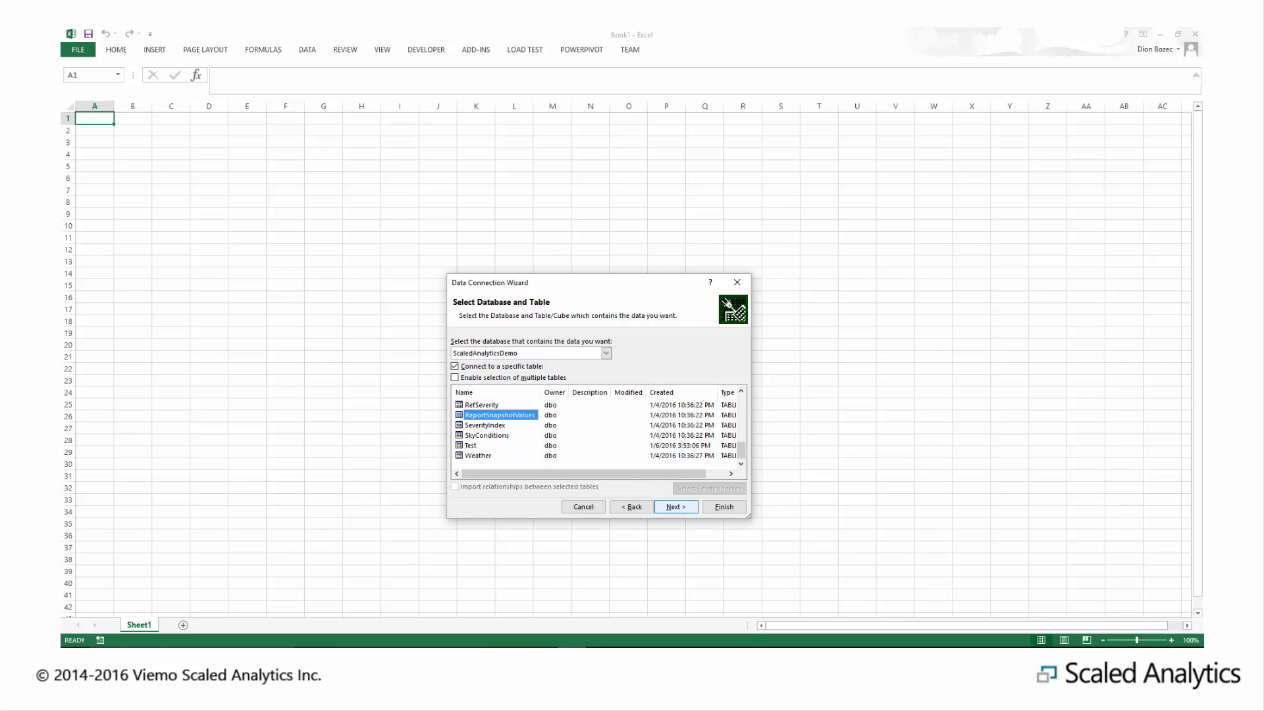
pyautogui.click(675, 506)
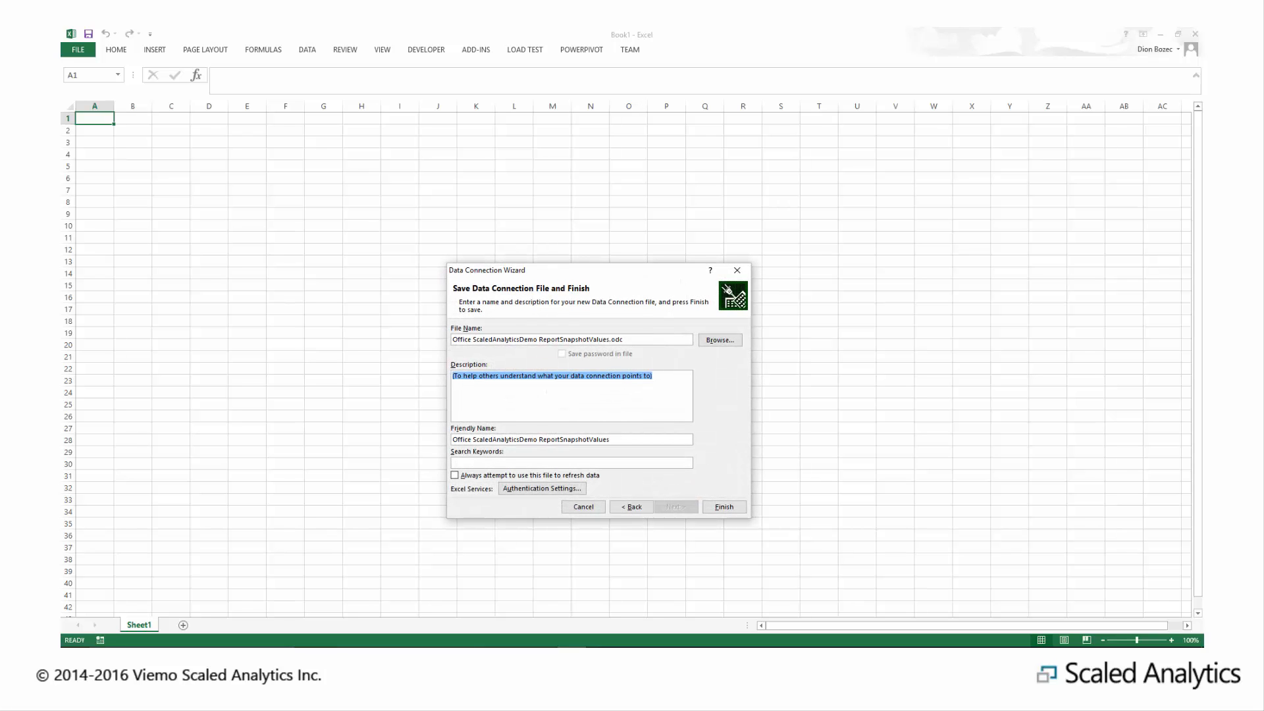
# Describe the connection as 'Sample data for training video' and finish saving it
pyautogui.write('Sample')
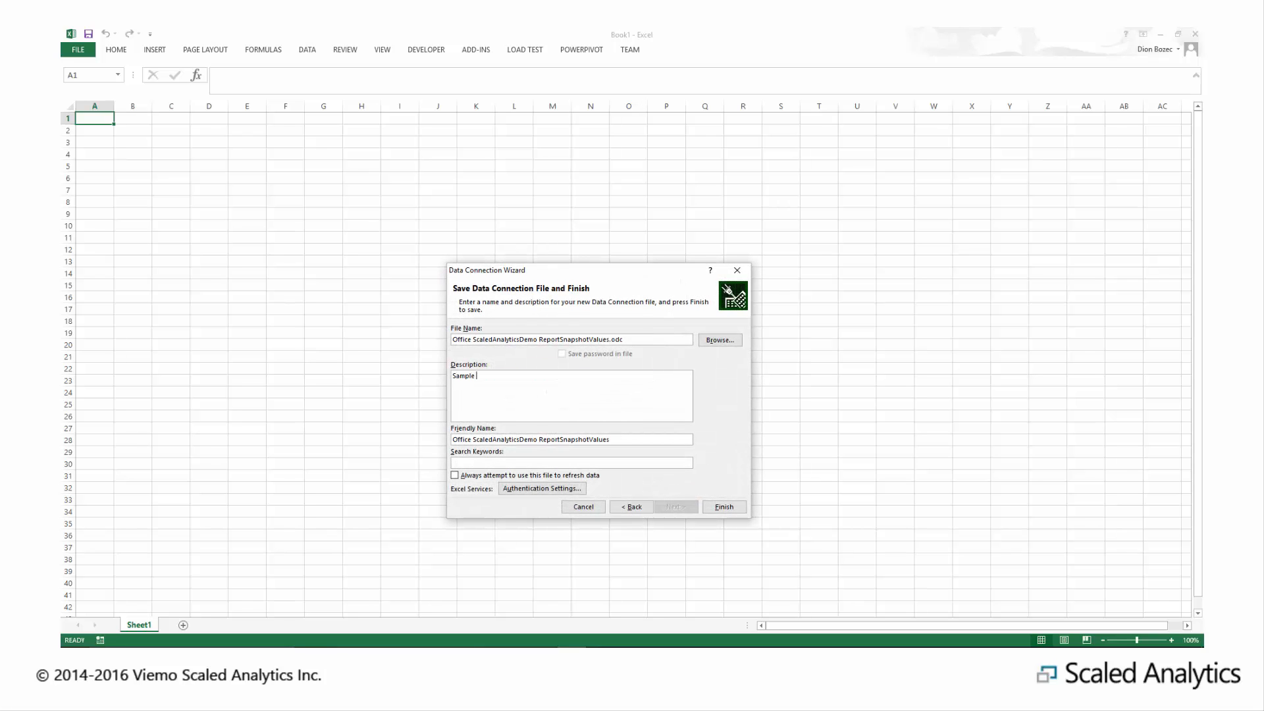
pyautogui.write('data for training')
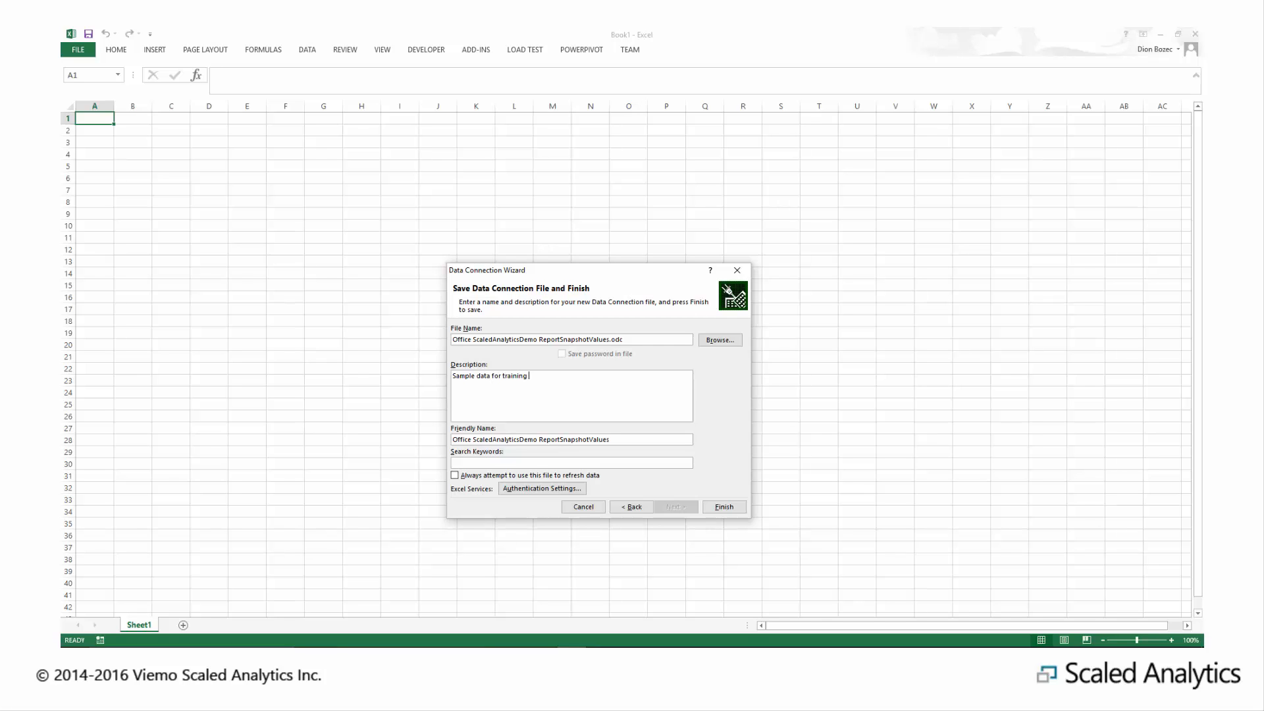
pyautogui.write('video.')
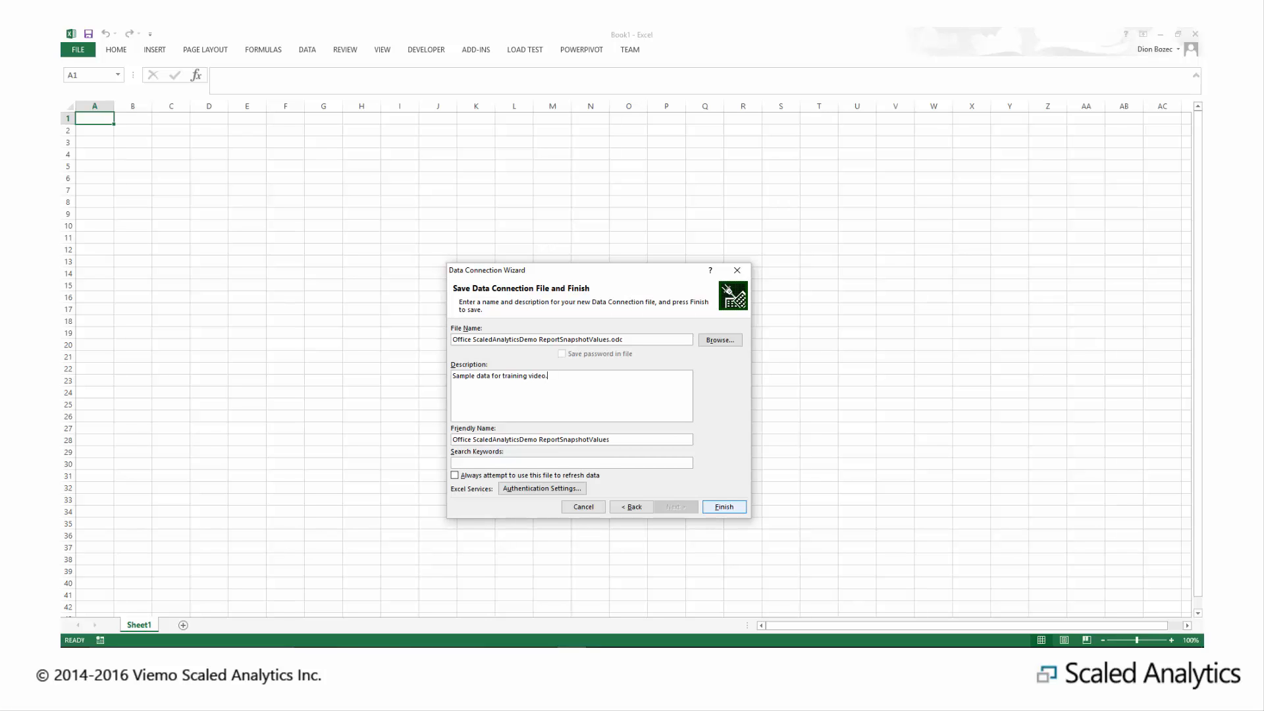
pyautogui.click(723, 507)
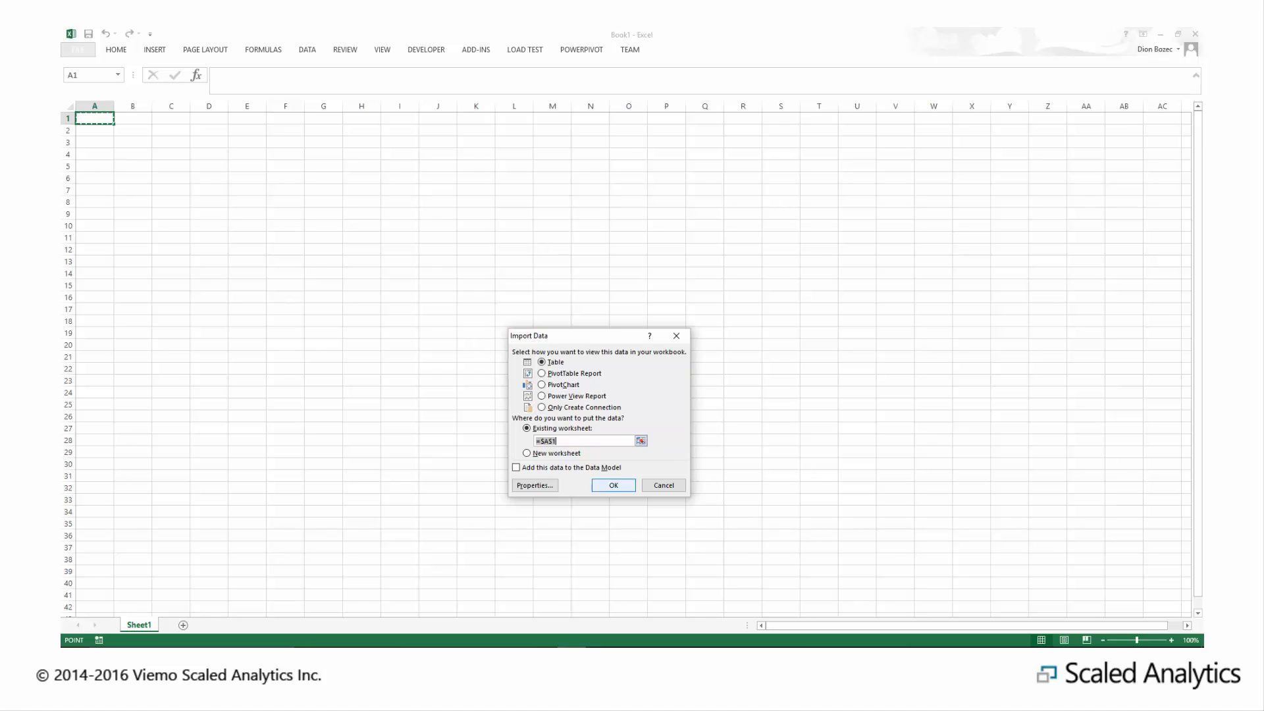
# Import ReportSnapshotValues as a table at $A$1 of the existing worksheet
pyautogui.click(613, 485)
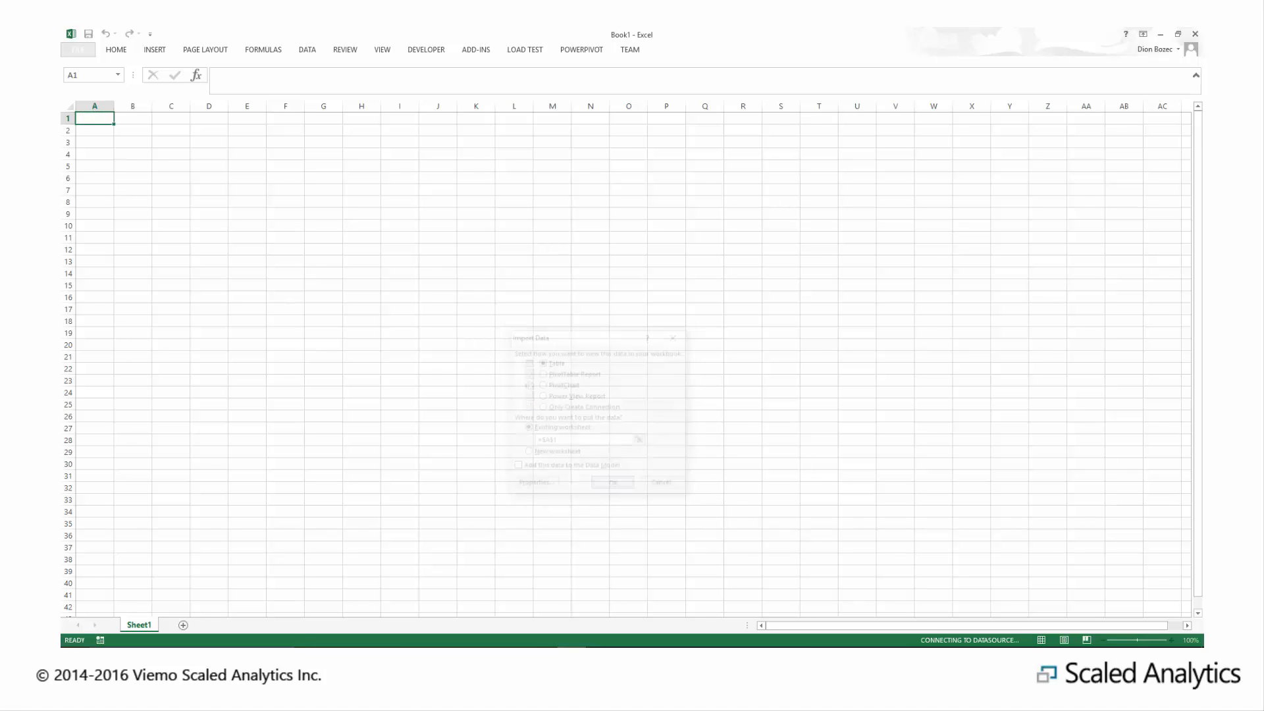
pyautogui.click(612, 482)
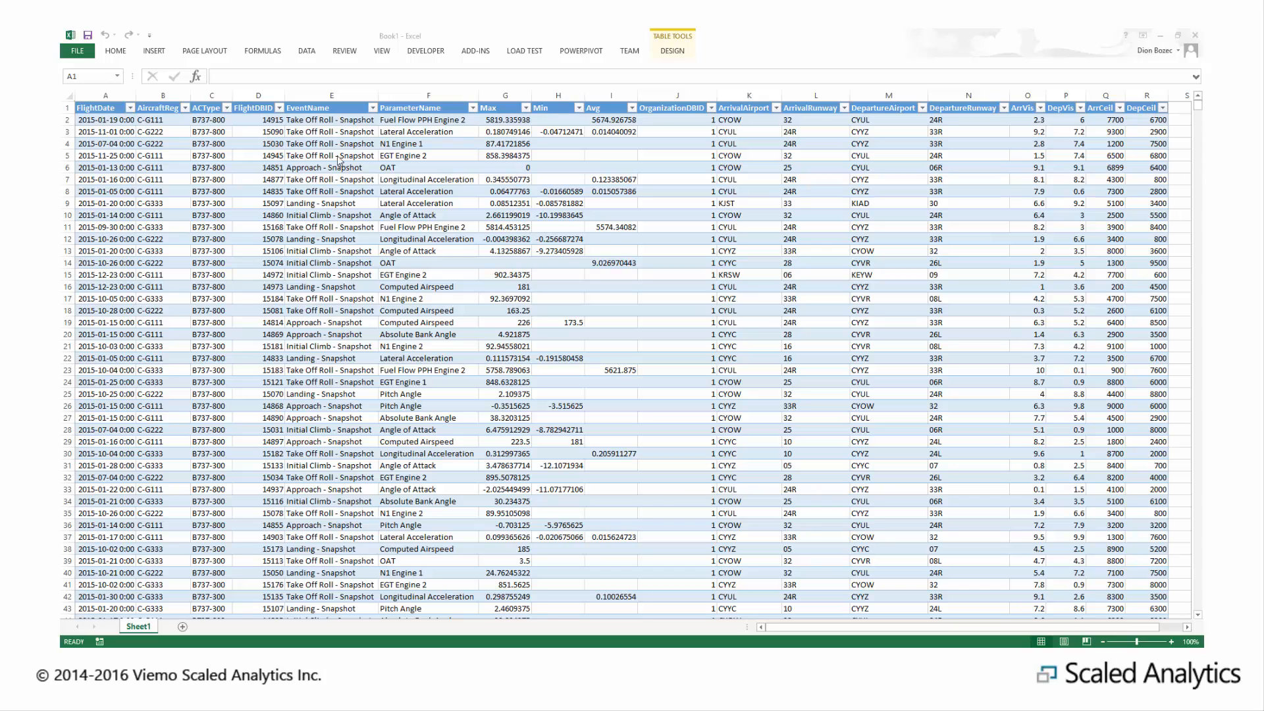
pyautogui.moveTo(313, 58)
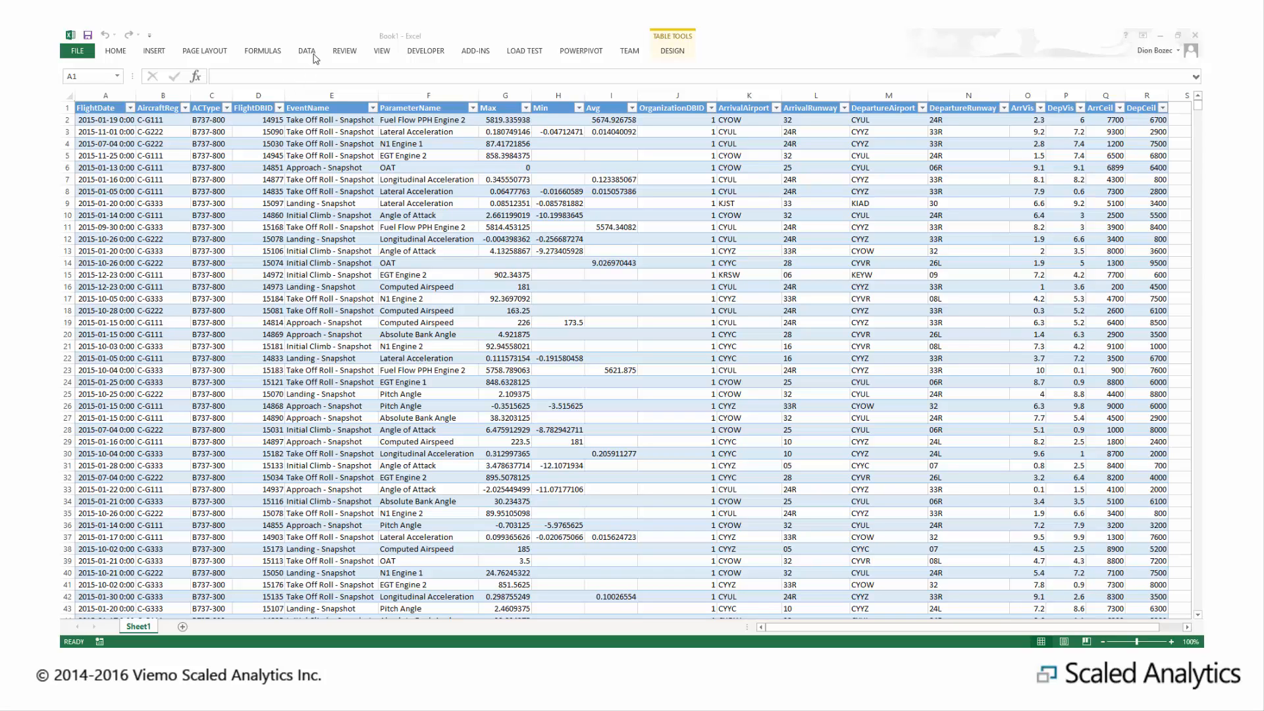
pyautogui.moveTo(253, 59)
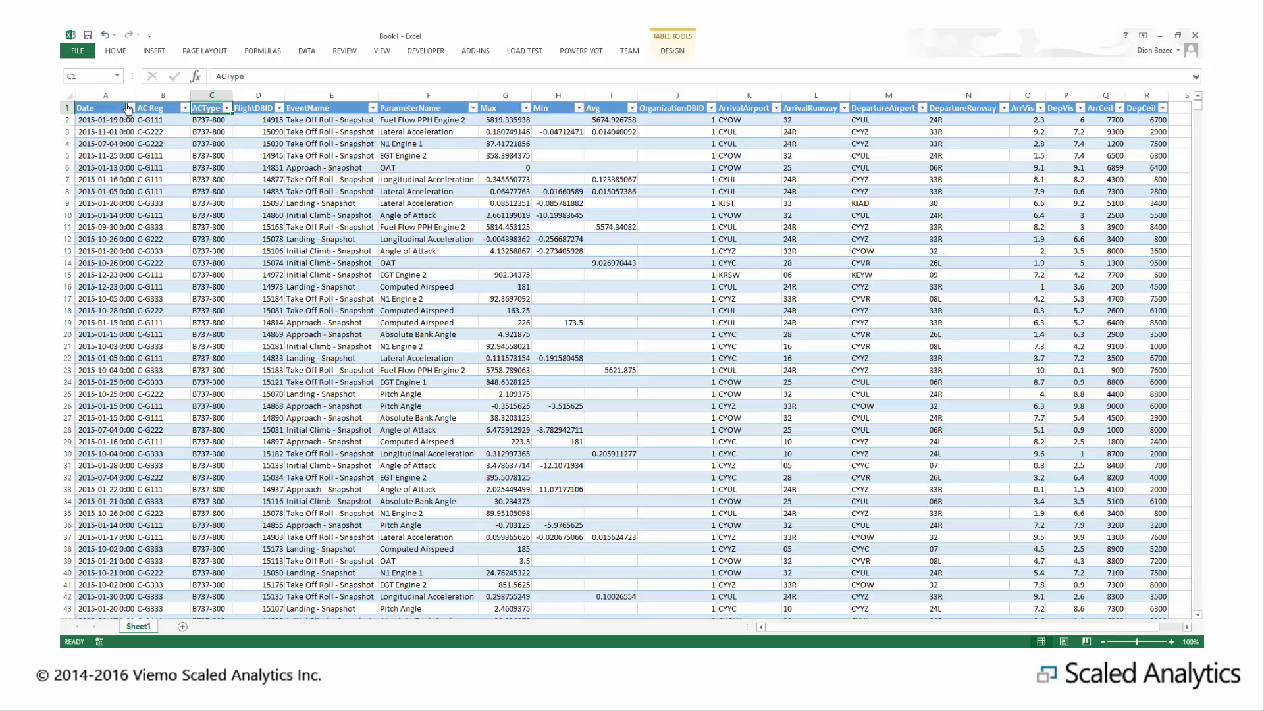
# Rename headings to Parameter, Arr RWY and Dep RWY, and select the Event column
pyautogui.click(253, 107)
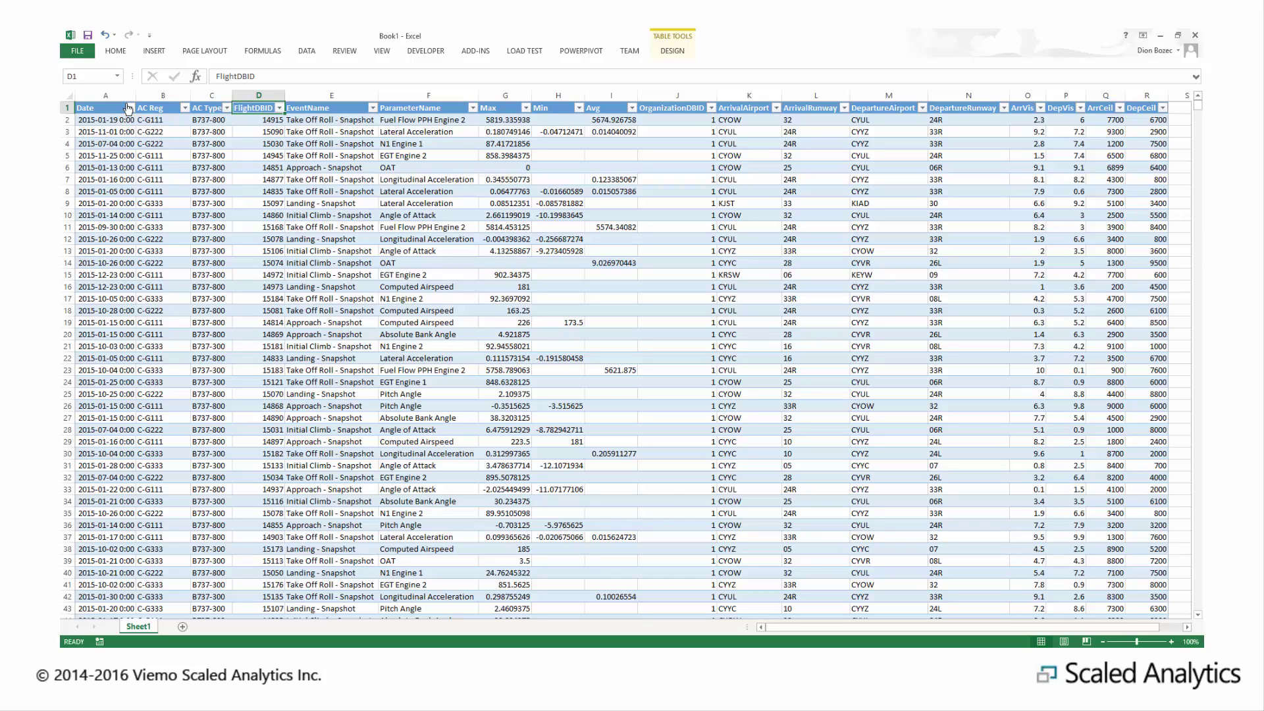
pyautogui.write('Para')
pyautogui.click(815, 107)
pyautogui.write('ARR')
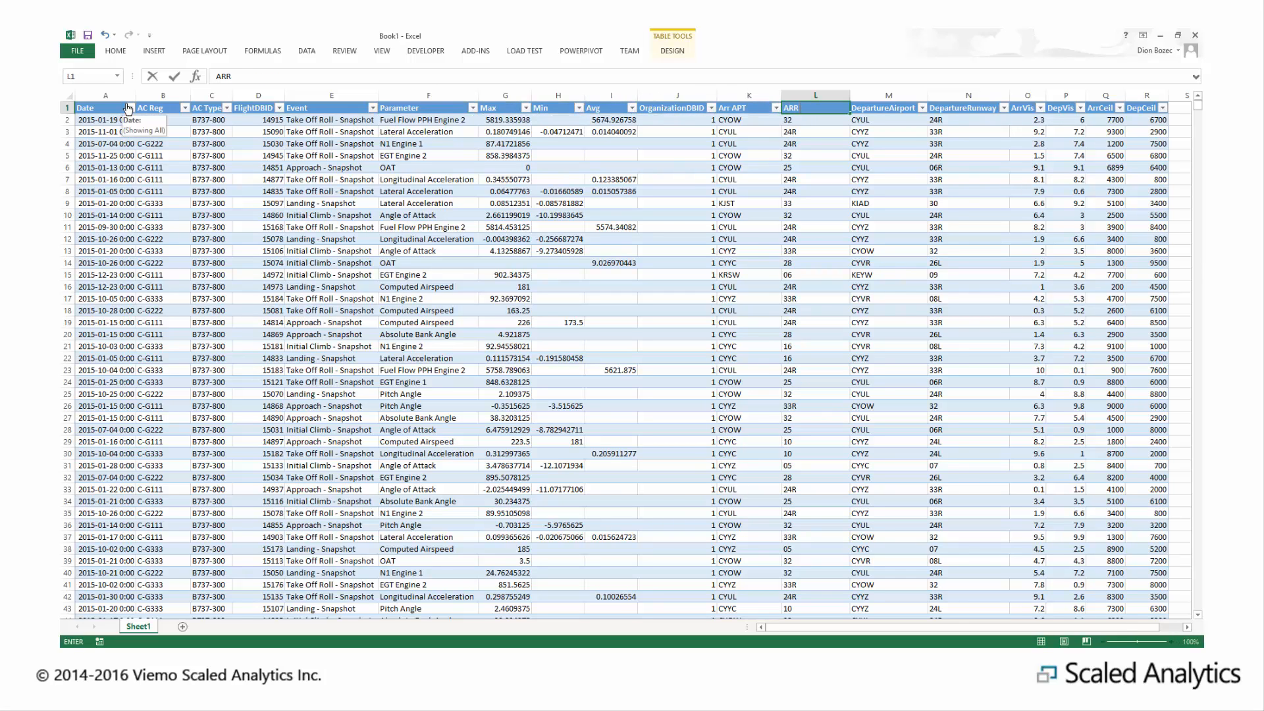
pyautogui.write('Arr R')
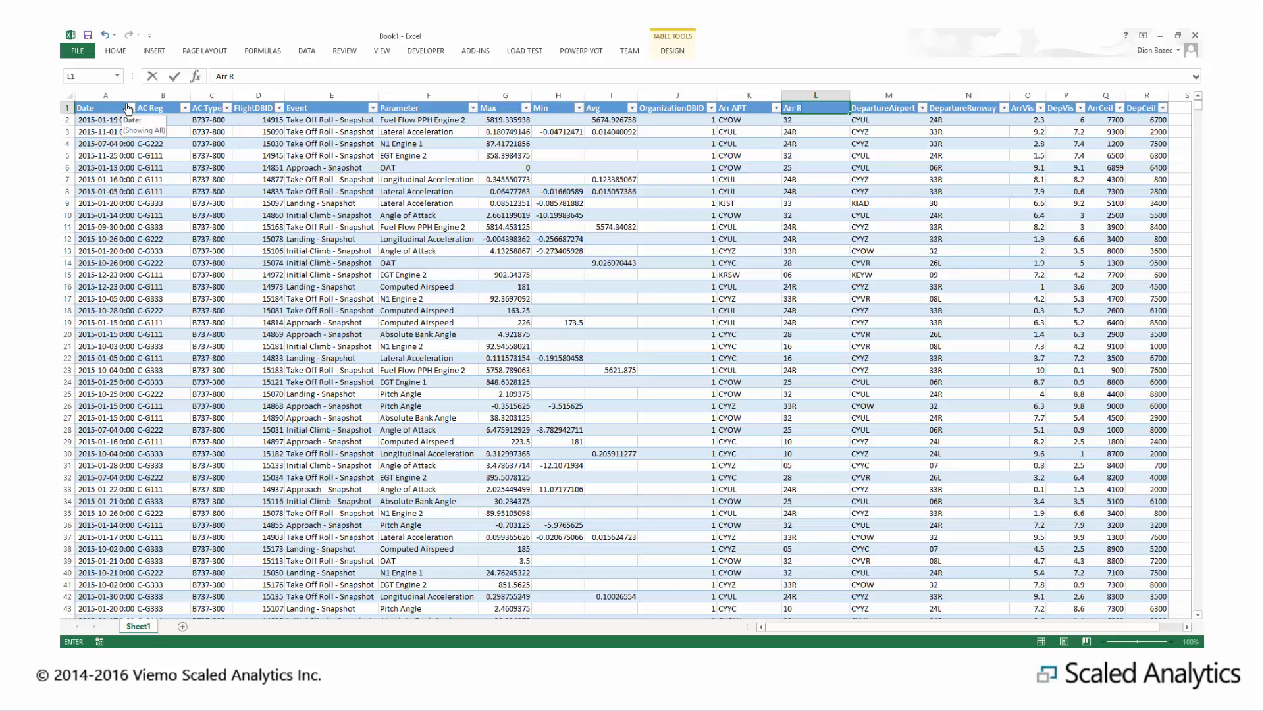
pyautogui.click(882, 107)
pyautogui.write('Dep R')
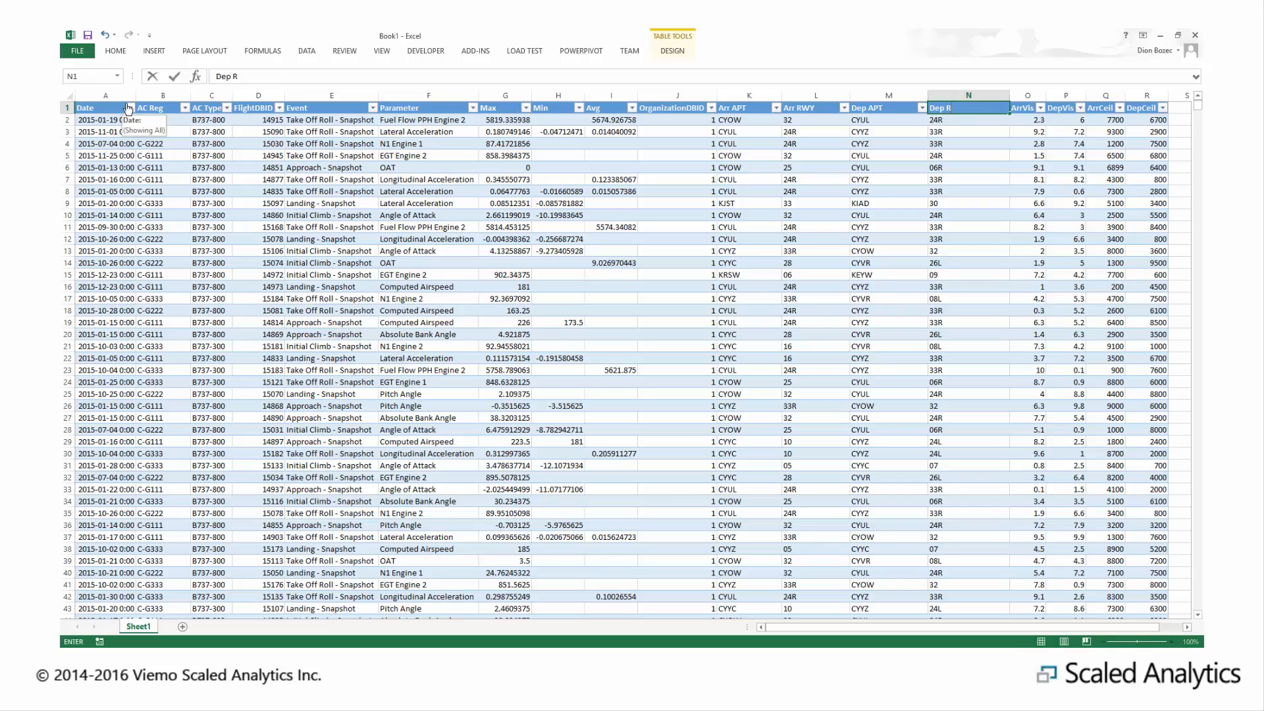
pyautogui.write('WY')
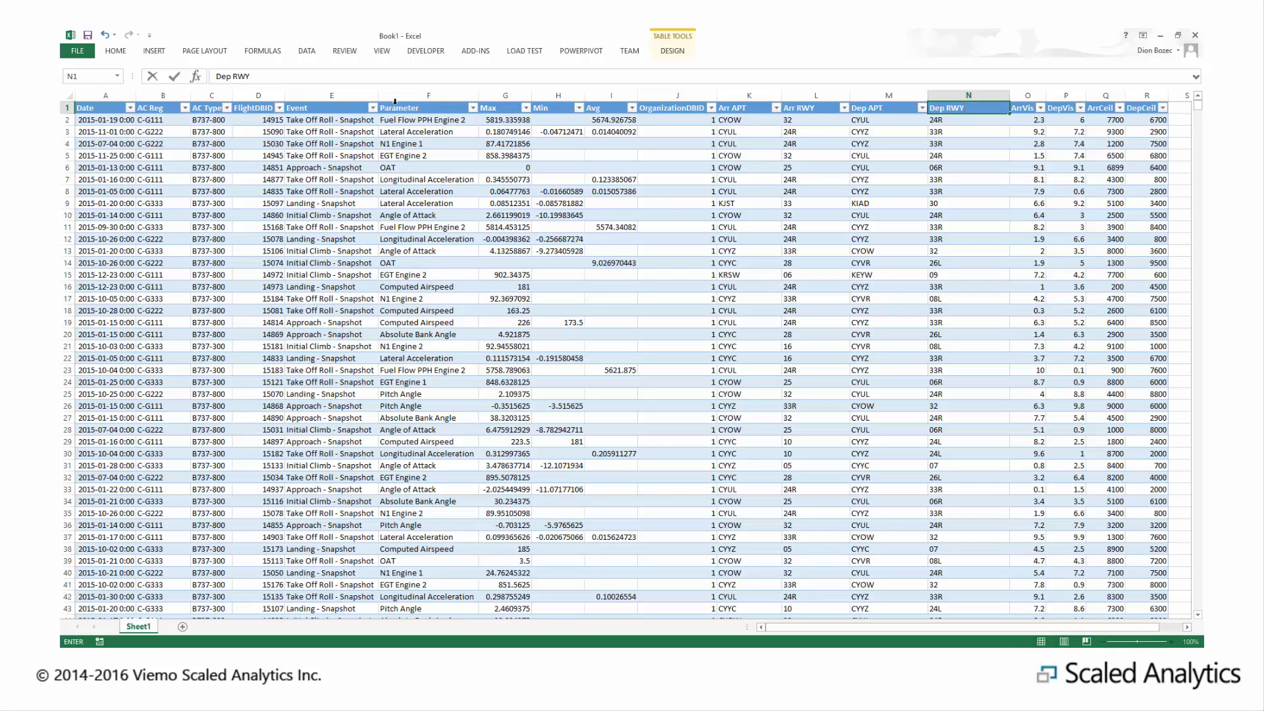
pyautogui.rightClick(332, 107)
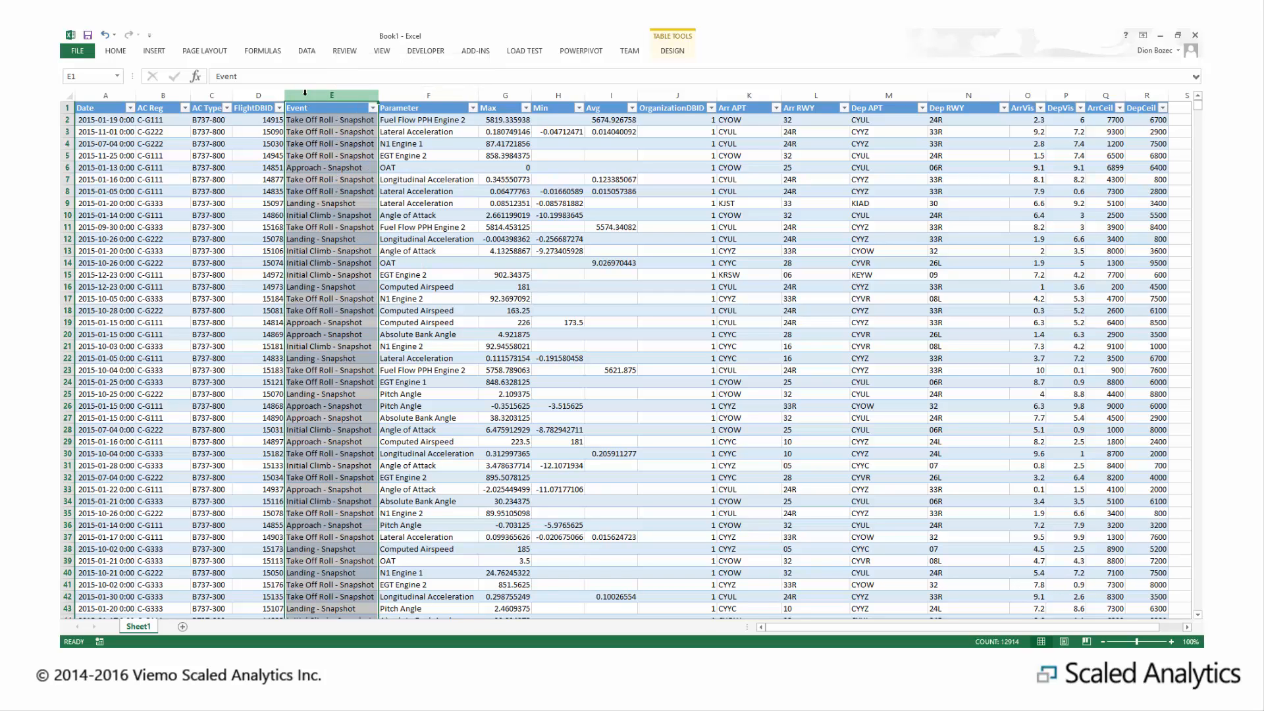
# Replace ' - Snapshot' with nothing across all Event values
pyautogui.press('ctrl+h')
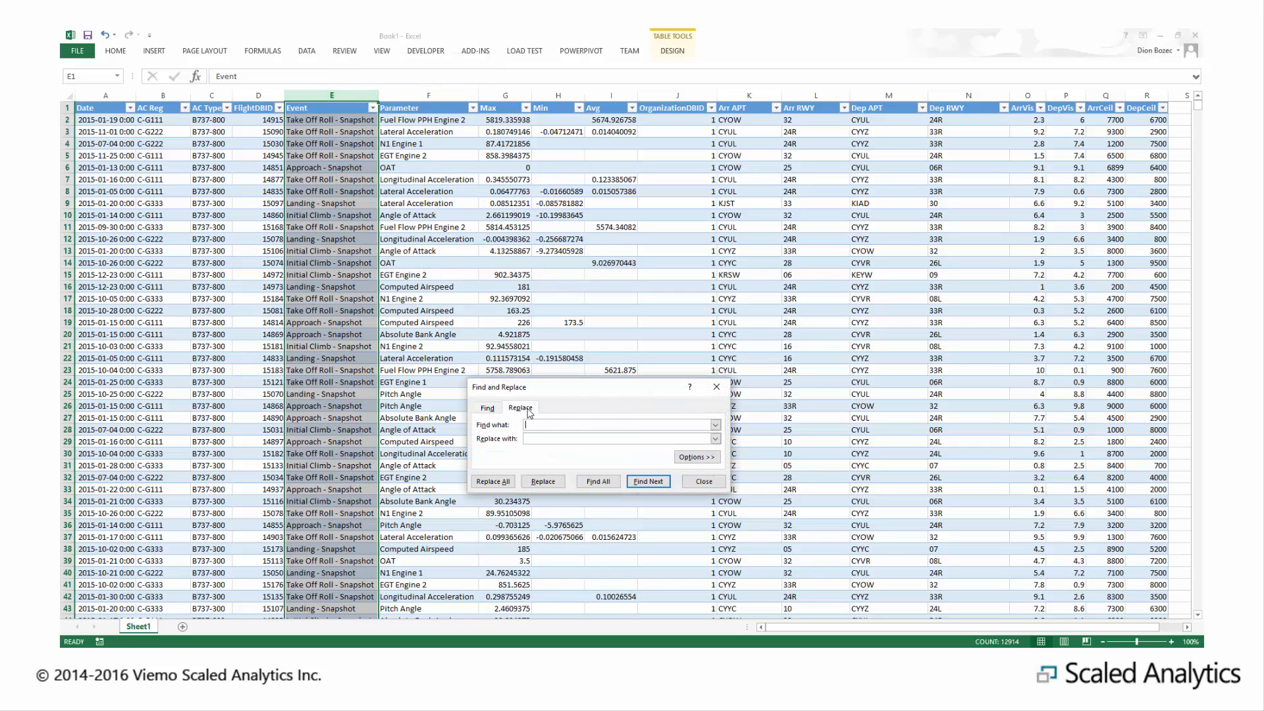
pyautogui.write('- Sna')
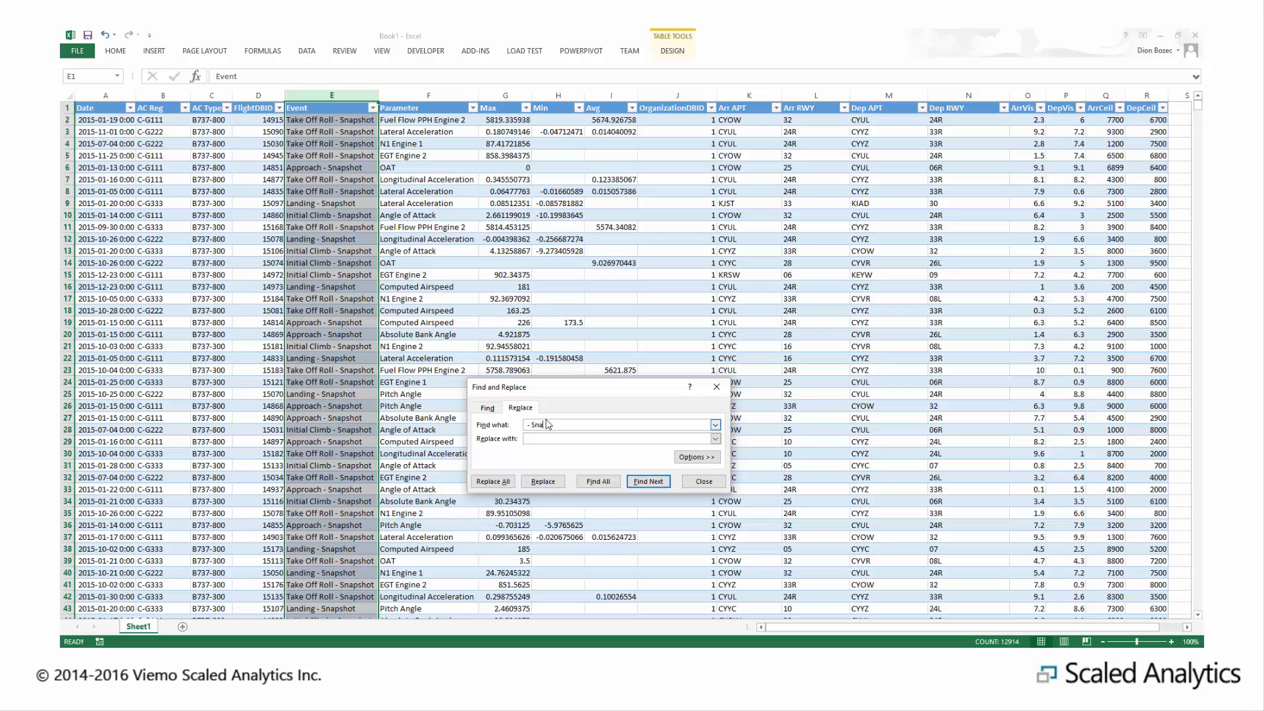
pyautogui.click(492, 481)
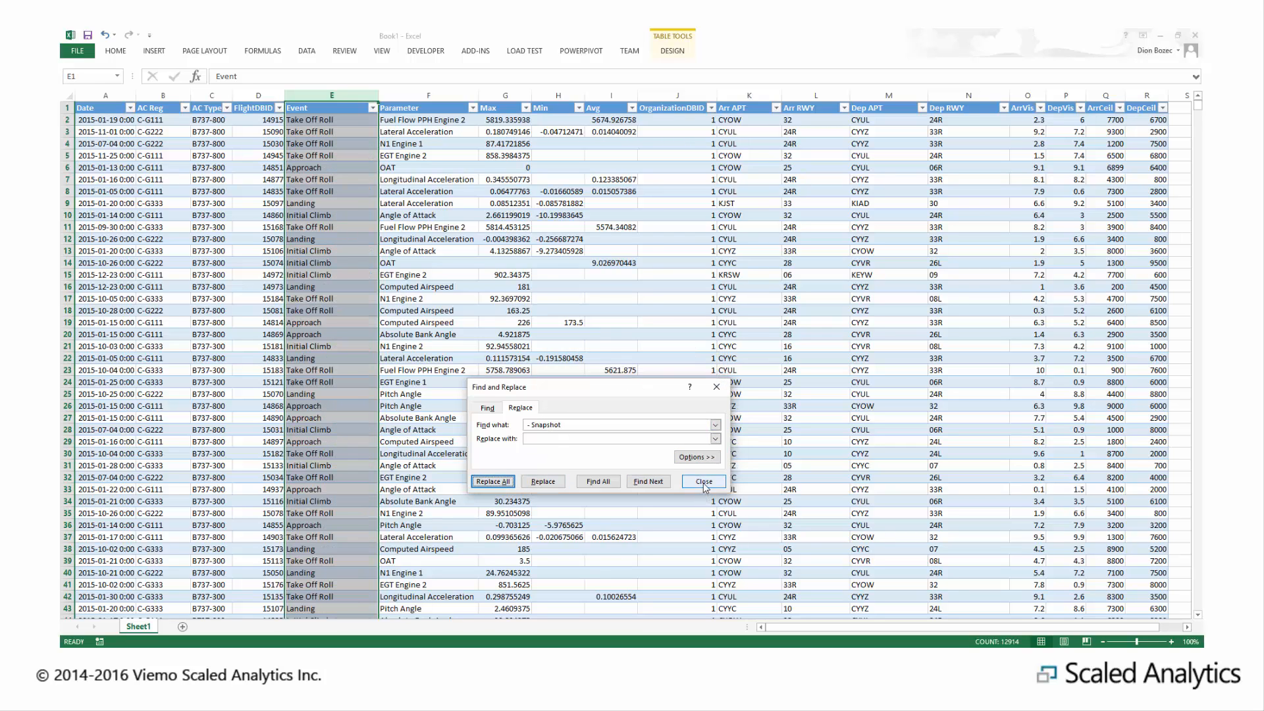
pyautogui.click(703, 481)
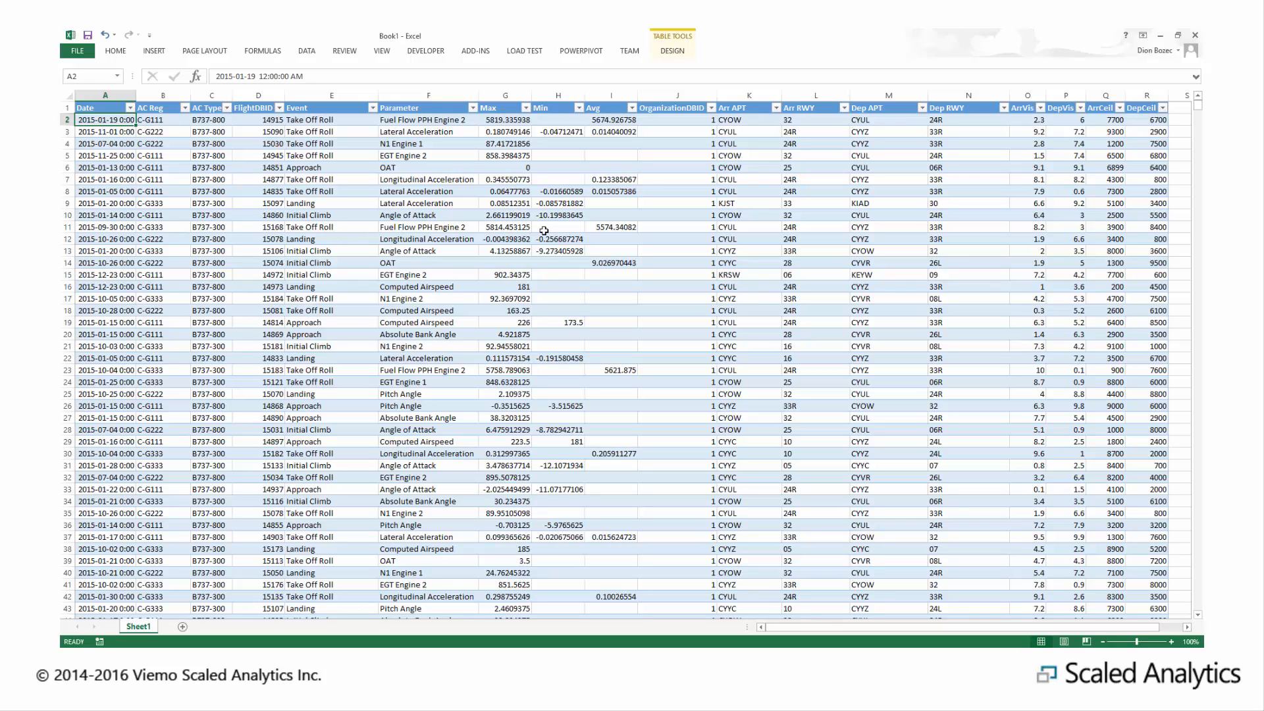
# Insert a PivotTable from the flight data table on a new worksheet
pyautogui.click(153, 50)
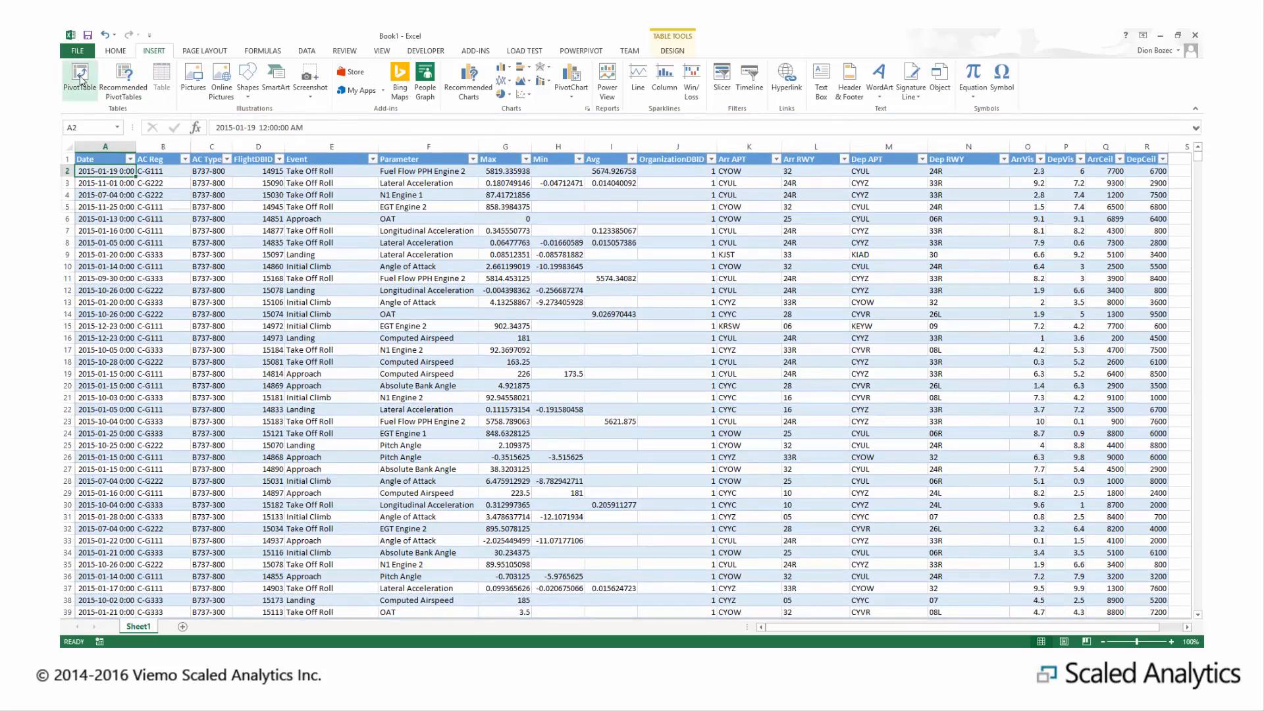
pyautogui.click(77, 74)
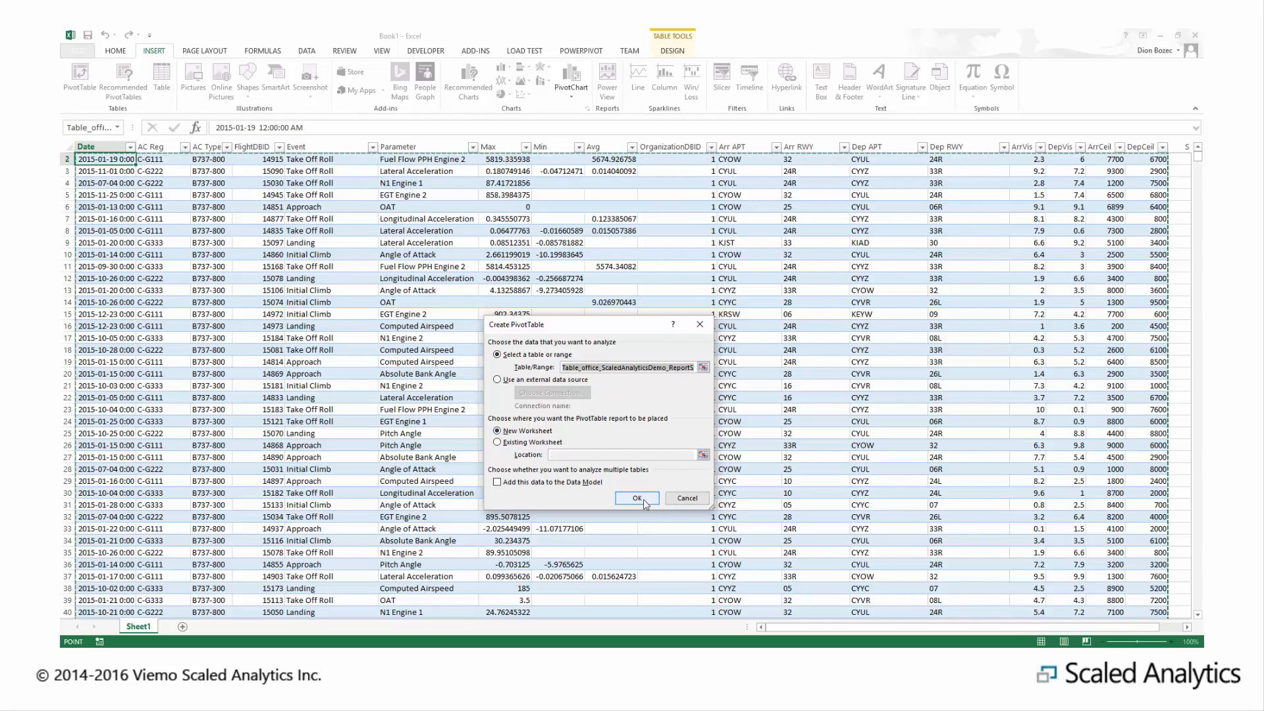
pyautogui.click(637, 498)
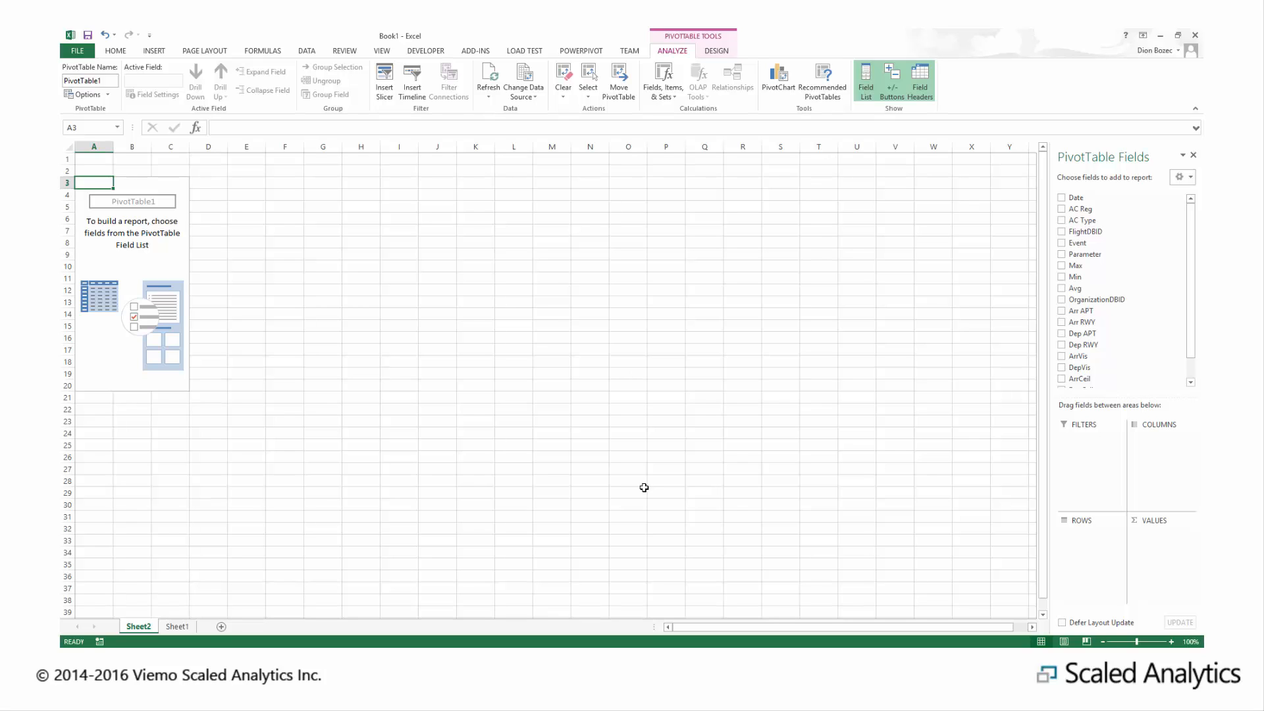
pyautogui.moveTo(994, 393)
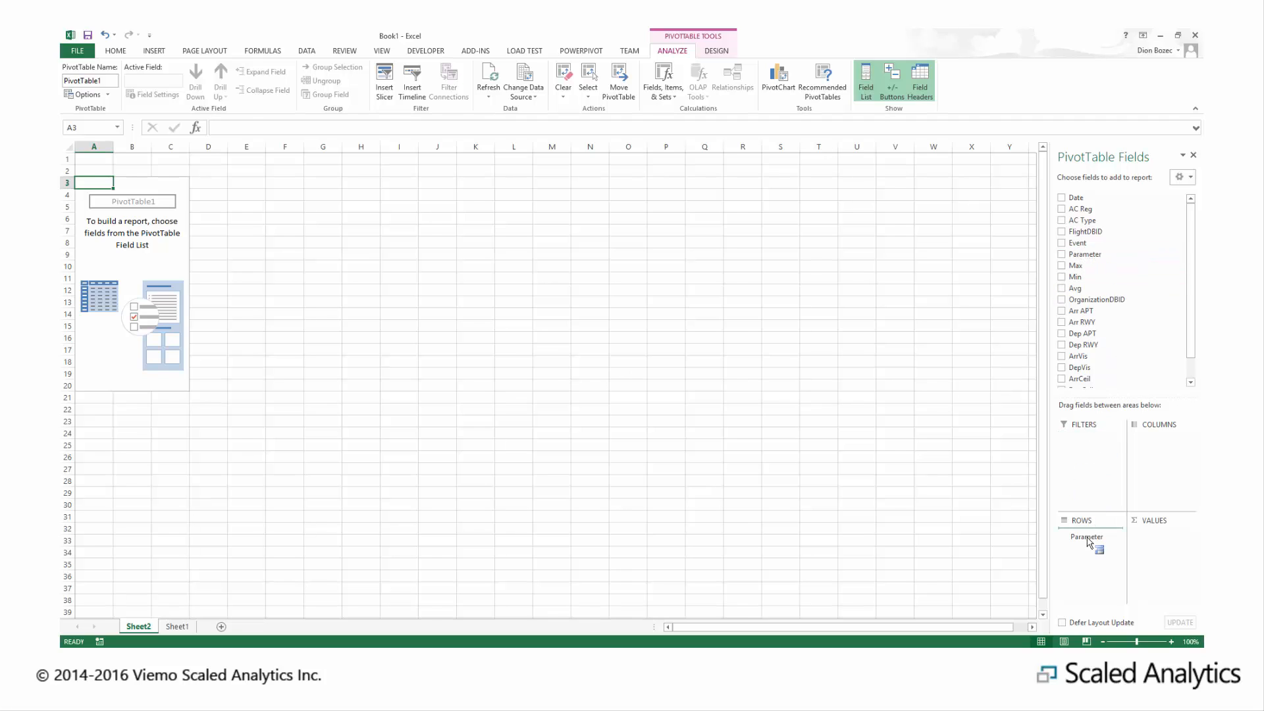
# Put Parameter in Rows and Max in Values, summarized by Average
pyautogui.click(1062, 254)
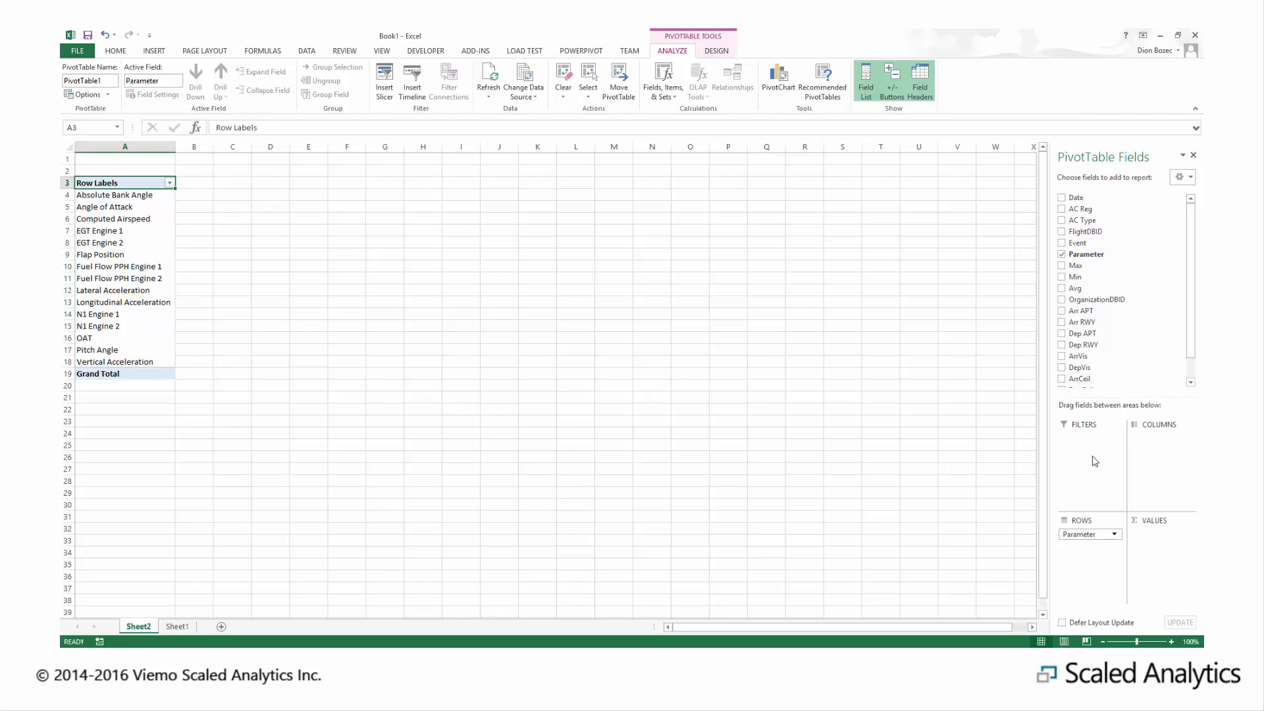
pyautogui.moveTo(1077, 266)
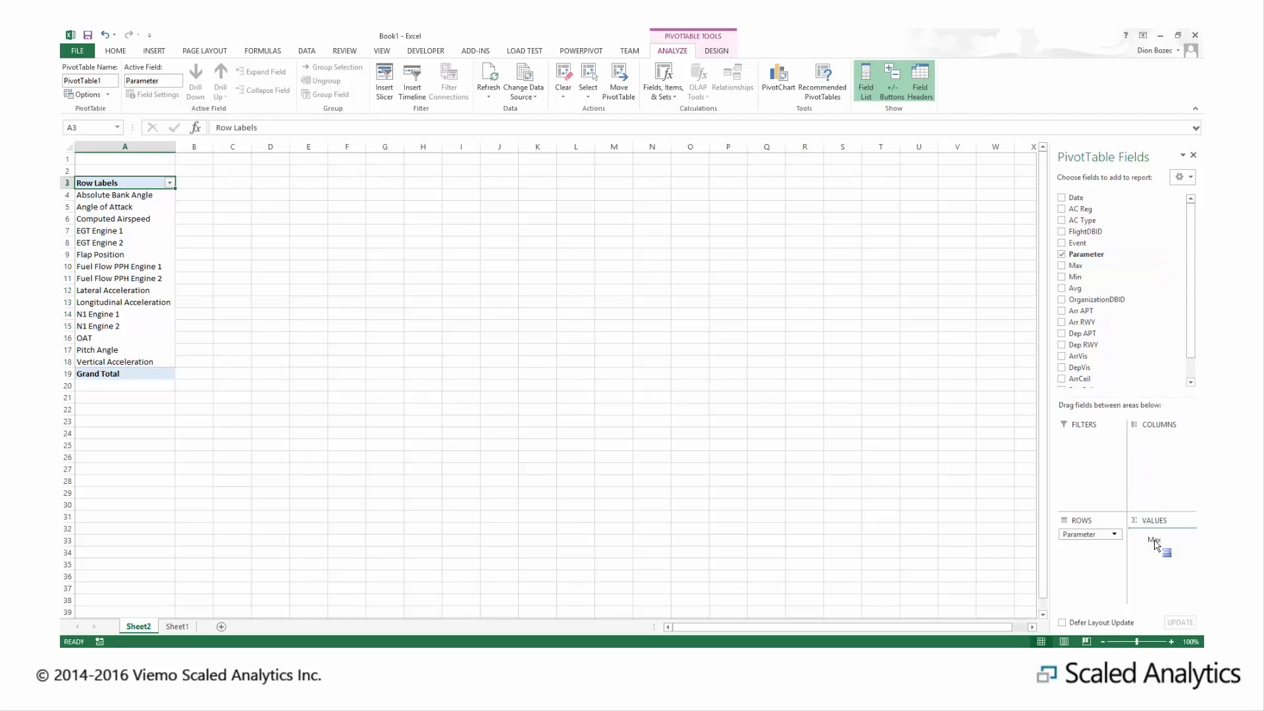
pyautogui.click(1061, 265)
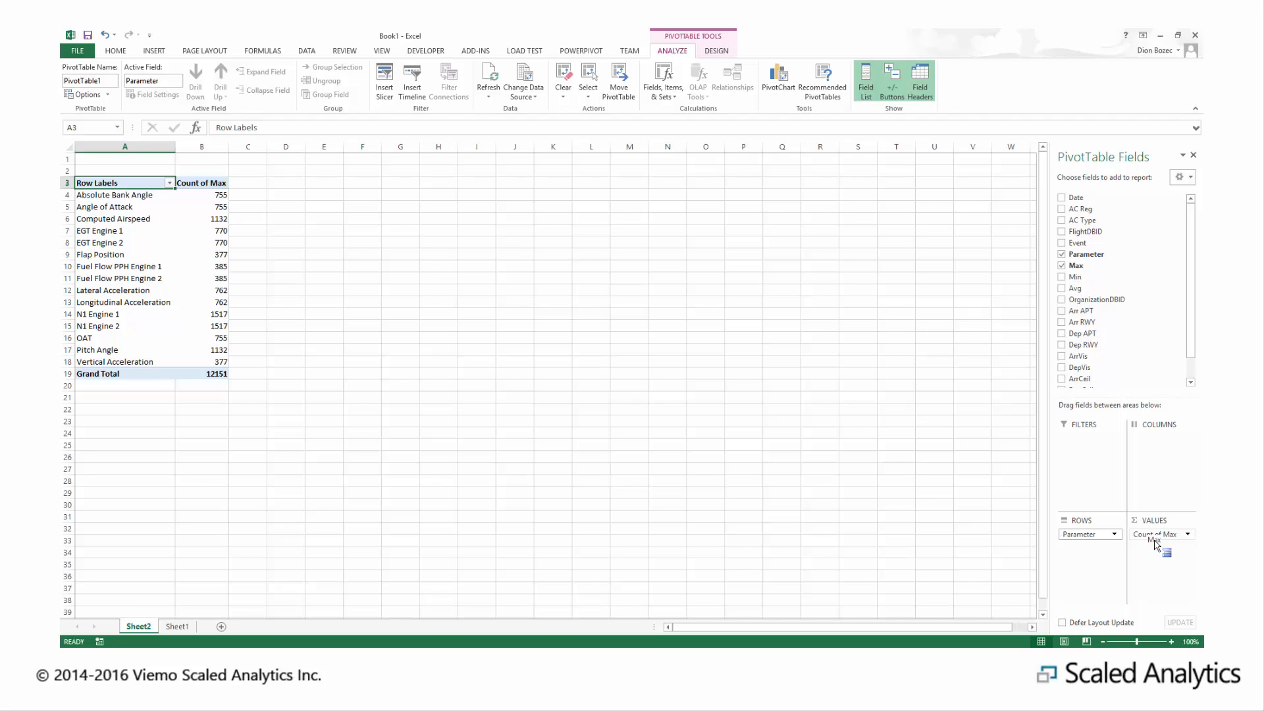
pyautogui.click(1191, 535)
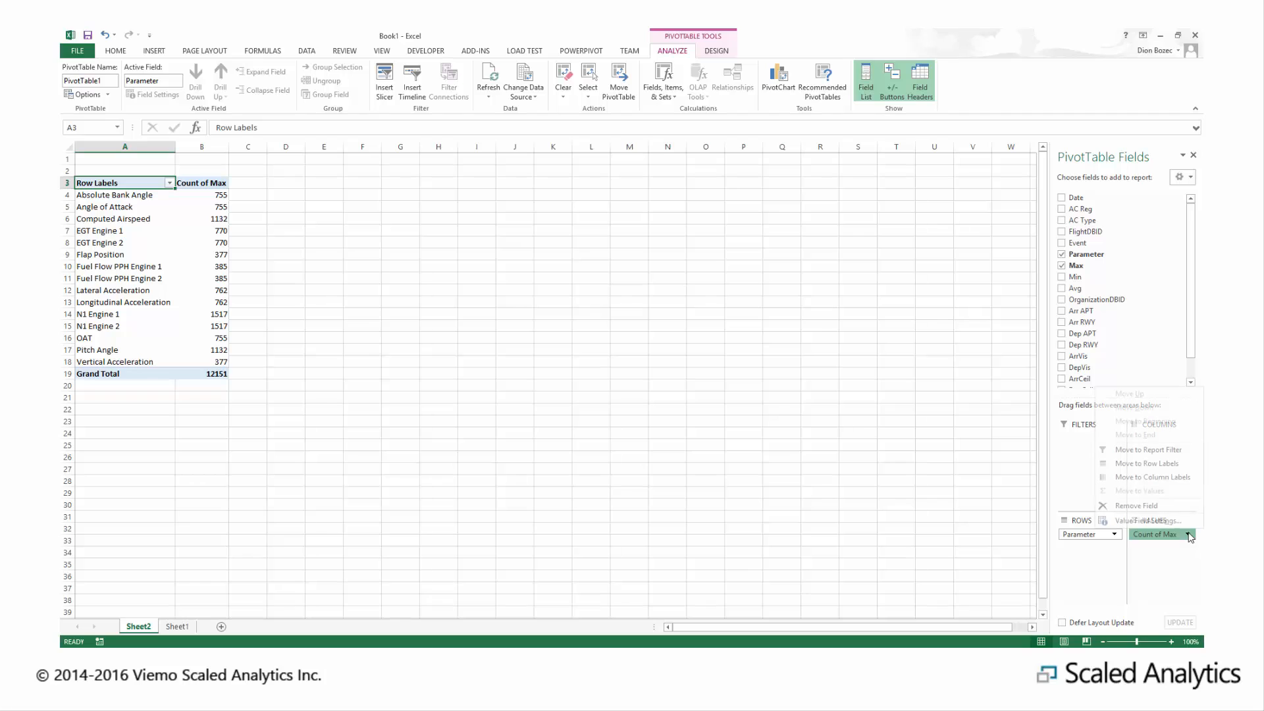
pyautogui.click(1138, 520)
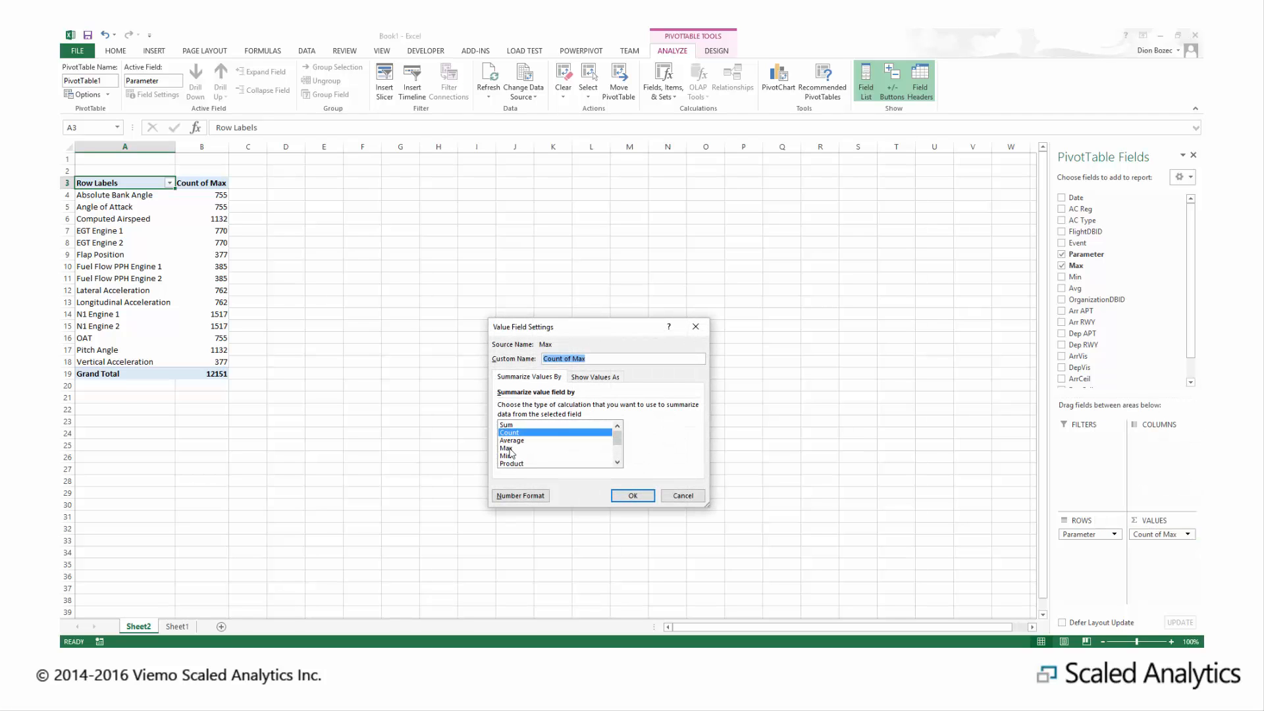
pyautogui.click(512, 440)
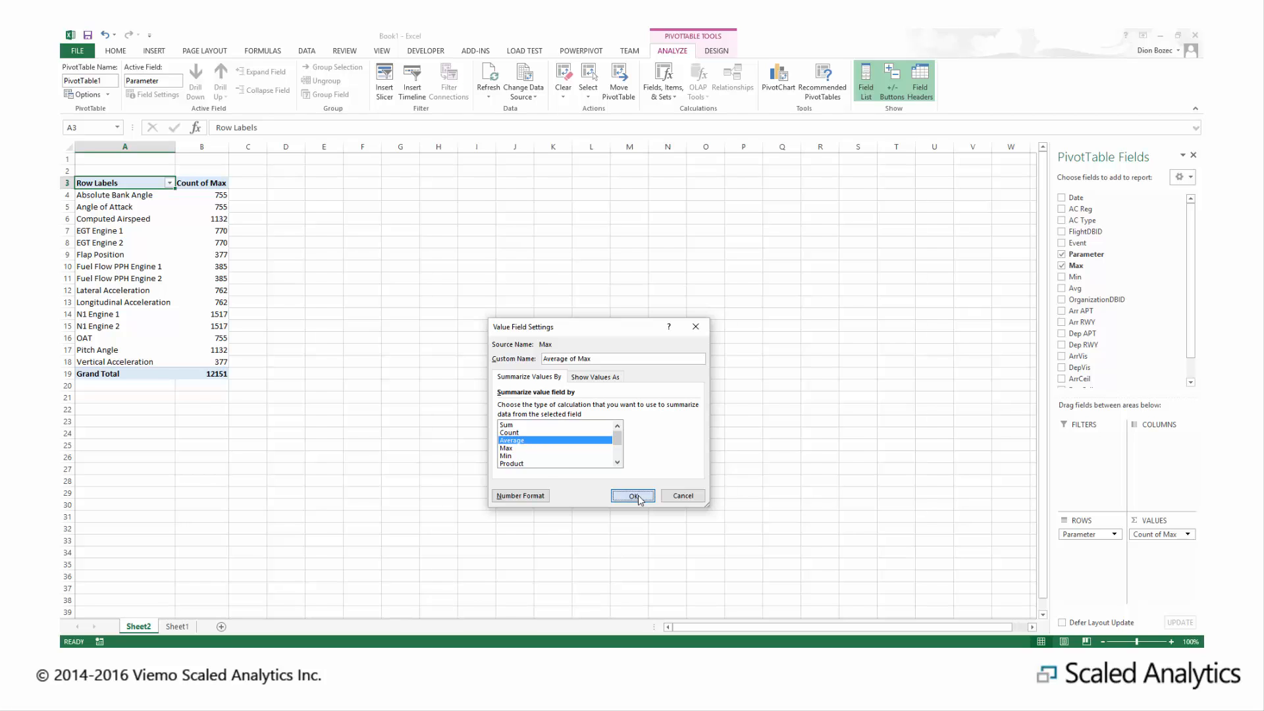
pyautogui.click(632, 495)
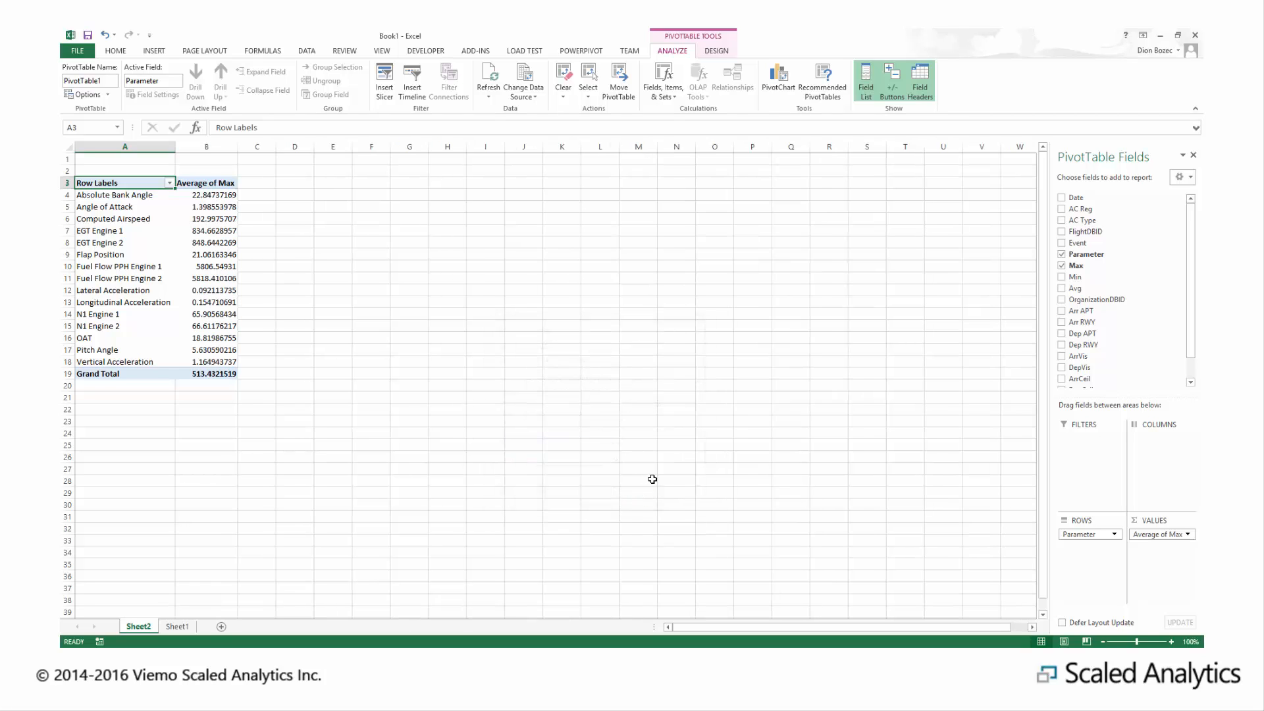
pyautogui.moveTo(656, 474)
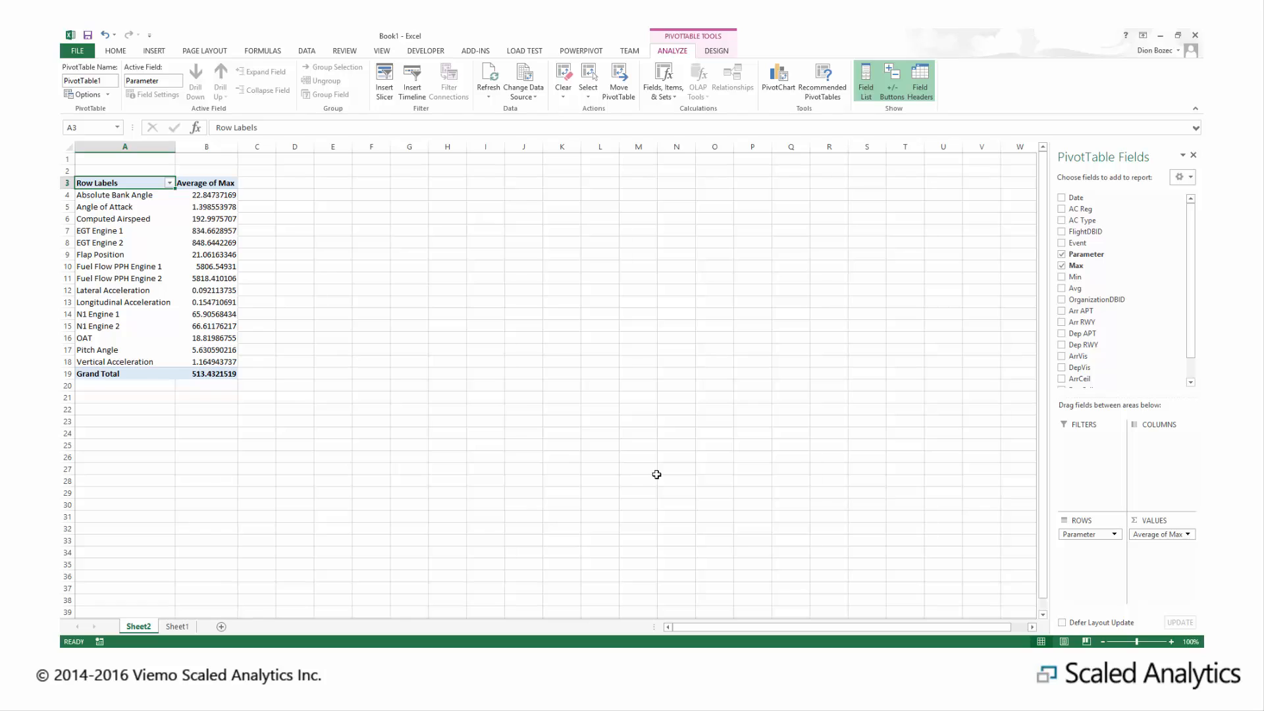
pyautogui.moveTo(1018, 278)
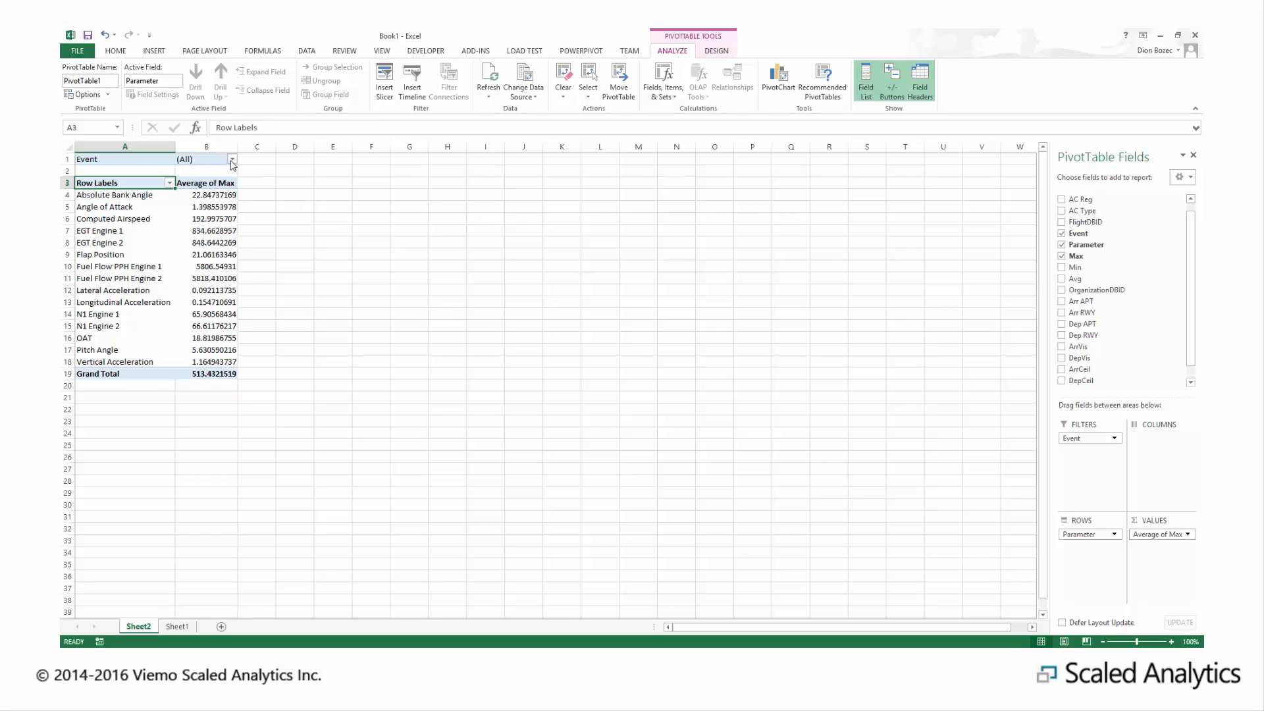
# Filter the pivot to Event = Approach and Parameter = Absolute Bank Angle
pyautogui.click(231, 159)
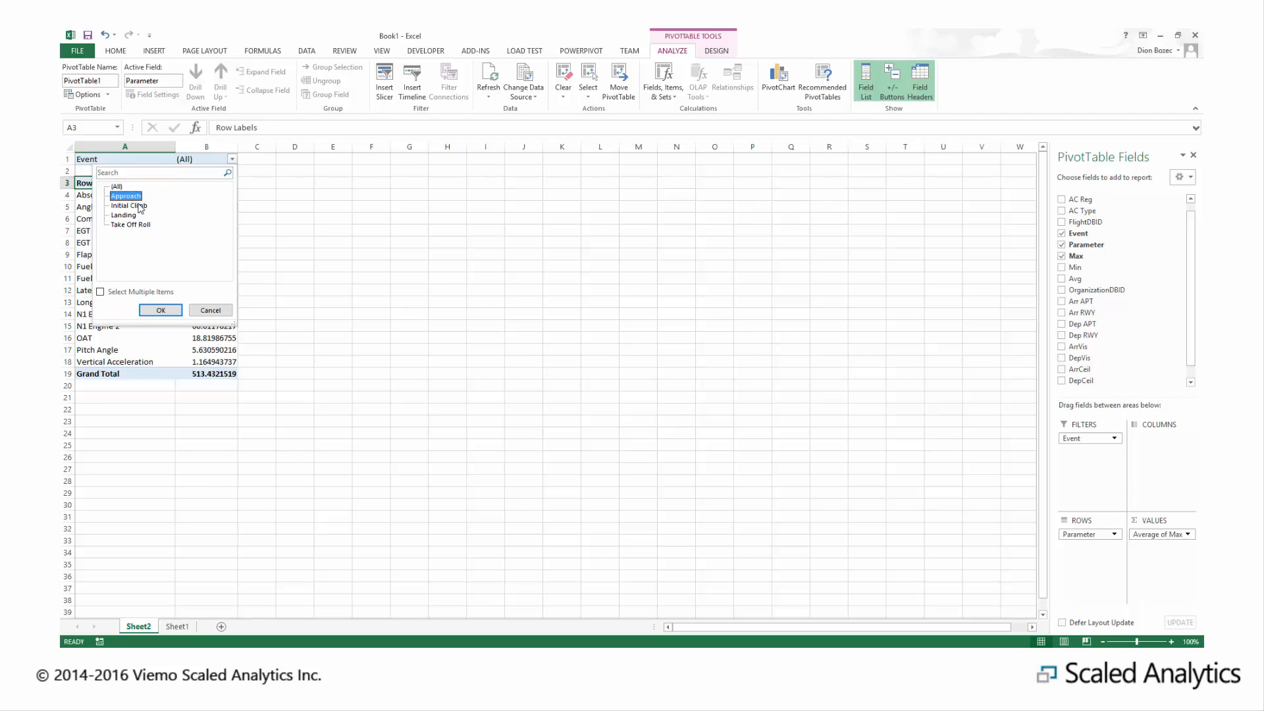
pyautogui.click(160, 310)
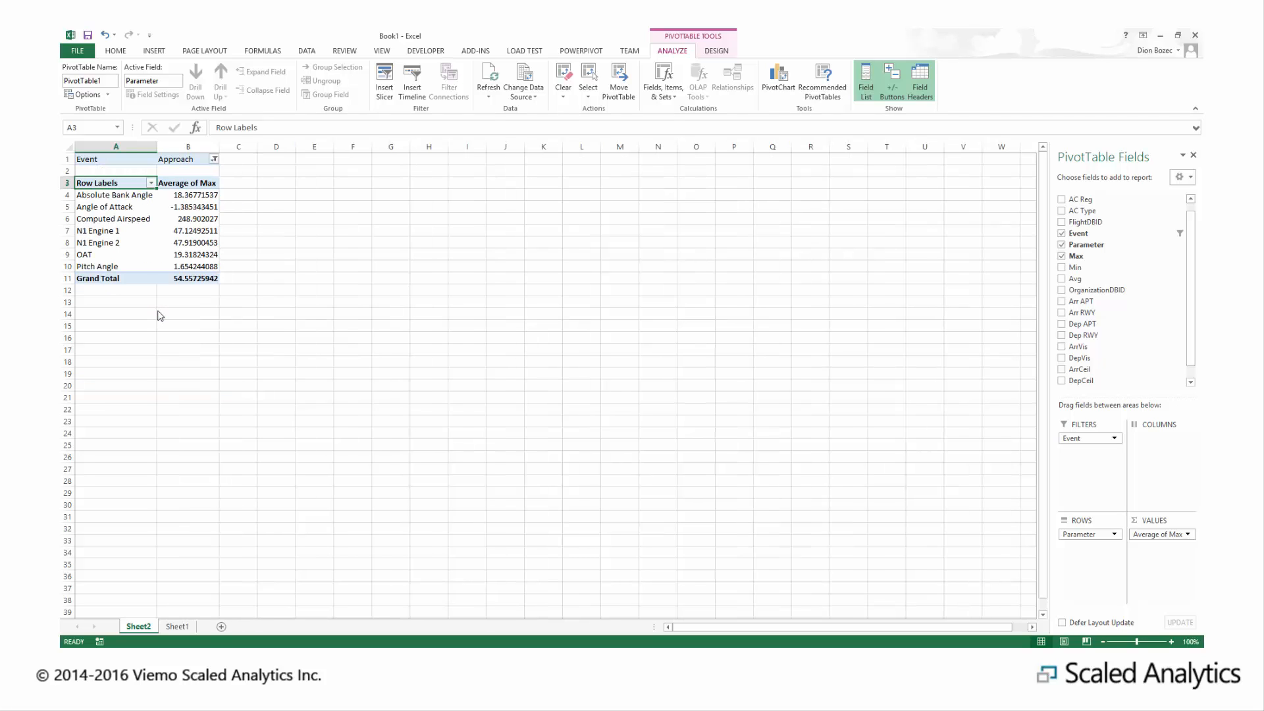
pyautogui.moveTo(127, 328)
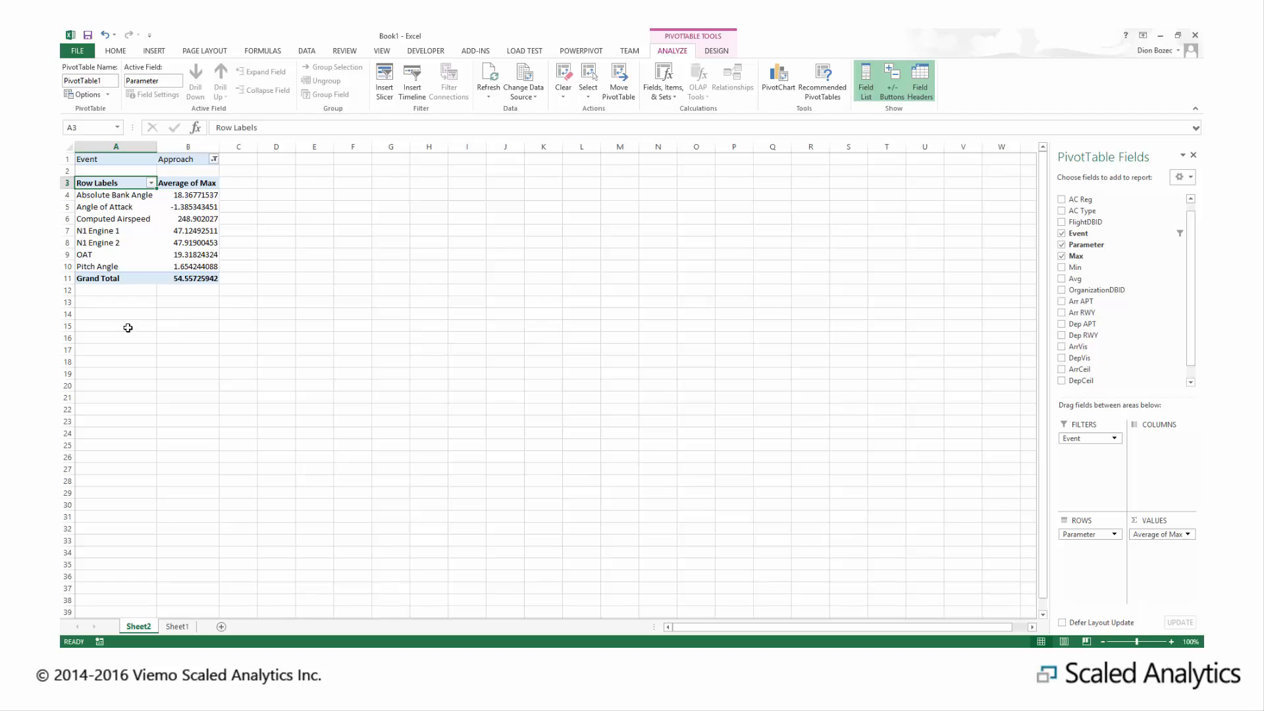
pyautogui.moveTo(1061, 323)
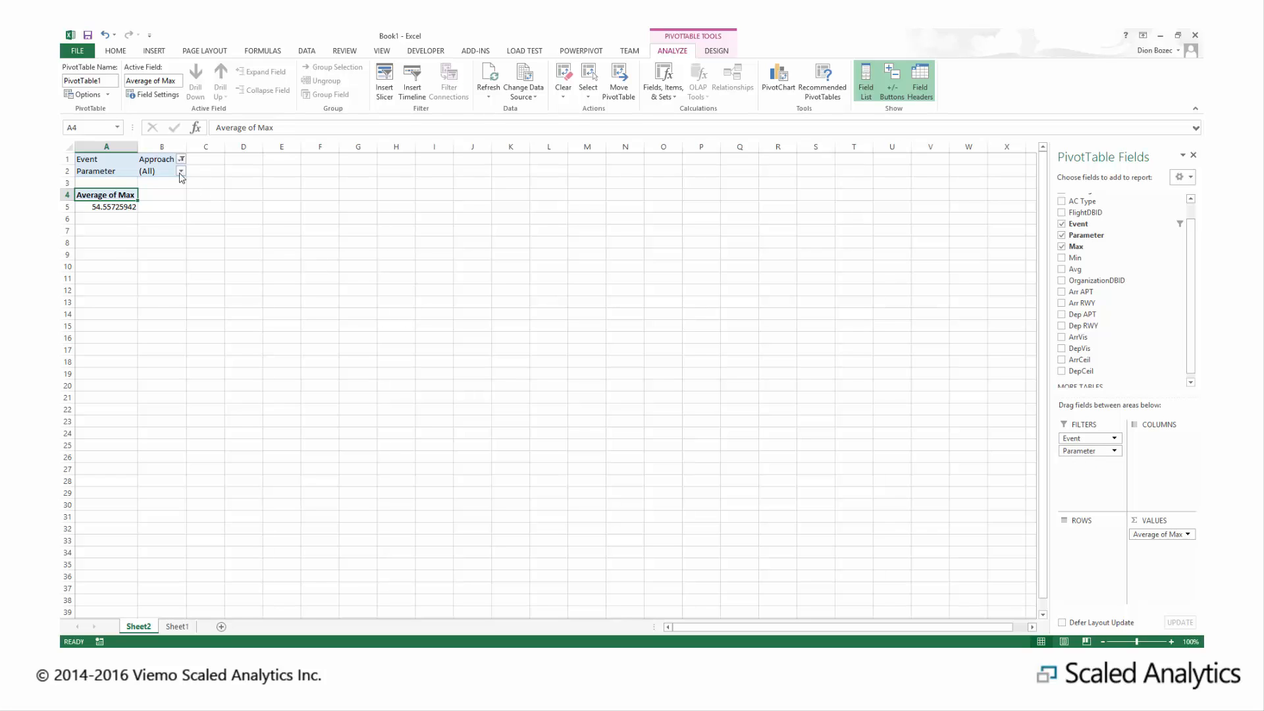
pyautogui.click(181, 171)
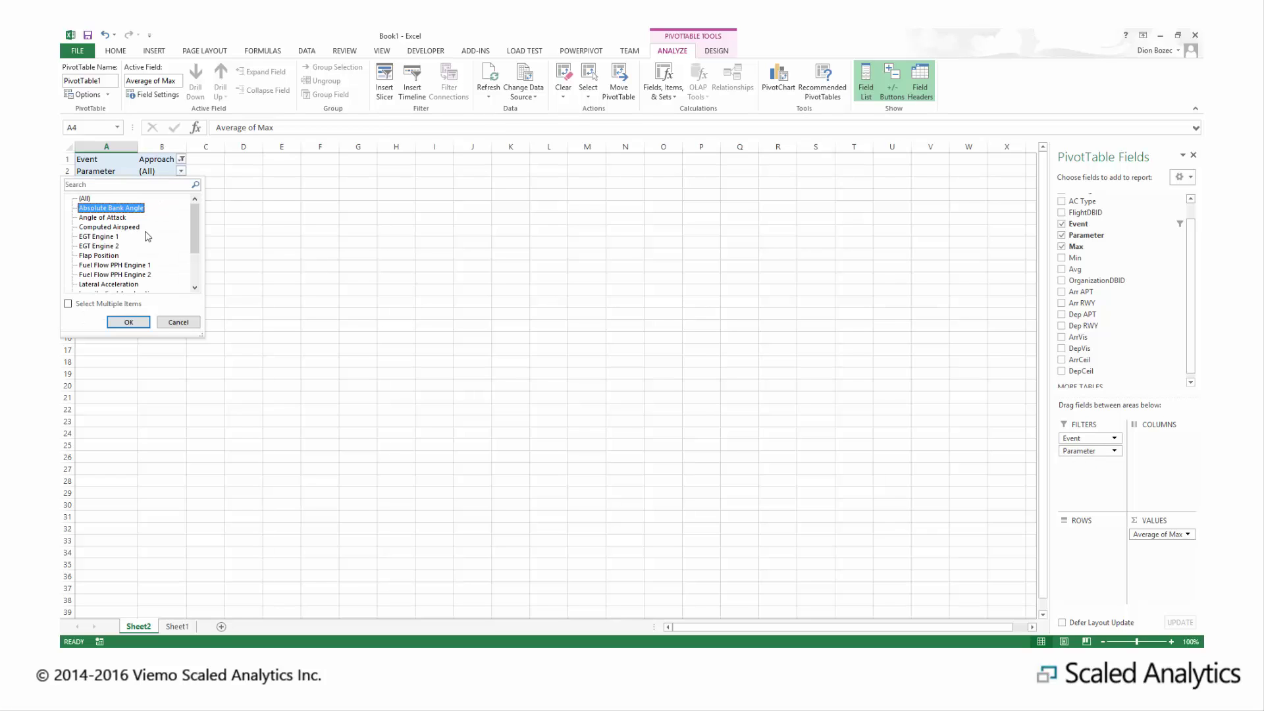
pyautogui.click(129, 322)
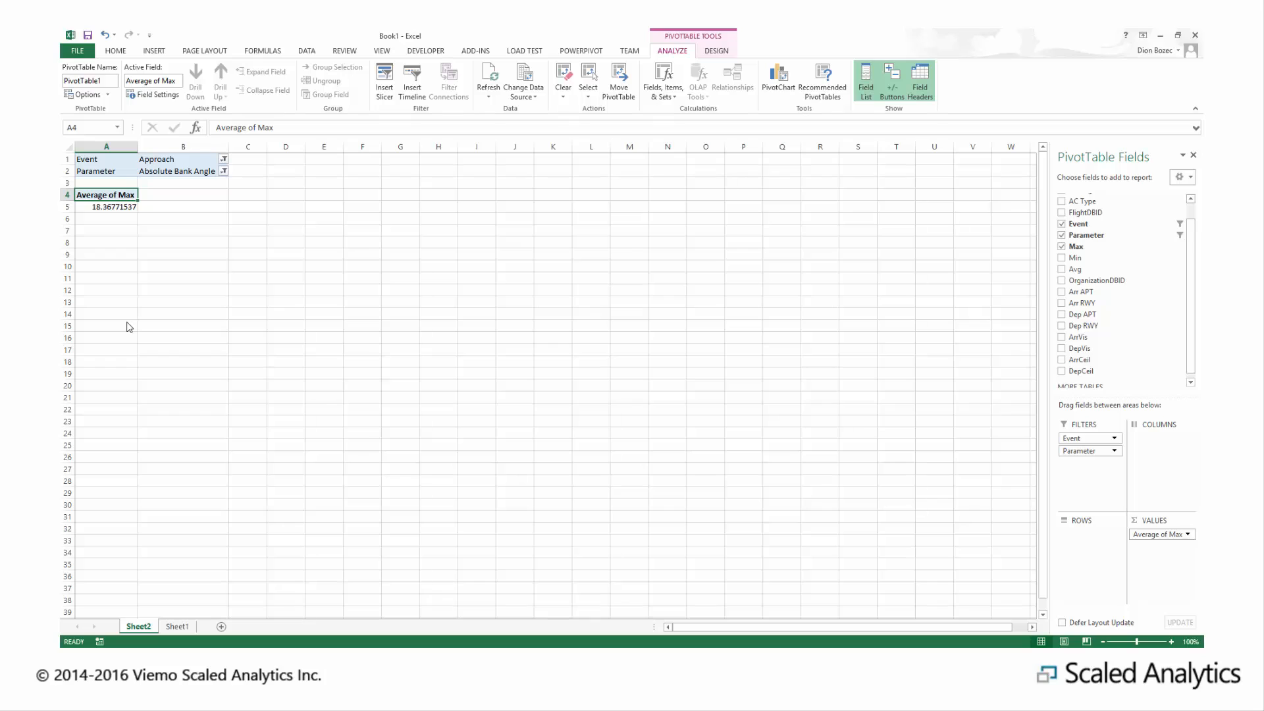
pyautogui.moveTo(129, 309)
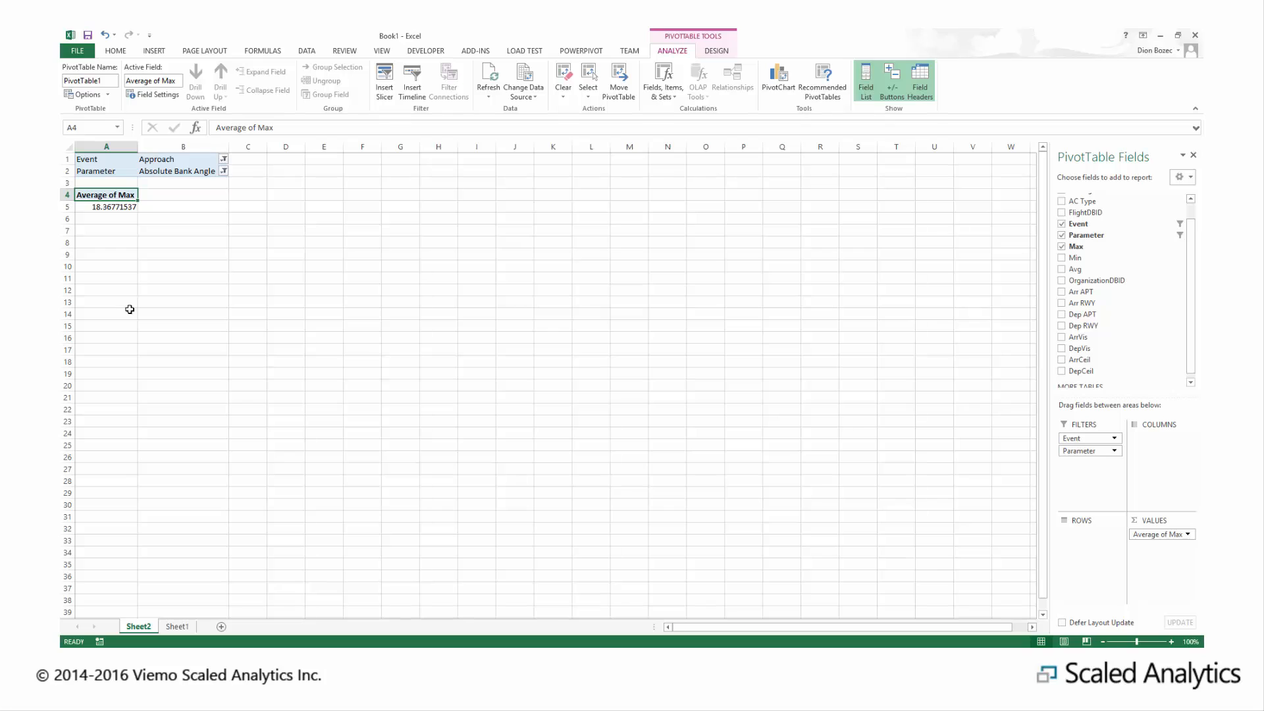
pyautogui.moveTo(1031, 297)
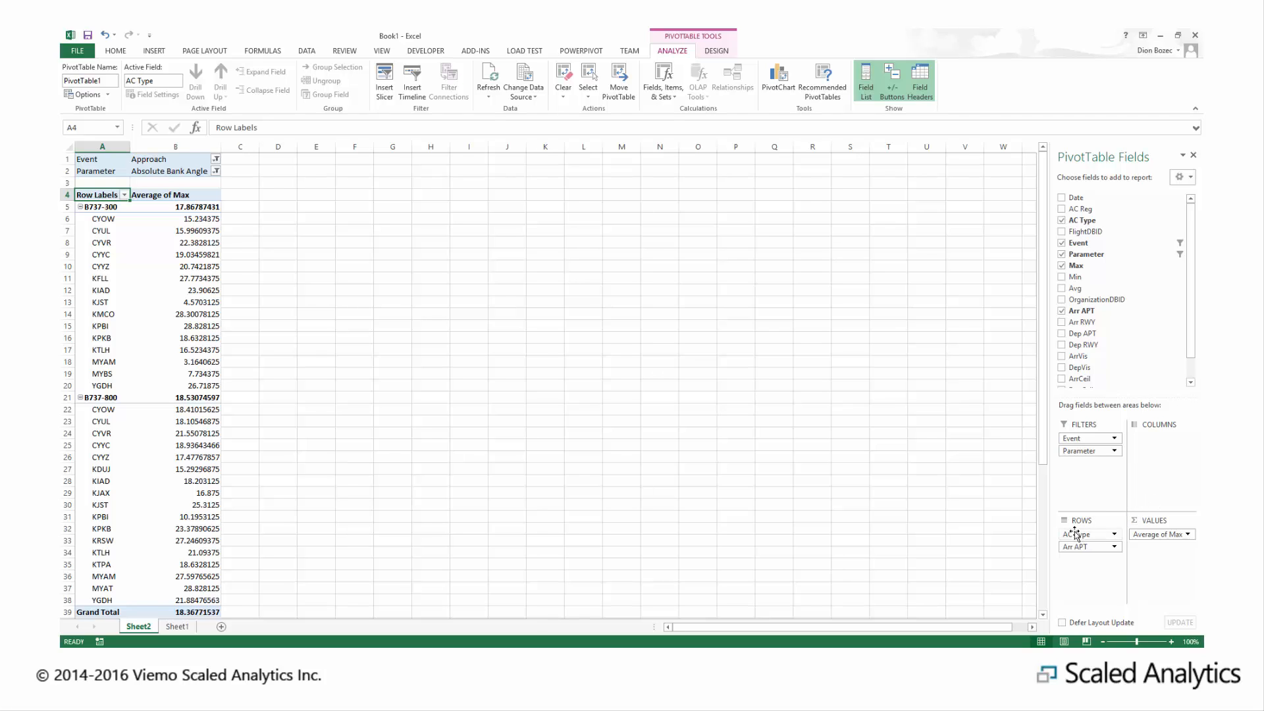
# Nest AC Type beneath Arr APT in the pivot rows
pyautogui.moveTo(1080, 534); pyautogui.dragTo(1080, 546)
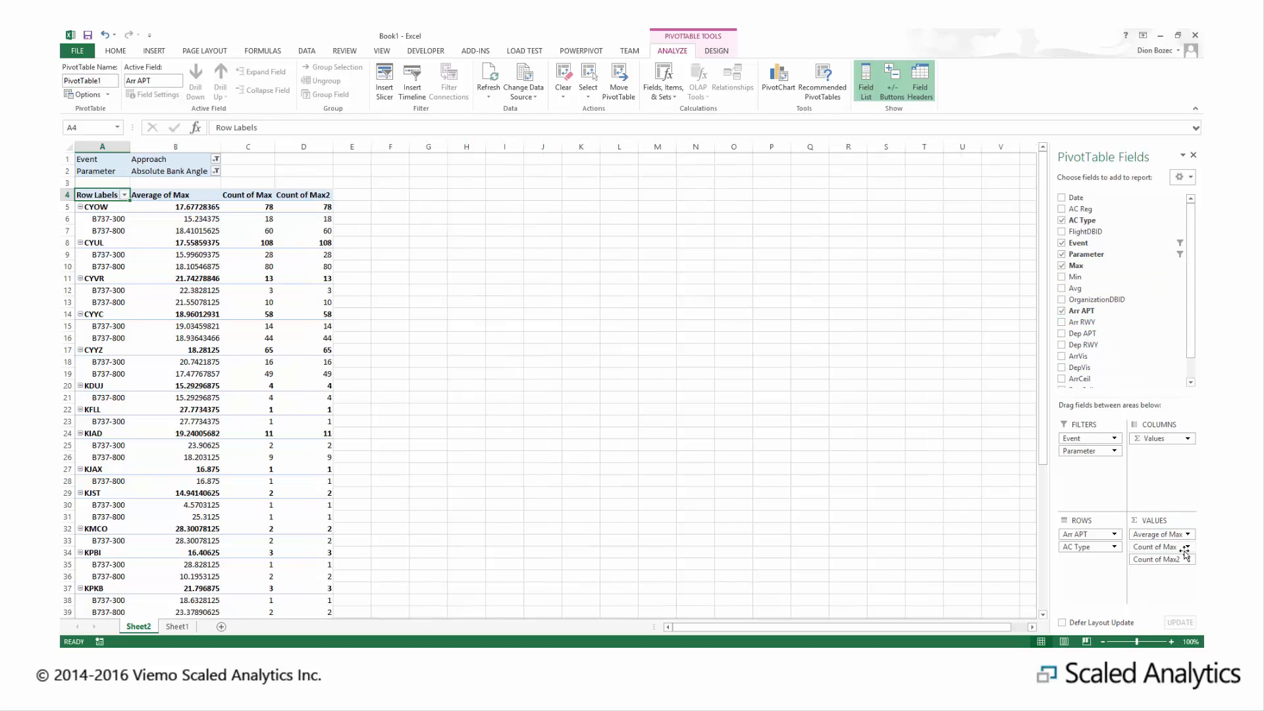
# Change the first Count of Max value field to summarize by Min
pyautogui.click(1182, 546)
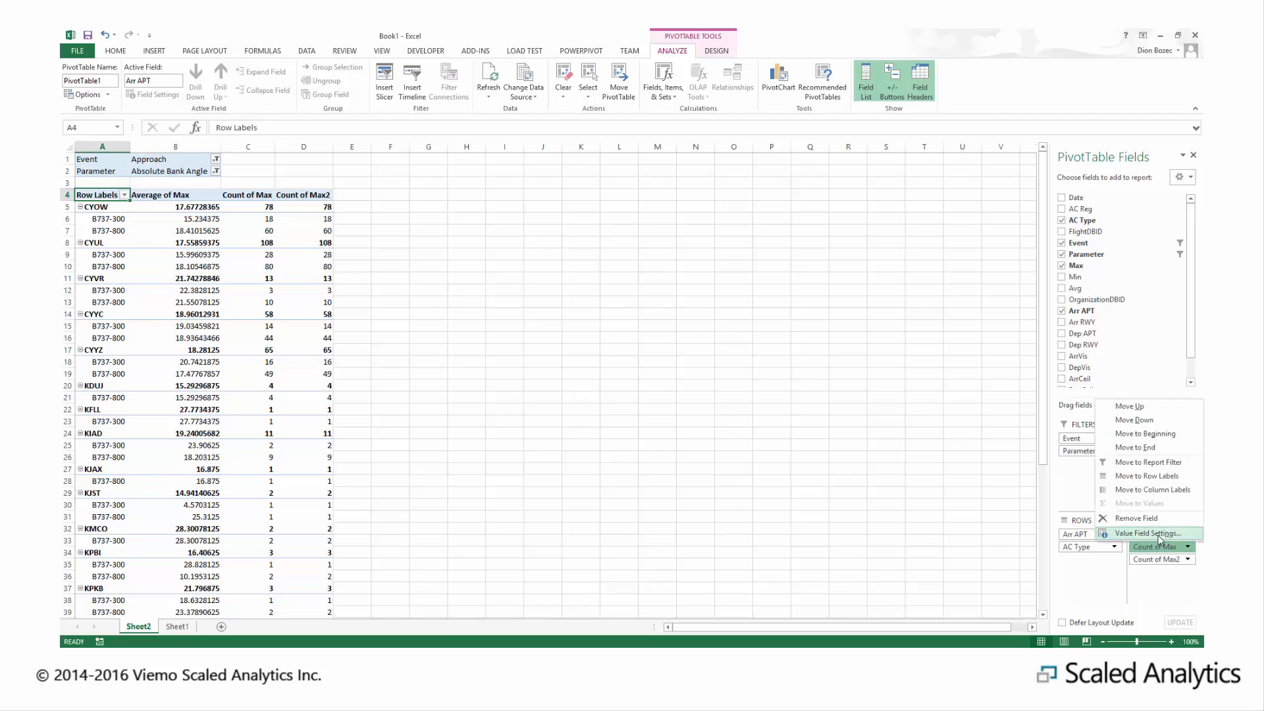
pyautogui.click(1147, 533)
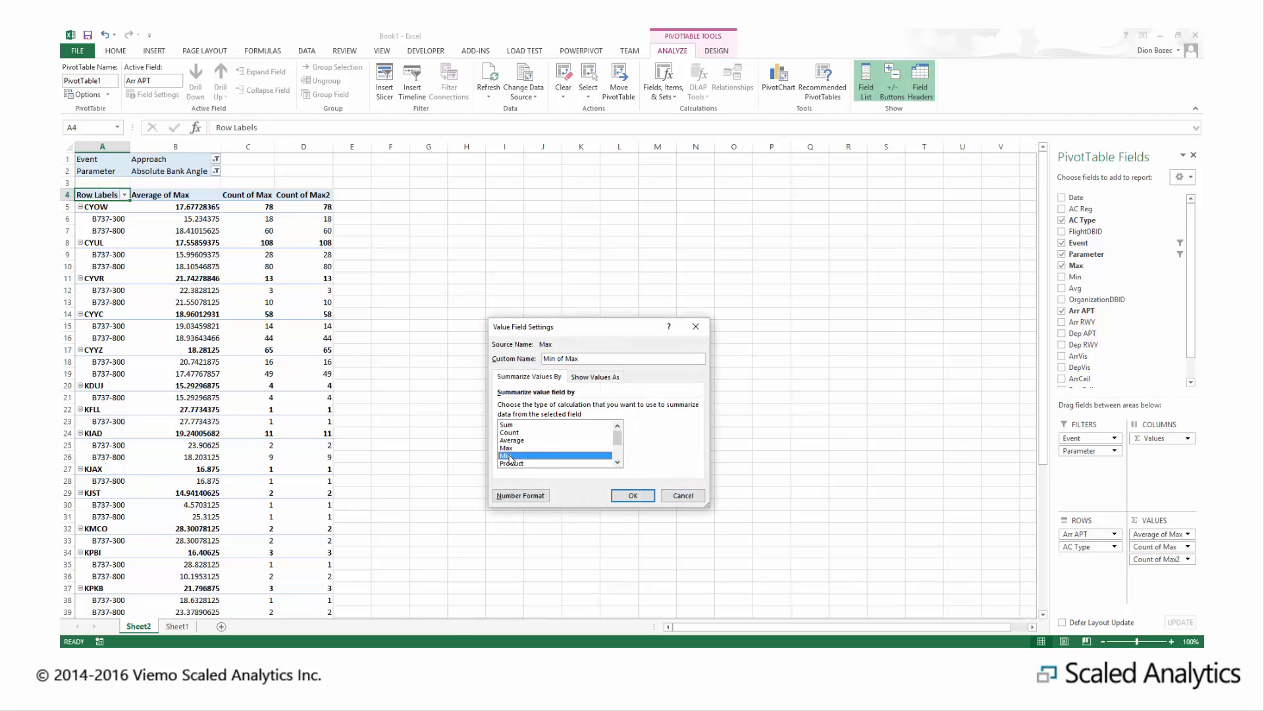
pyautogui.click(632, 496)
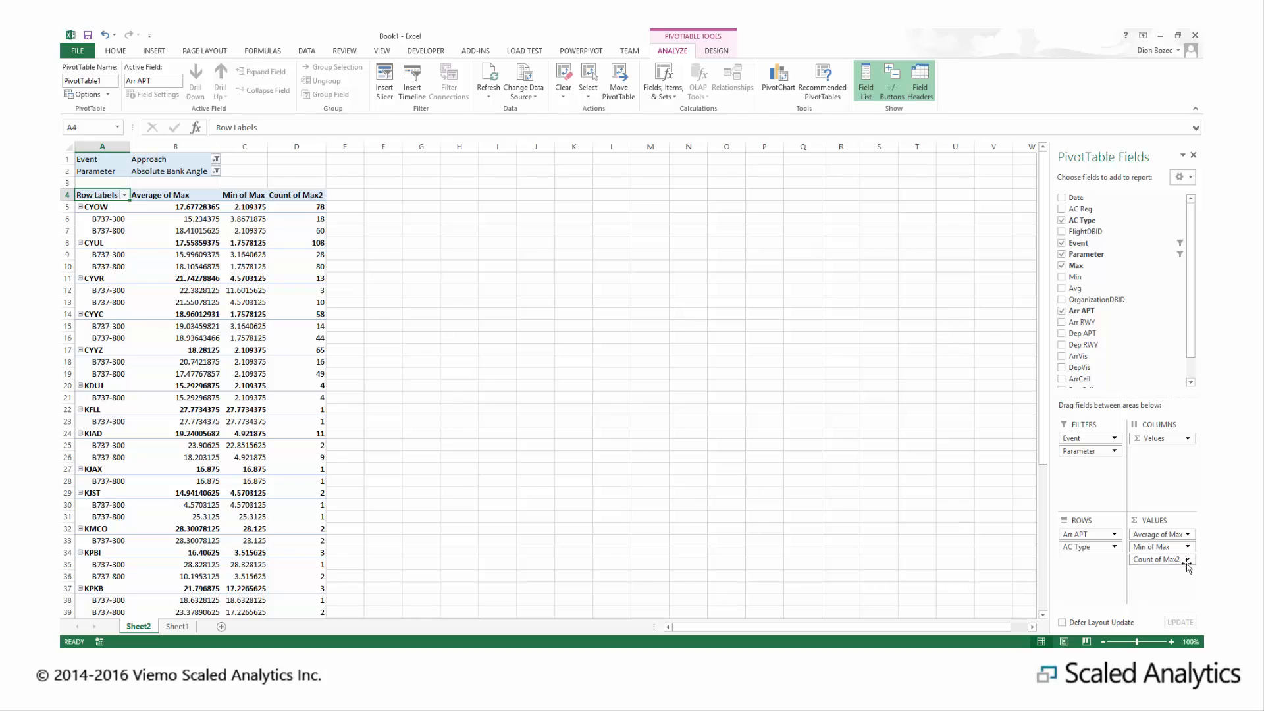
# Change the remaining Count of Max field to summarize by Max
pyautogui.click(1187, 560)
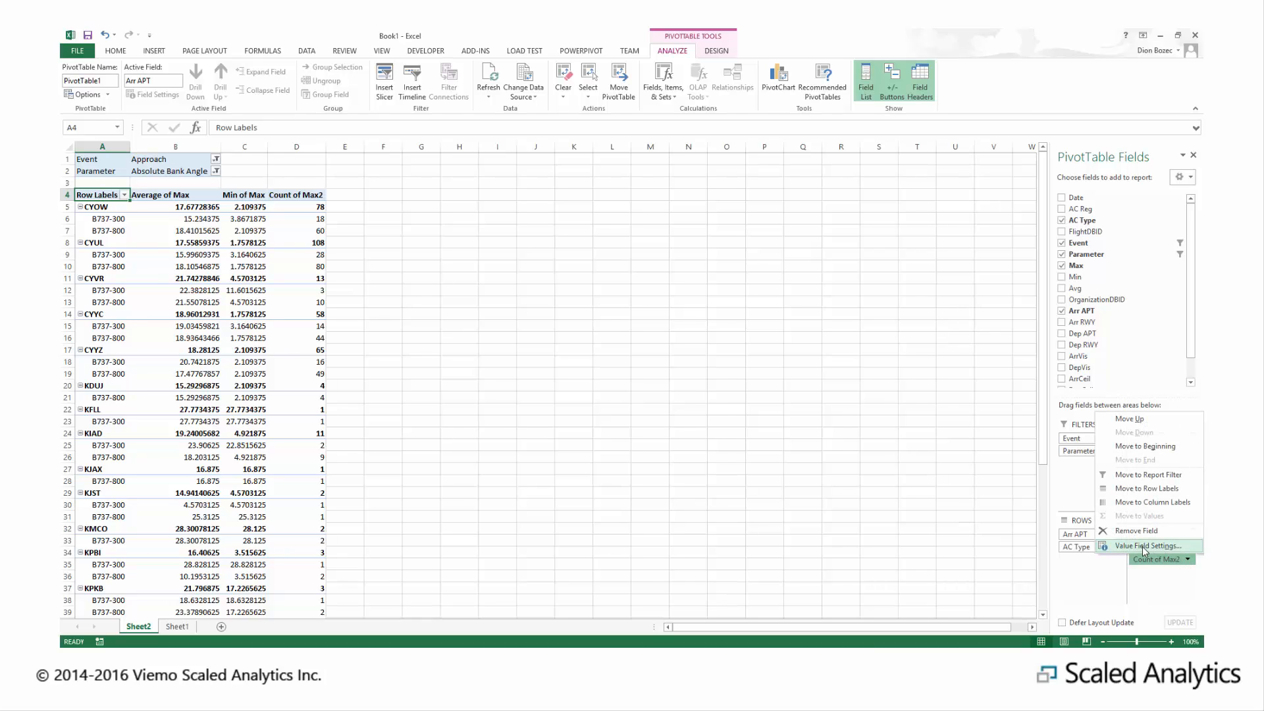
pyautogui.click(1146, 545)
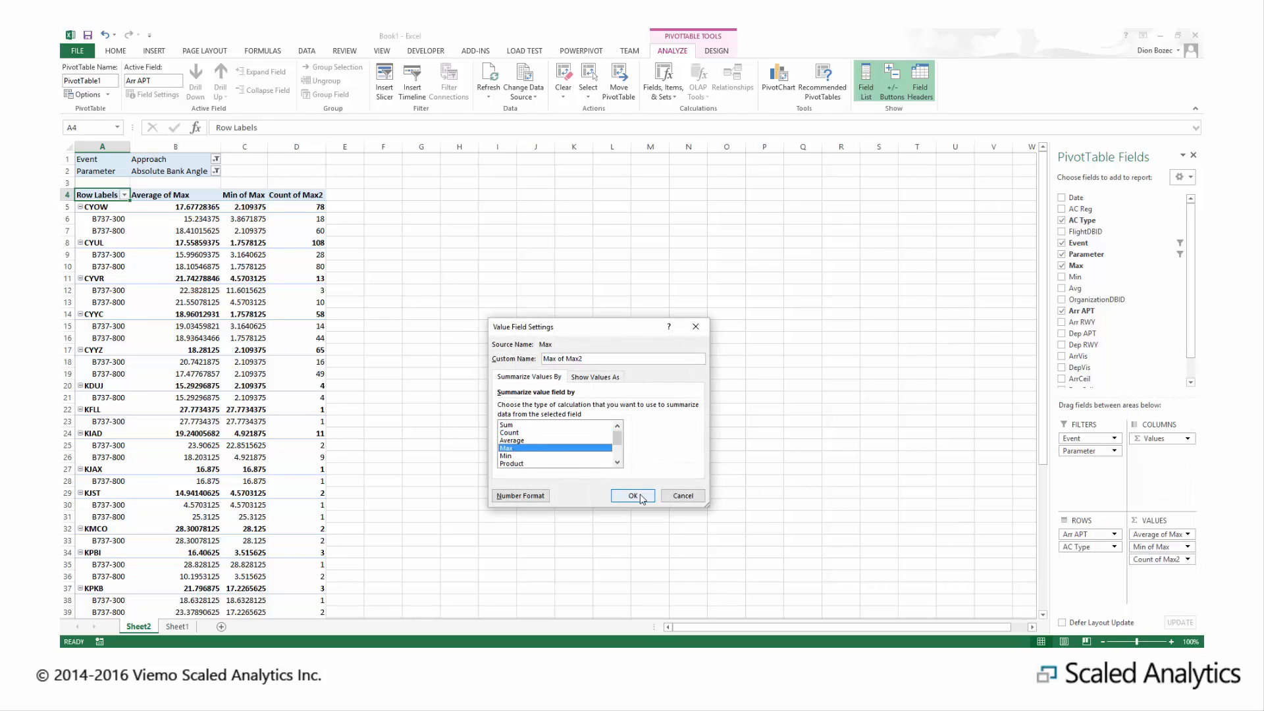
pyautogui.click(631, 495)
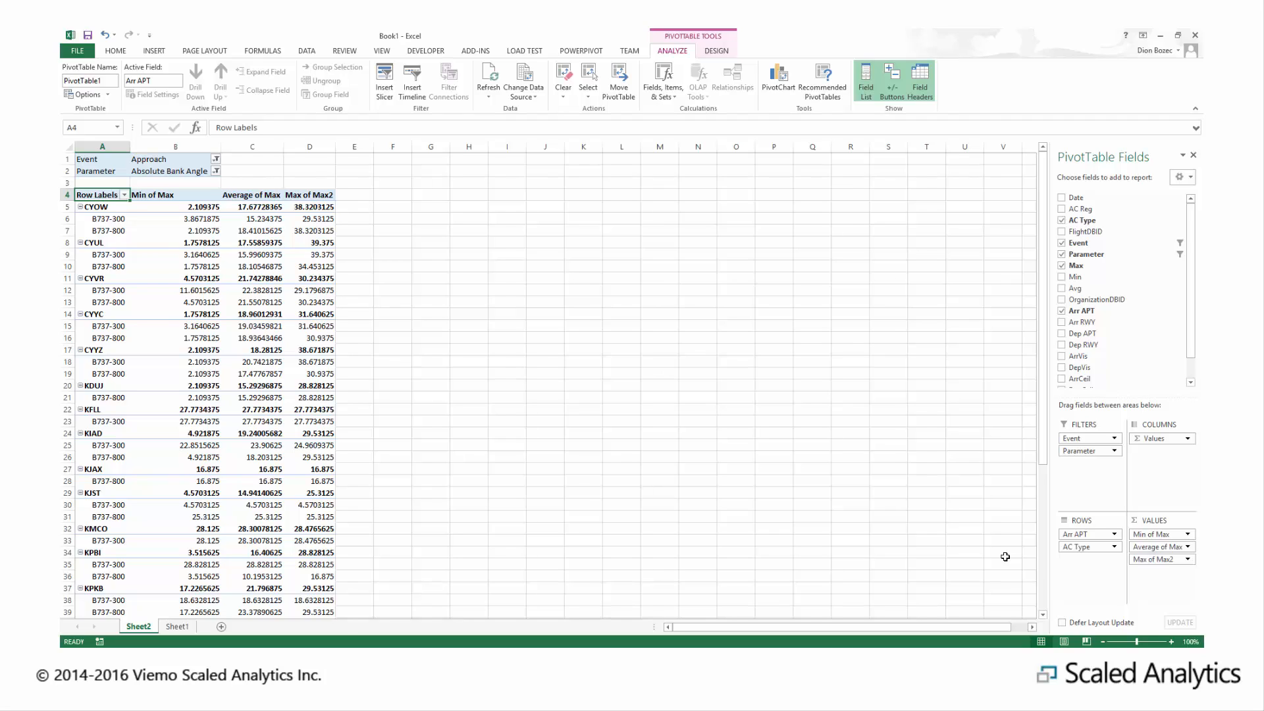
pyautogui.click(92, 207)
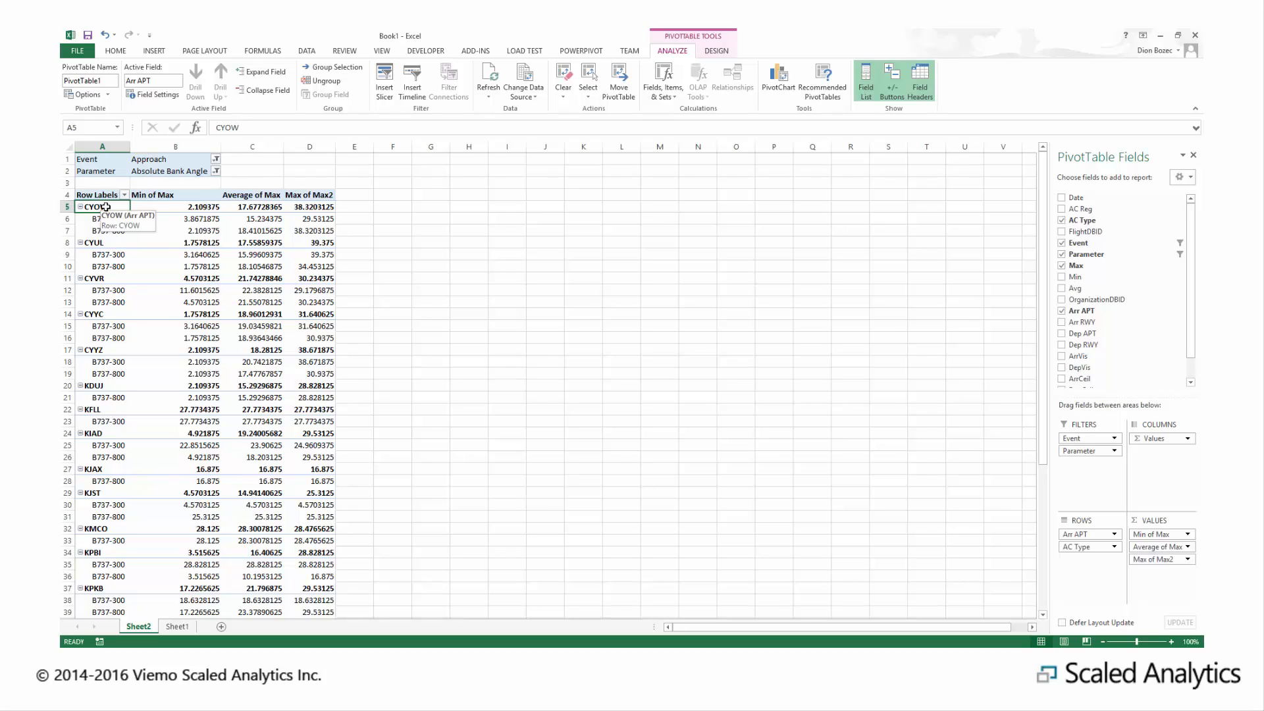
pyautogui.moveTo(113, 177)
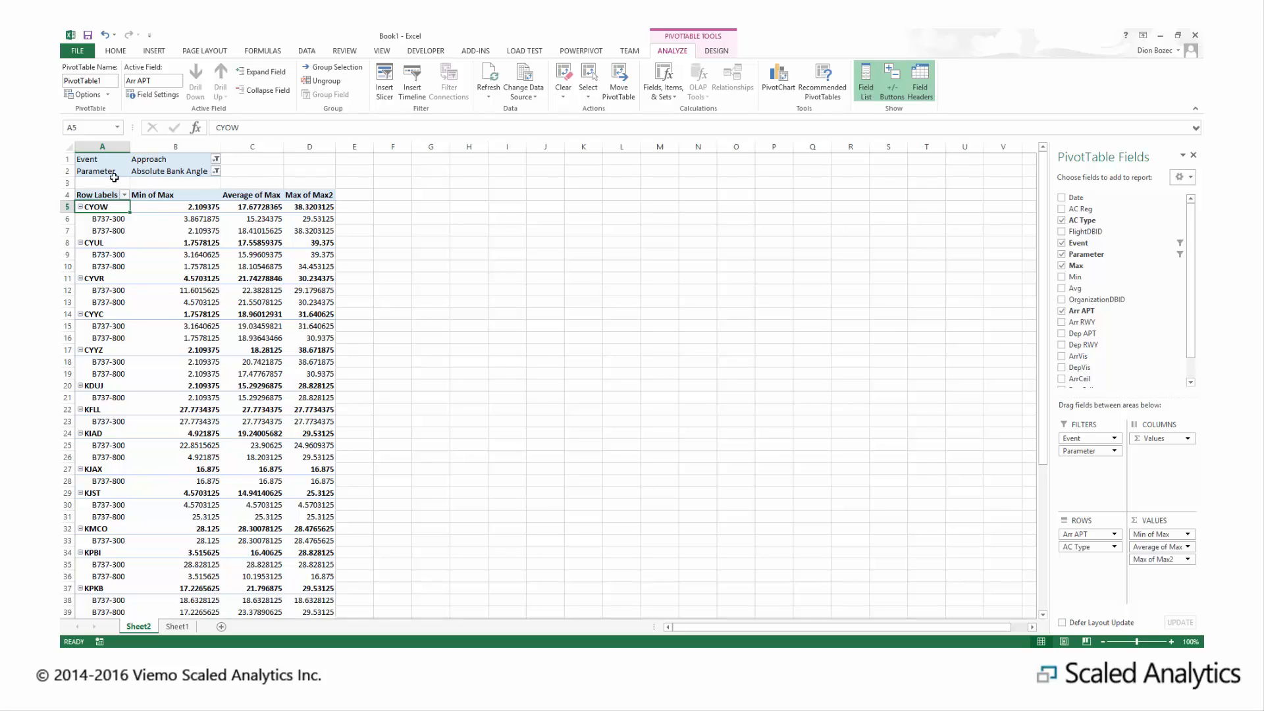
# Insert a clustered column PivotChart filtered to airports CYOW, CYUL, CYVR, CYYC and CYYZ
pyautogui.click(154, 50)
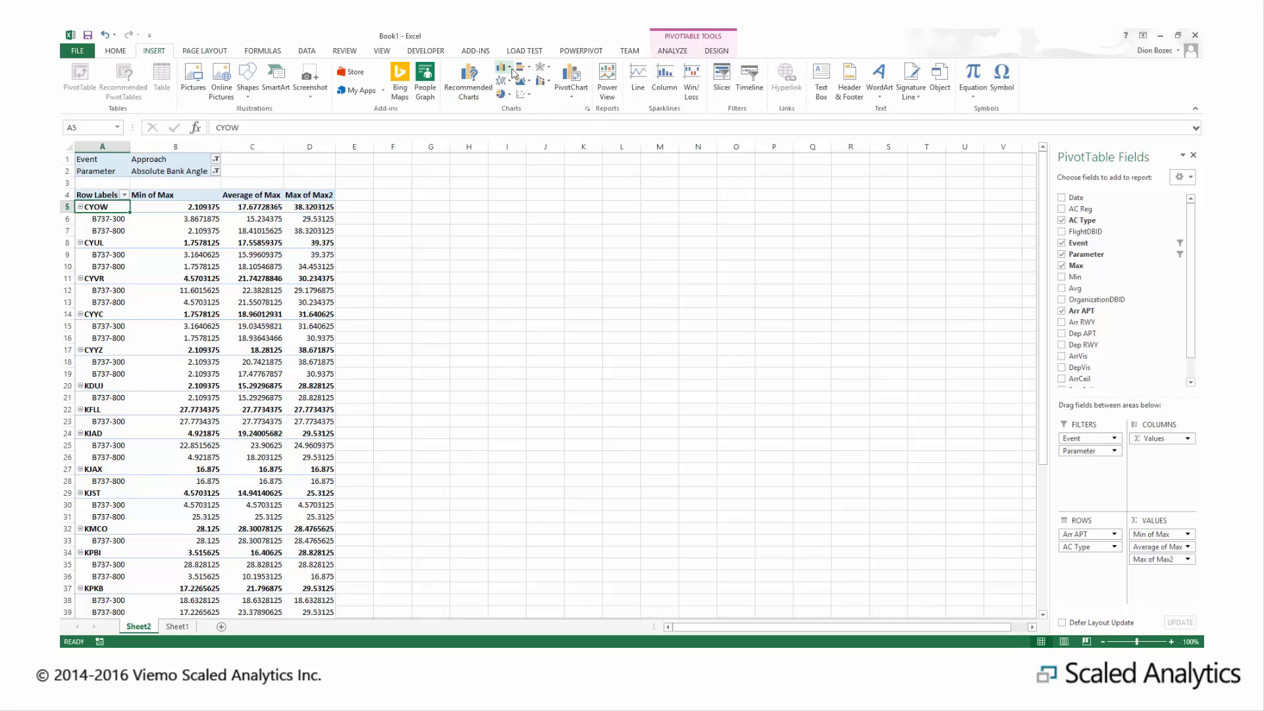
pyautogui.click(499, 67)
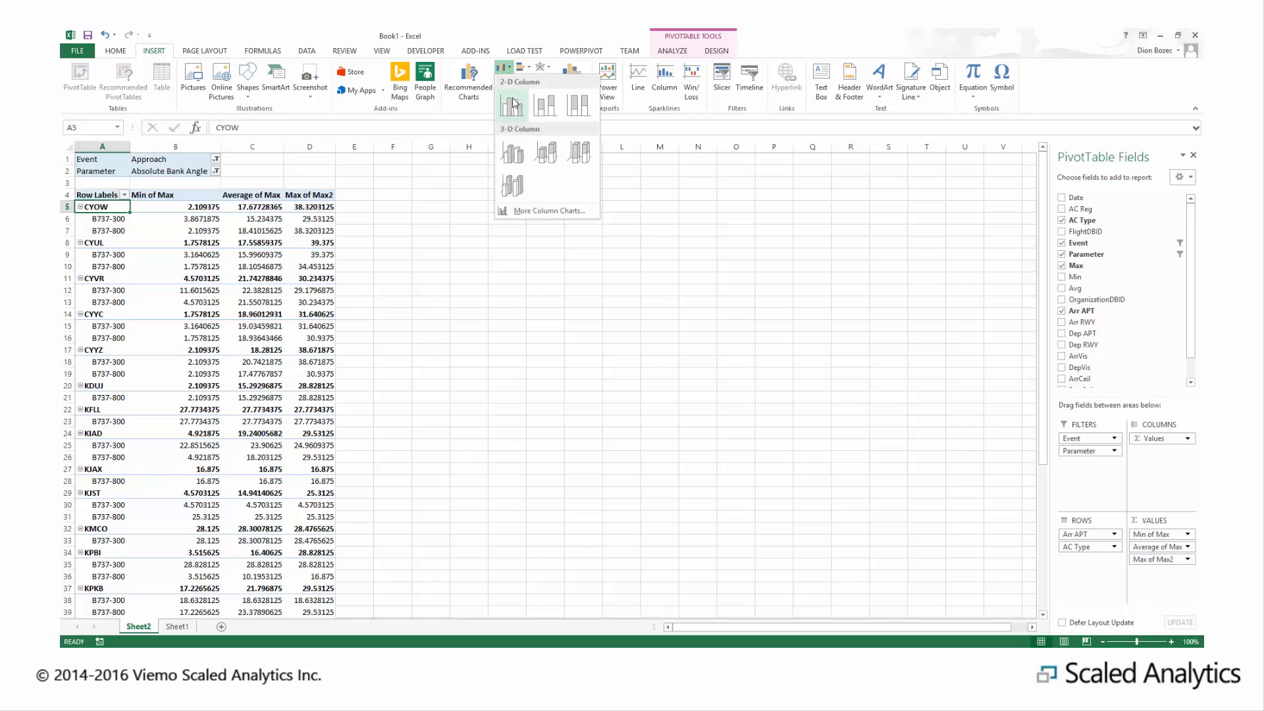
pyautogui.click(512, 103)
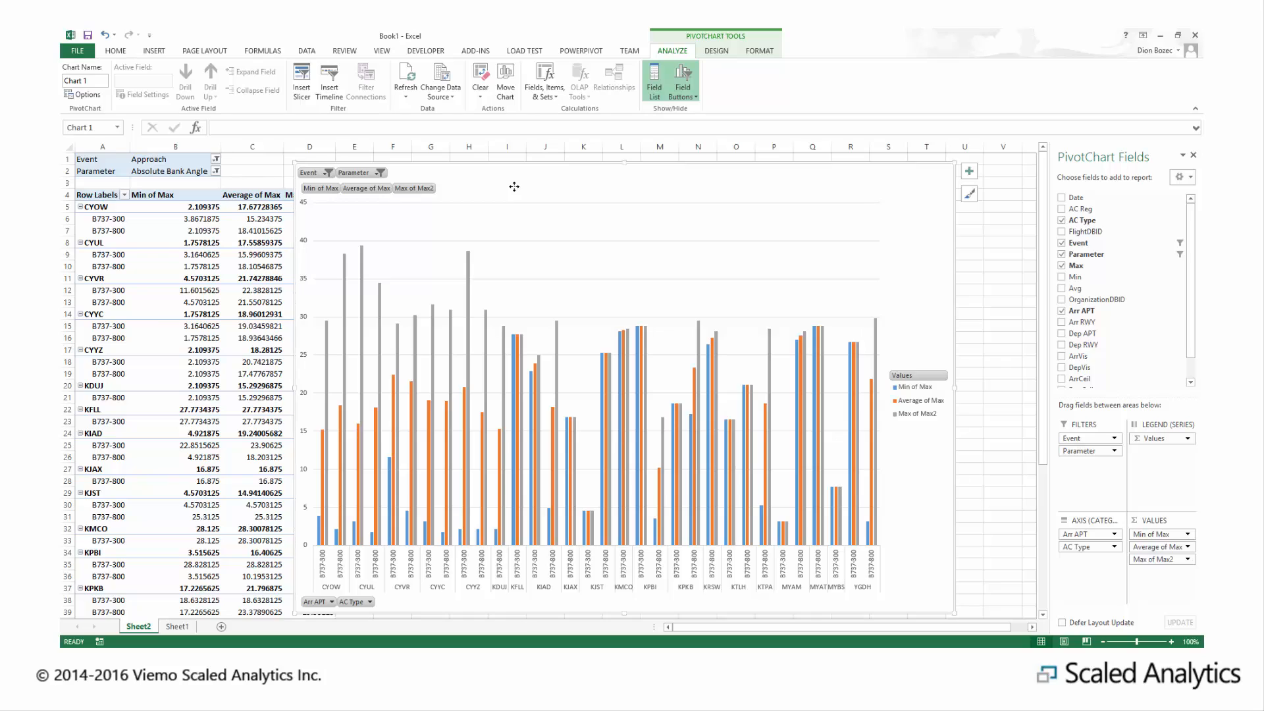
pyautogui.moveTo(366, 530)
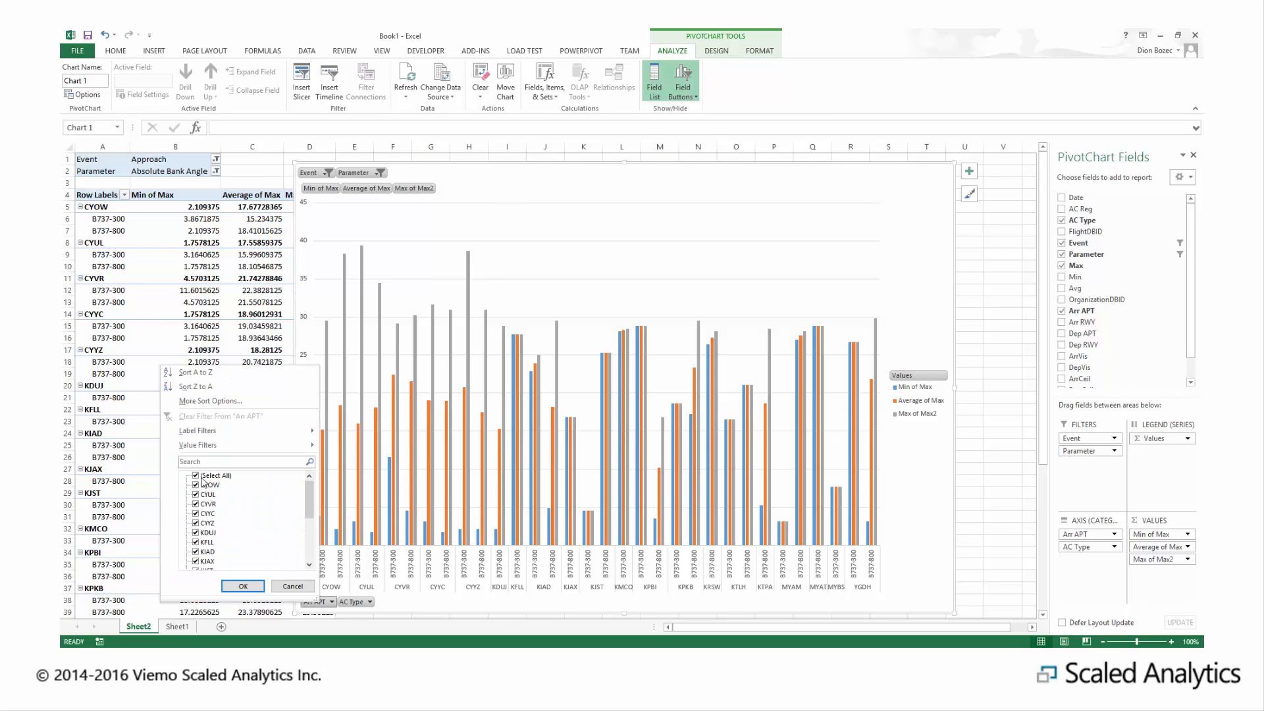
pyautogui.click(196, 475)
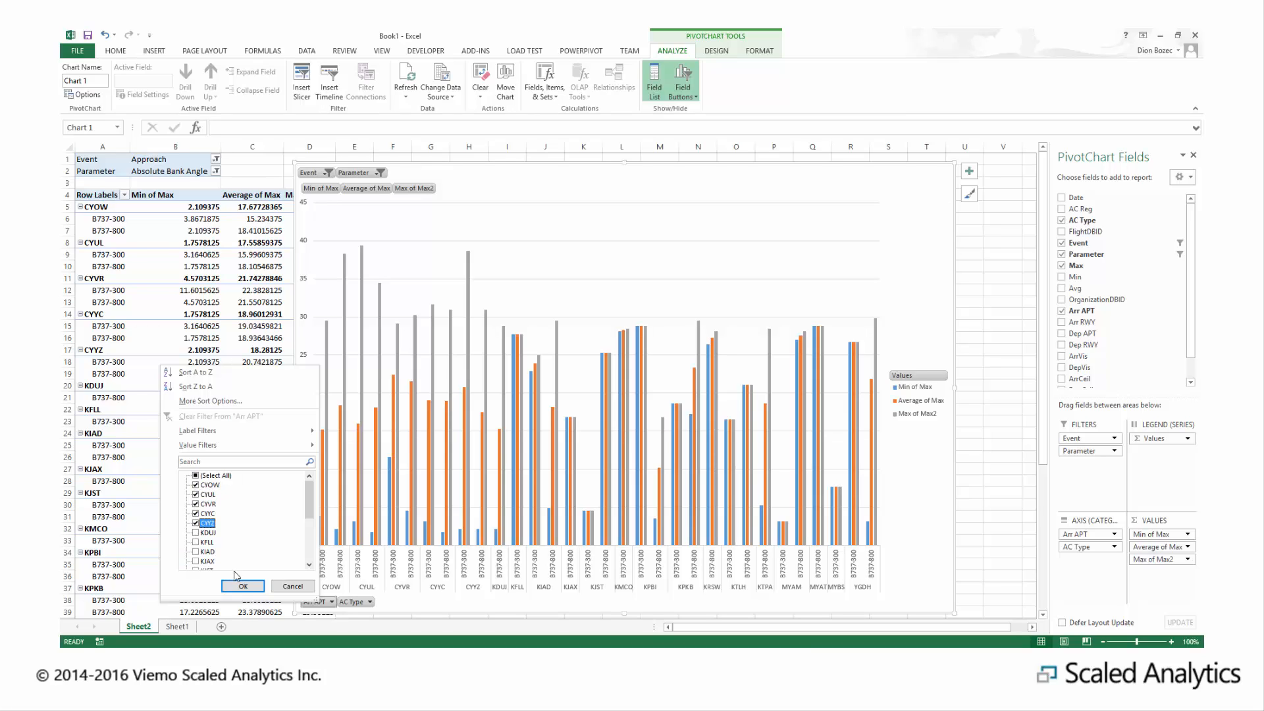
pyautogui.click(243, 585)
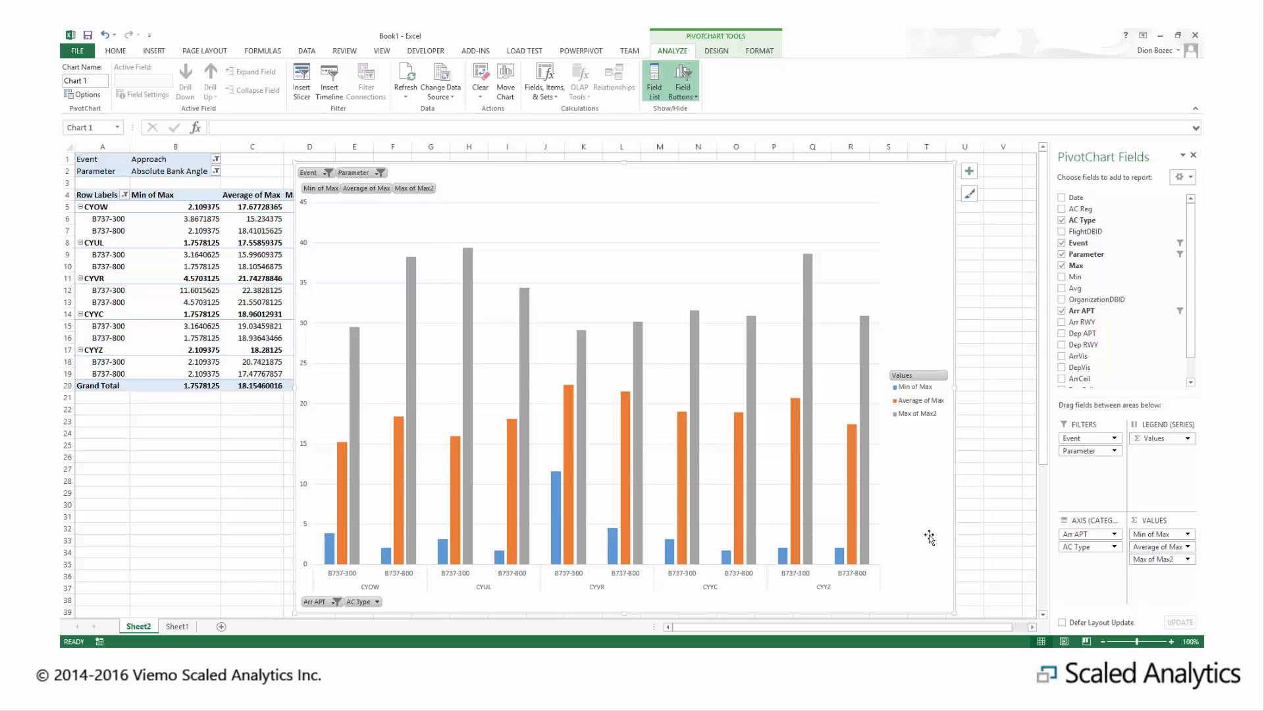
pyautogui.moveTo(916, 533)
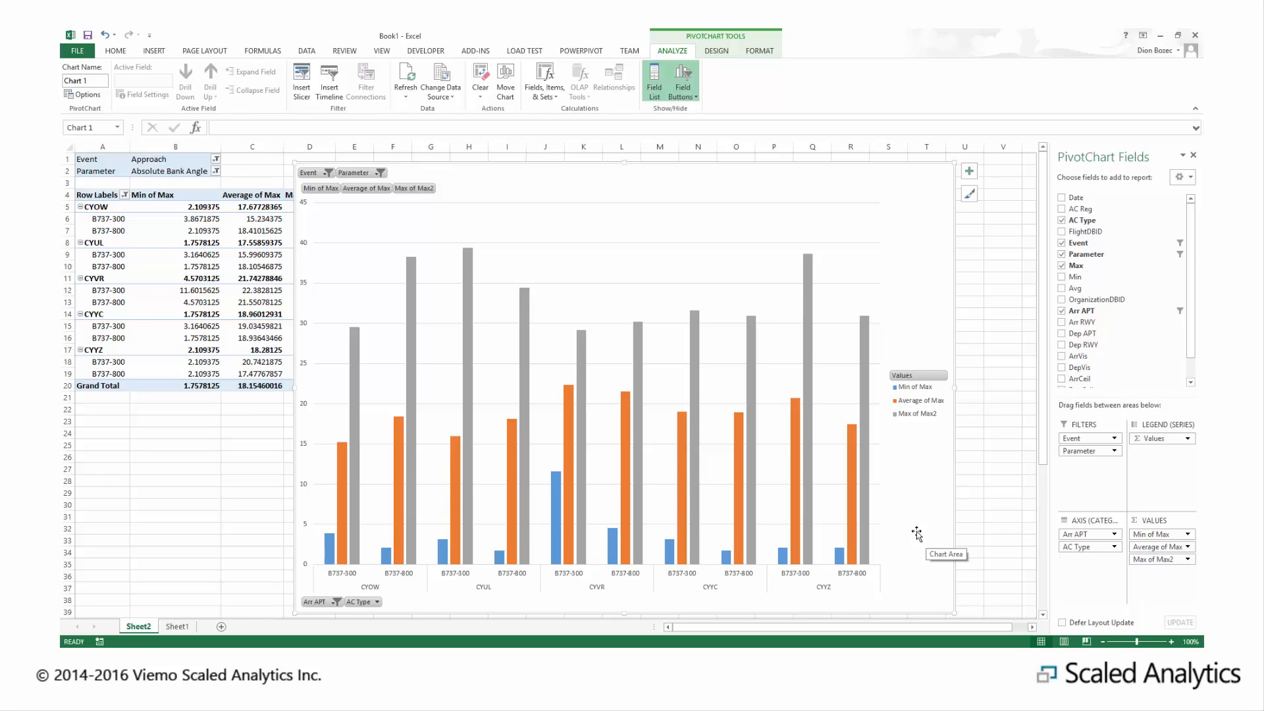
pyautogui.moveTo(964, 185)
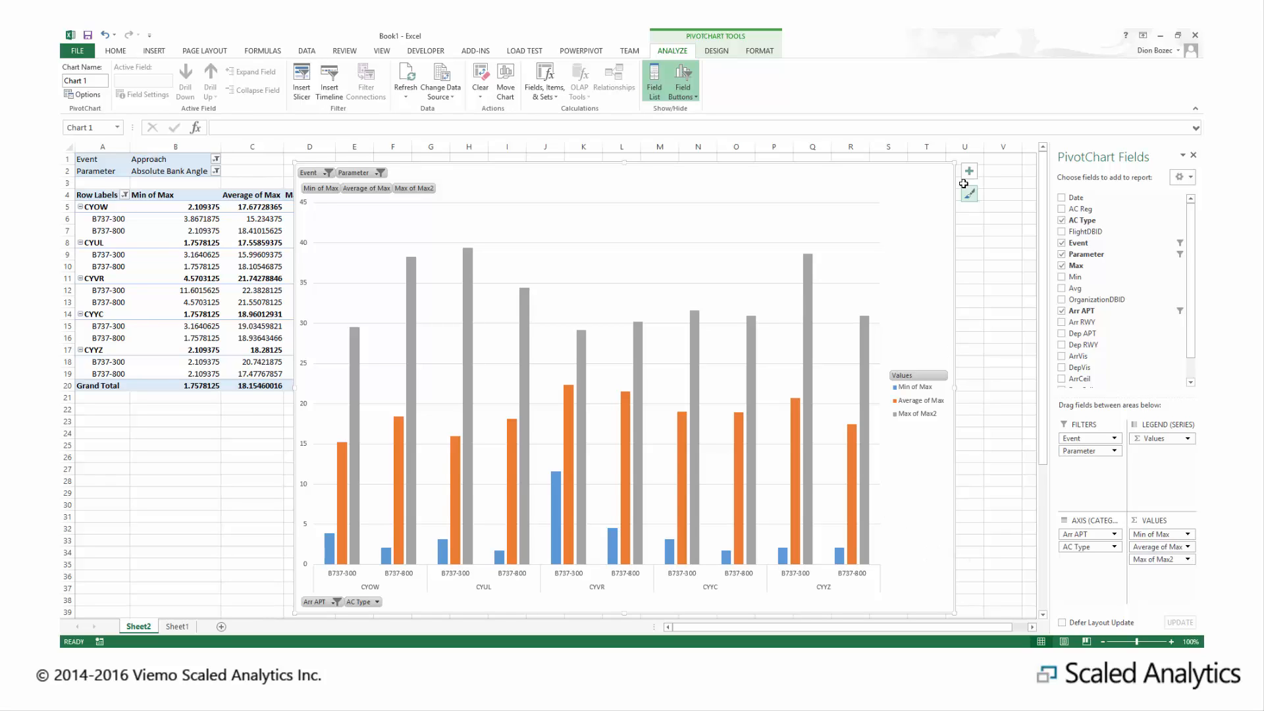
# Add the chart title 'Approach Bank Angles (Max)'
pyautogui.click(968, 171)
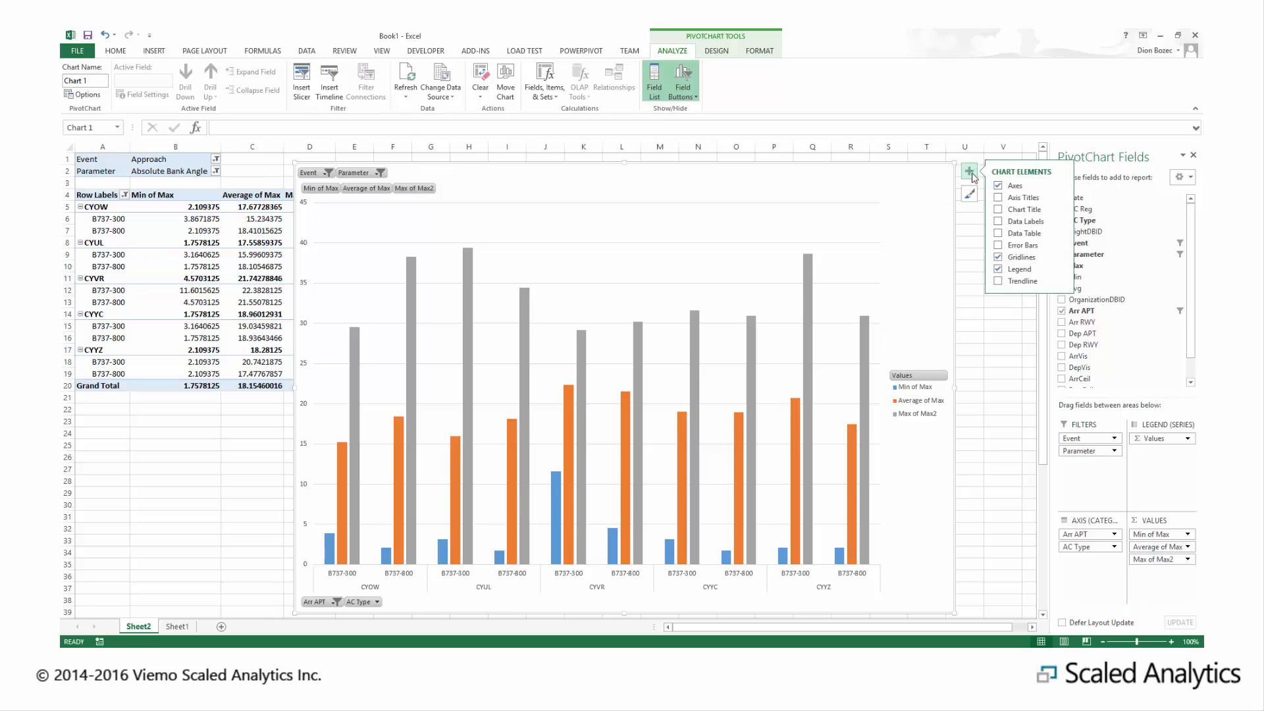
pyautogui.click(998, 198)
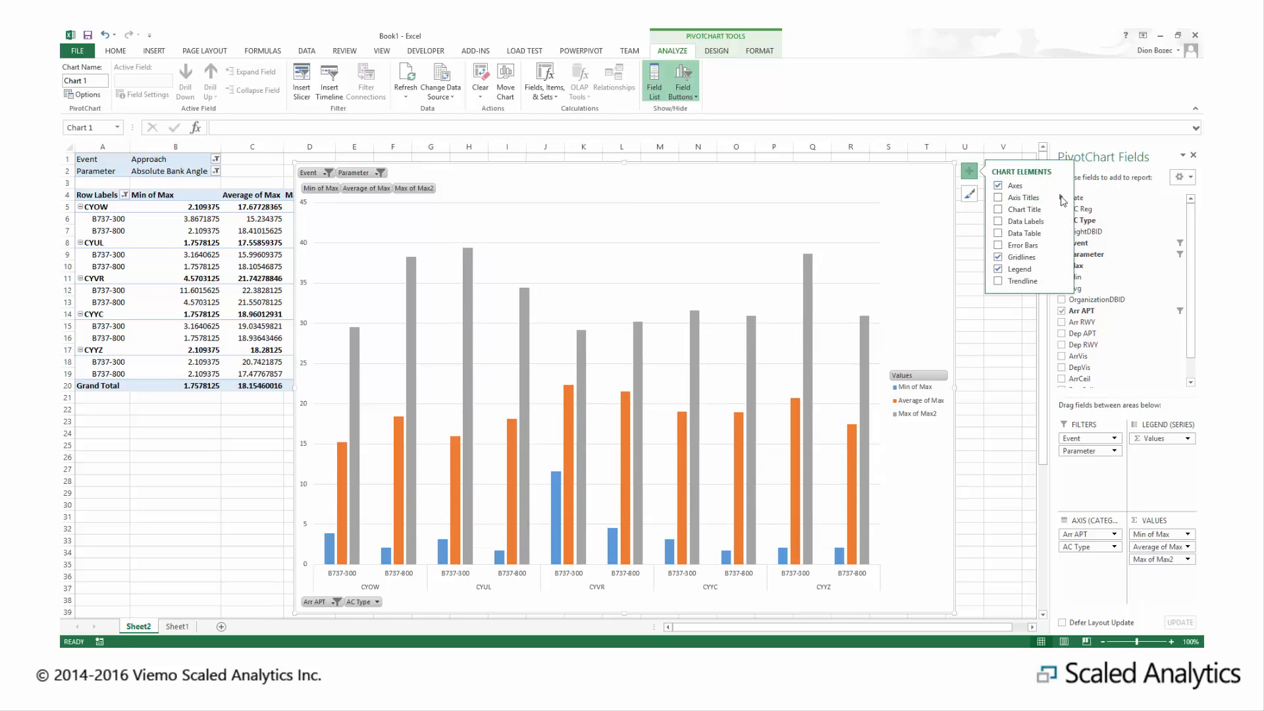
pyautogui.click(997, 198)
pyautogui.write('Approach Bank Angles (Ma')
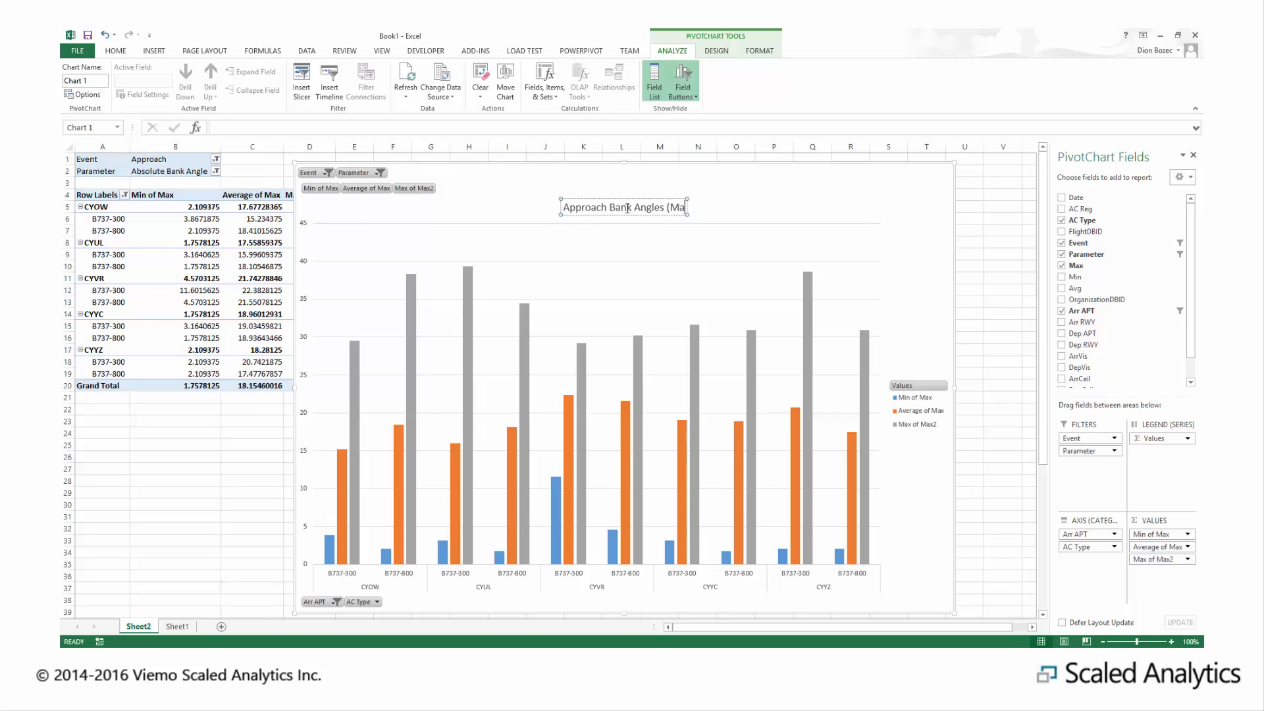
pyautogui.click(115, 50)
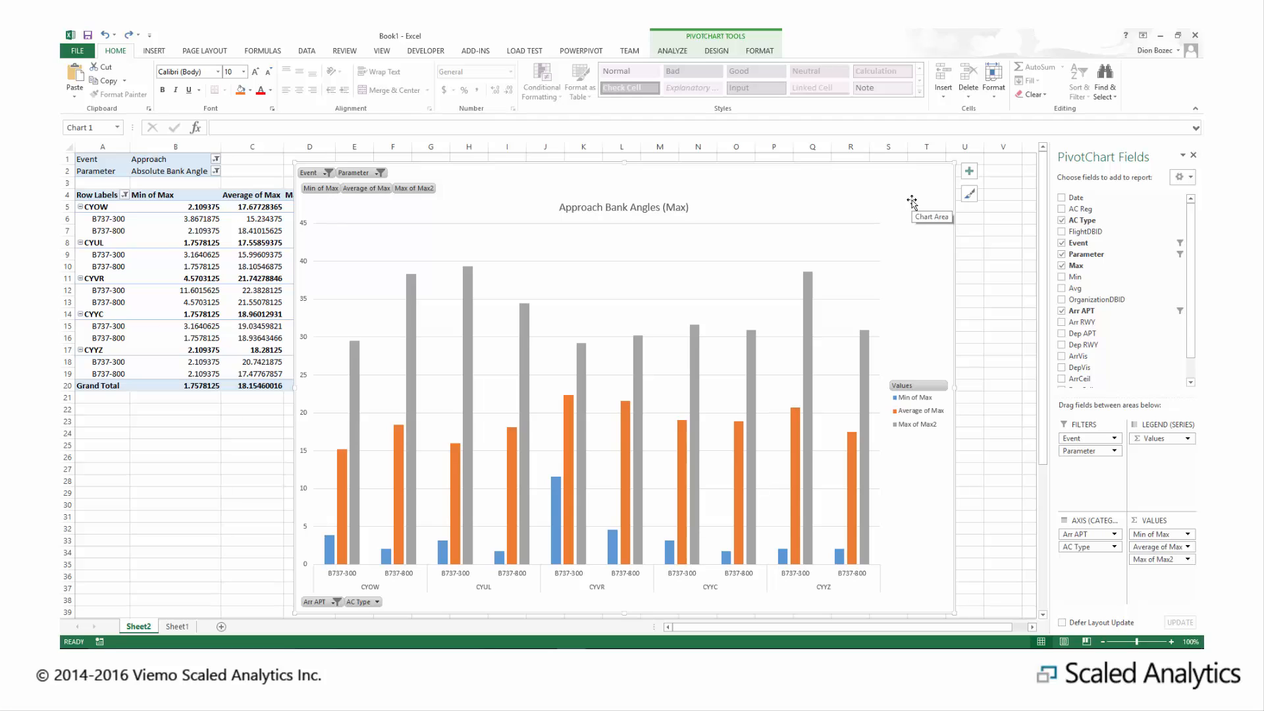
# Apply the lighter pastel chart style (Style 6) to the chart
pyautogui.click(968, 194)
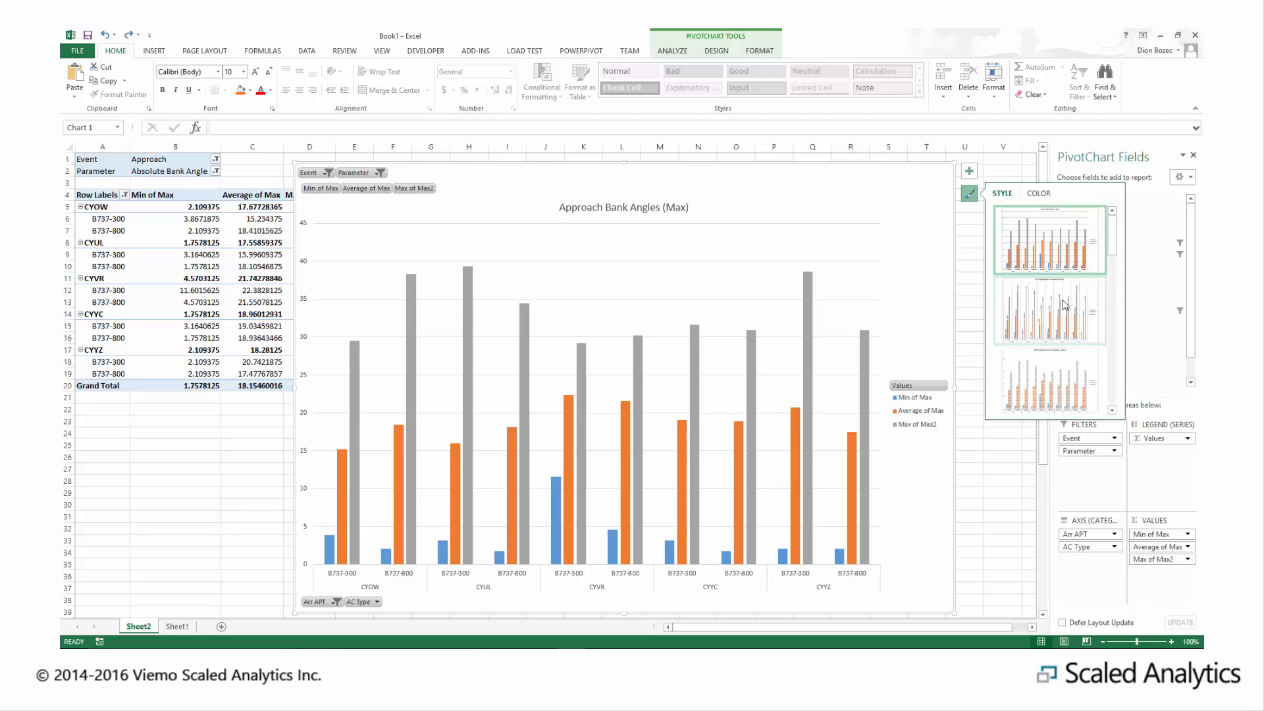
pyautogui.click(1049, 381)
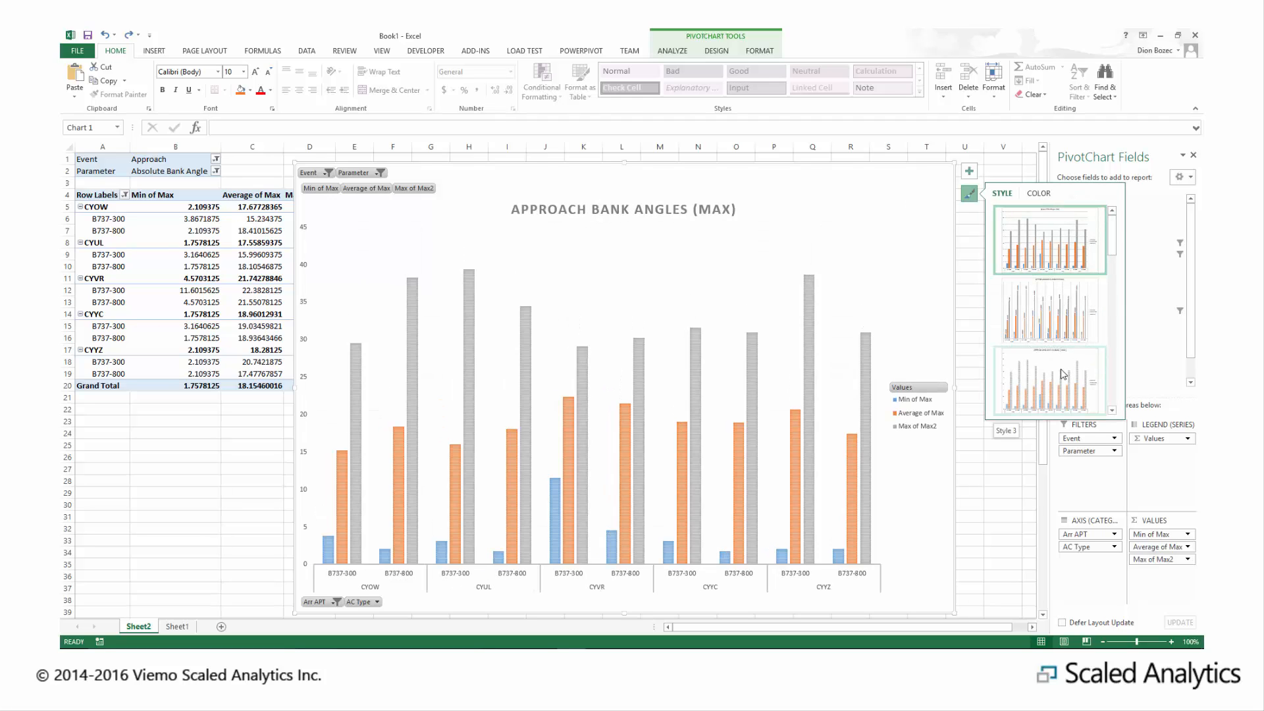
pyautogui.click(1049, 380)
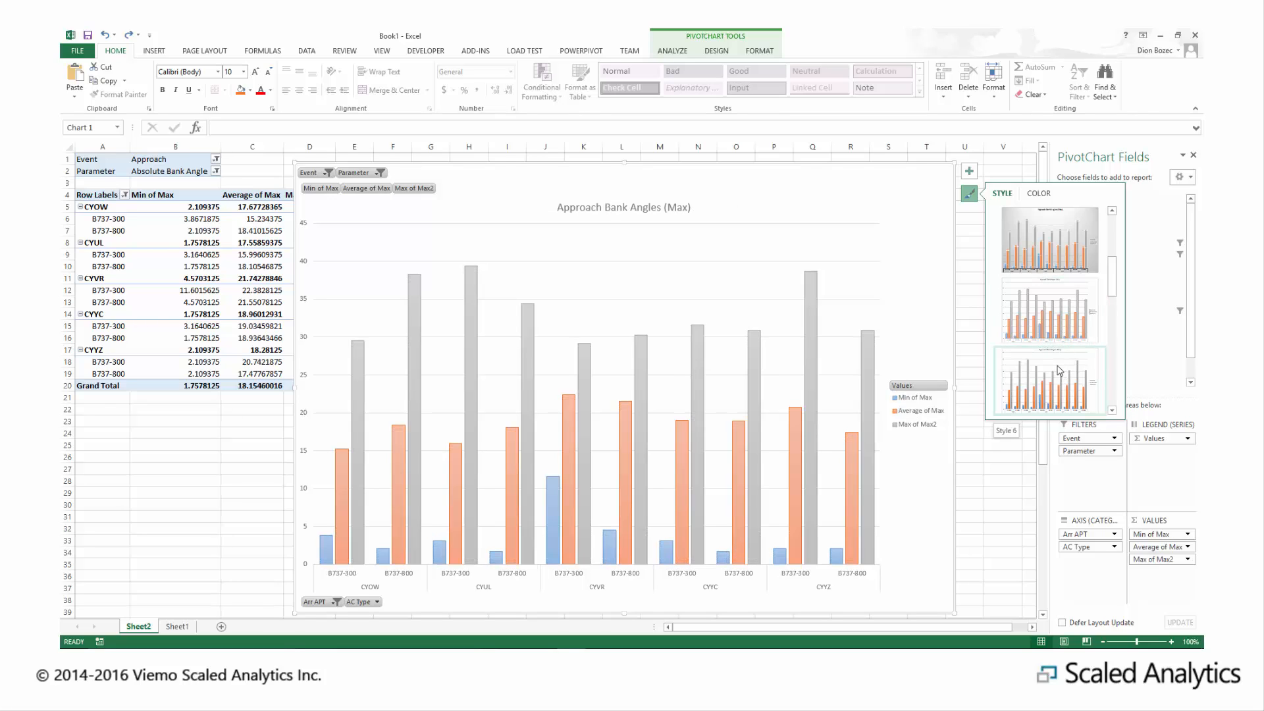
pyautogui.click(1048, 310)
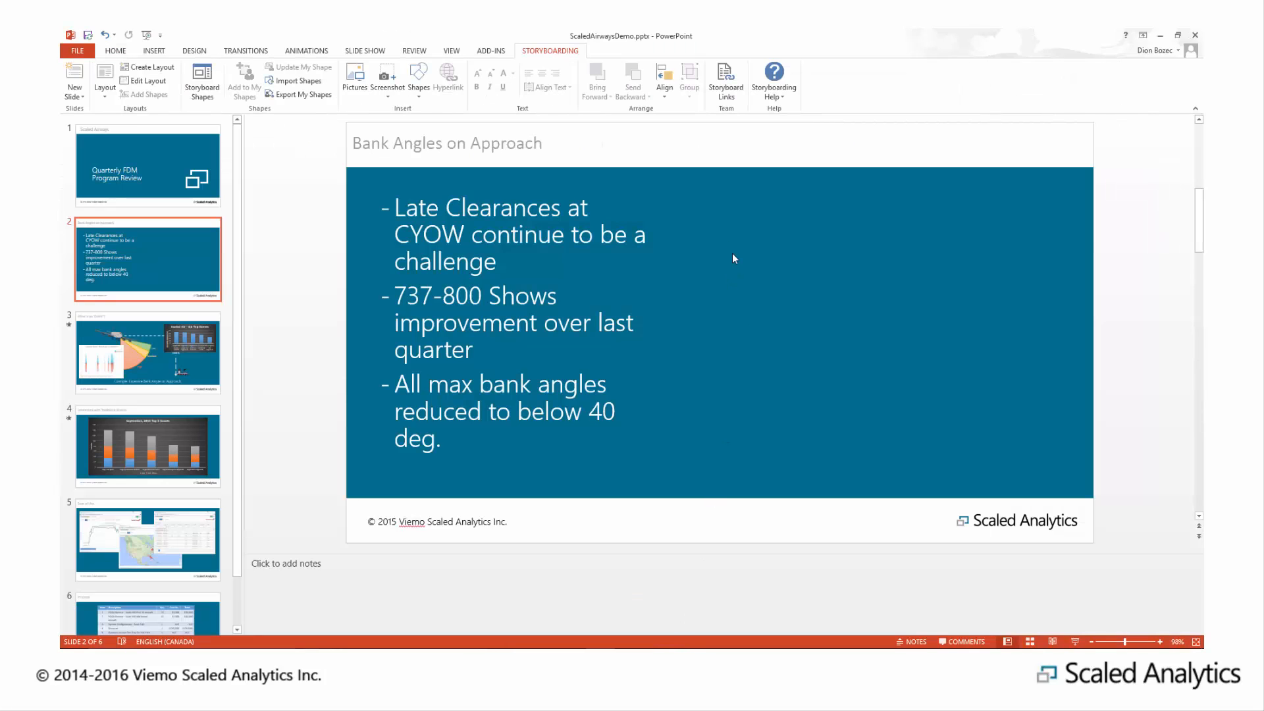
# Paste the chart onto the Bank Angles on Approach slide with Keep Source Formatting & Embed Workbook
pyautogui.rightClick(734, 258)
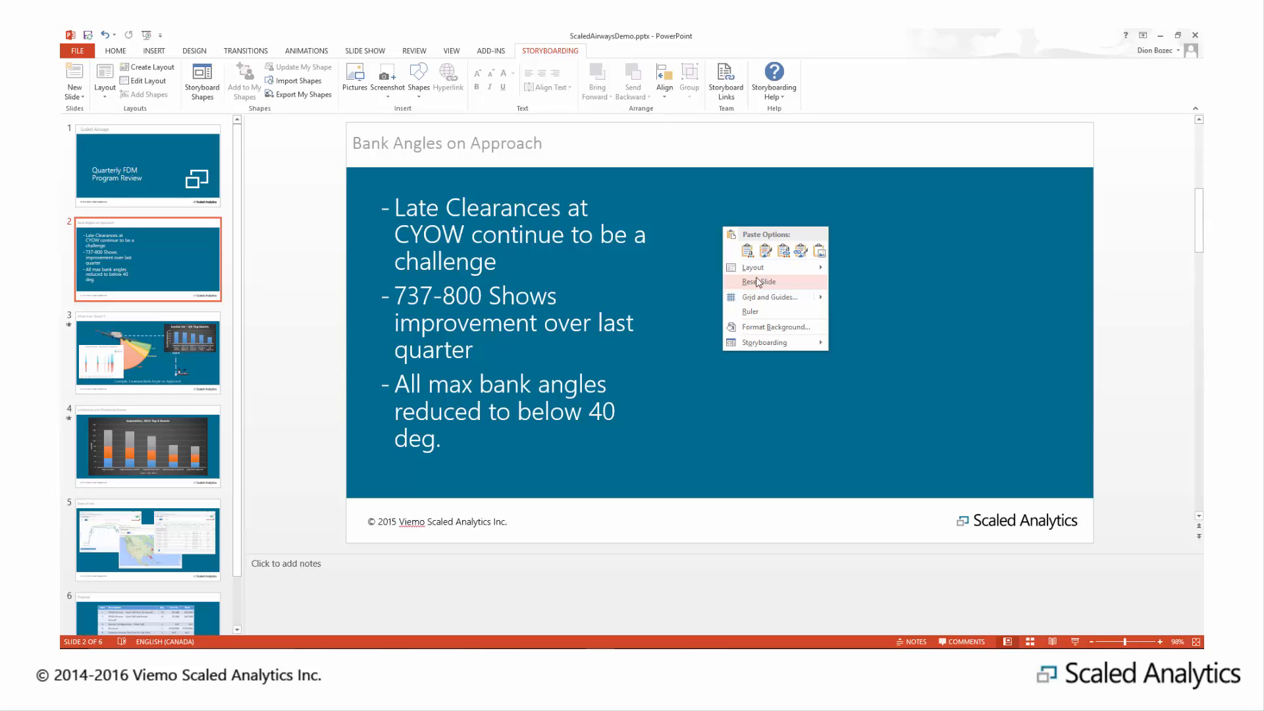
pyautogui.click(746, 251)
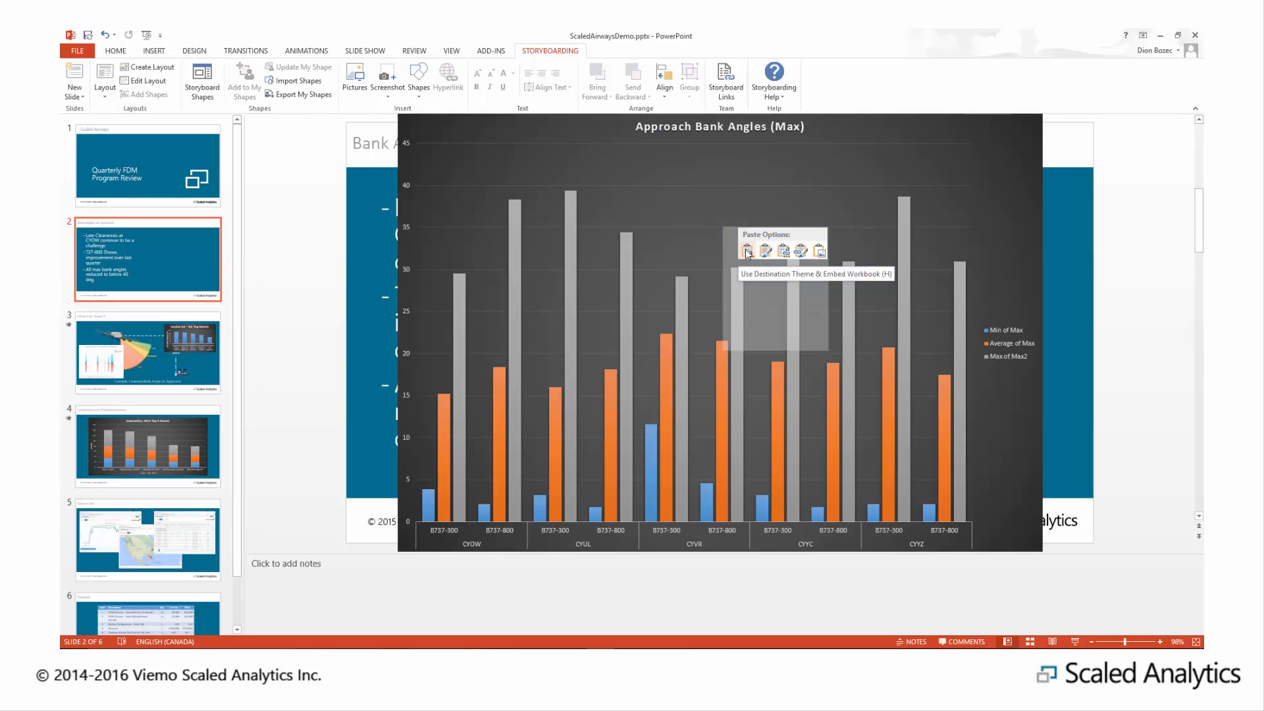
pyautogui.moveTo(764, 250)
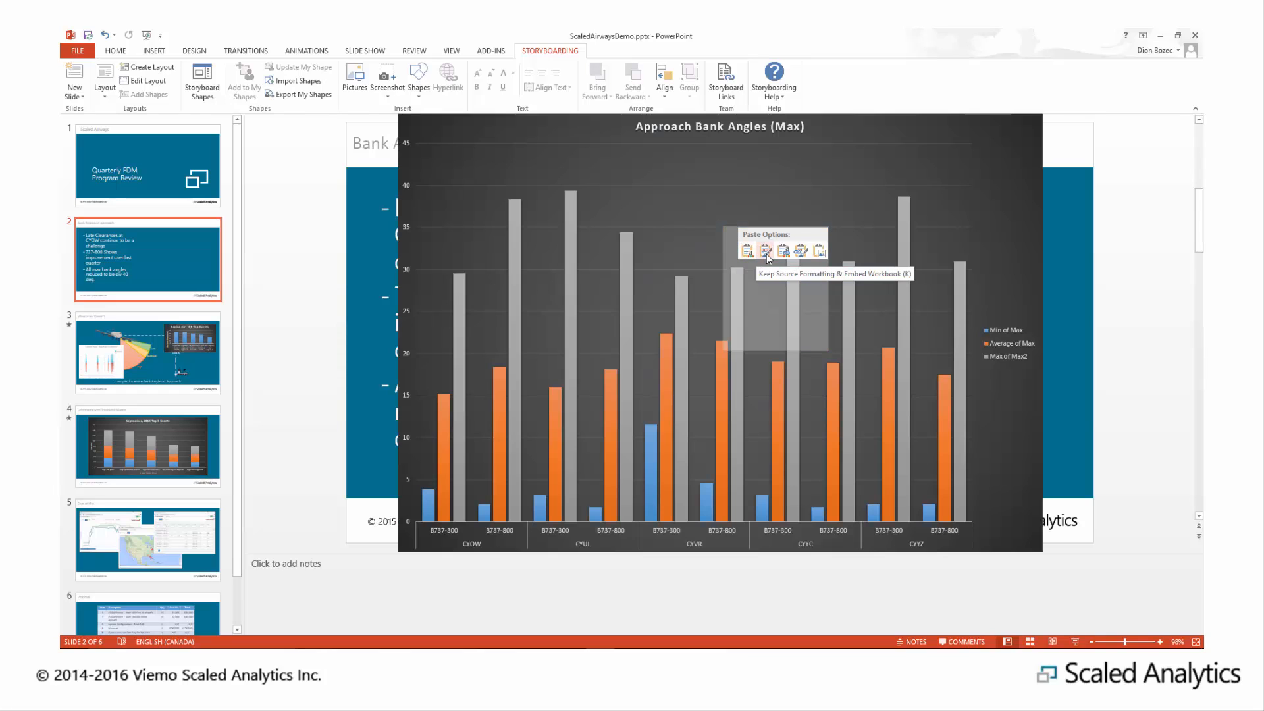
pyautogui.click(765, 251)
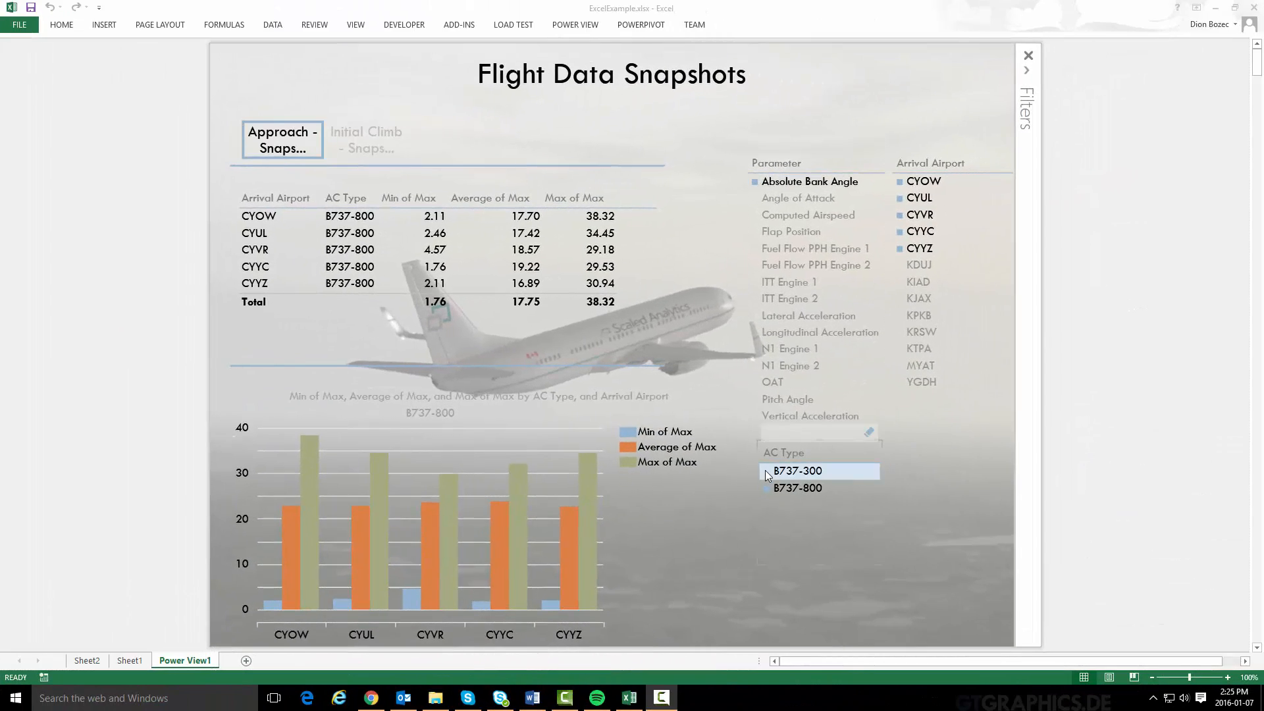
# Select B737-300 in the AC Type slicer and CYYZ, CYYC, CYOW as arrival airports
pyautogui.click(797, 471)
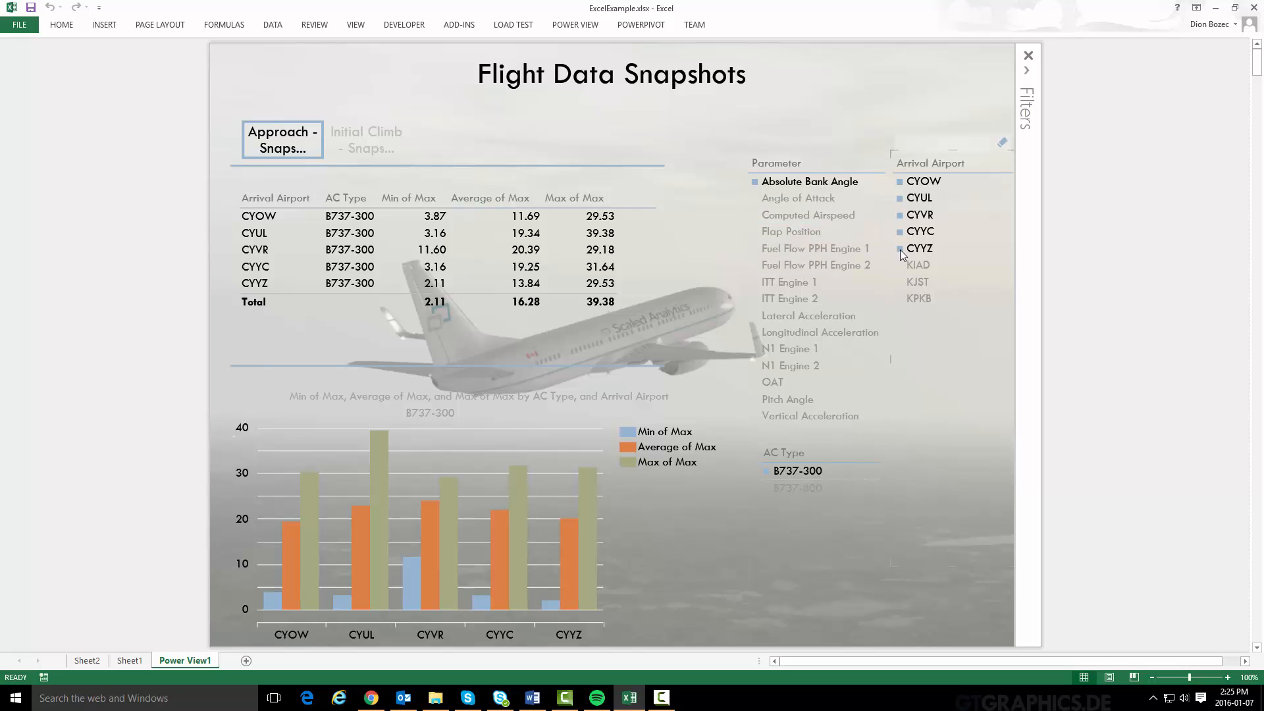
pyautogui.click(899, 248)
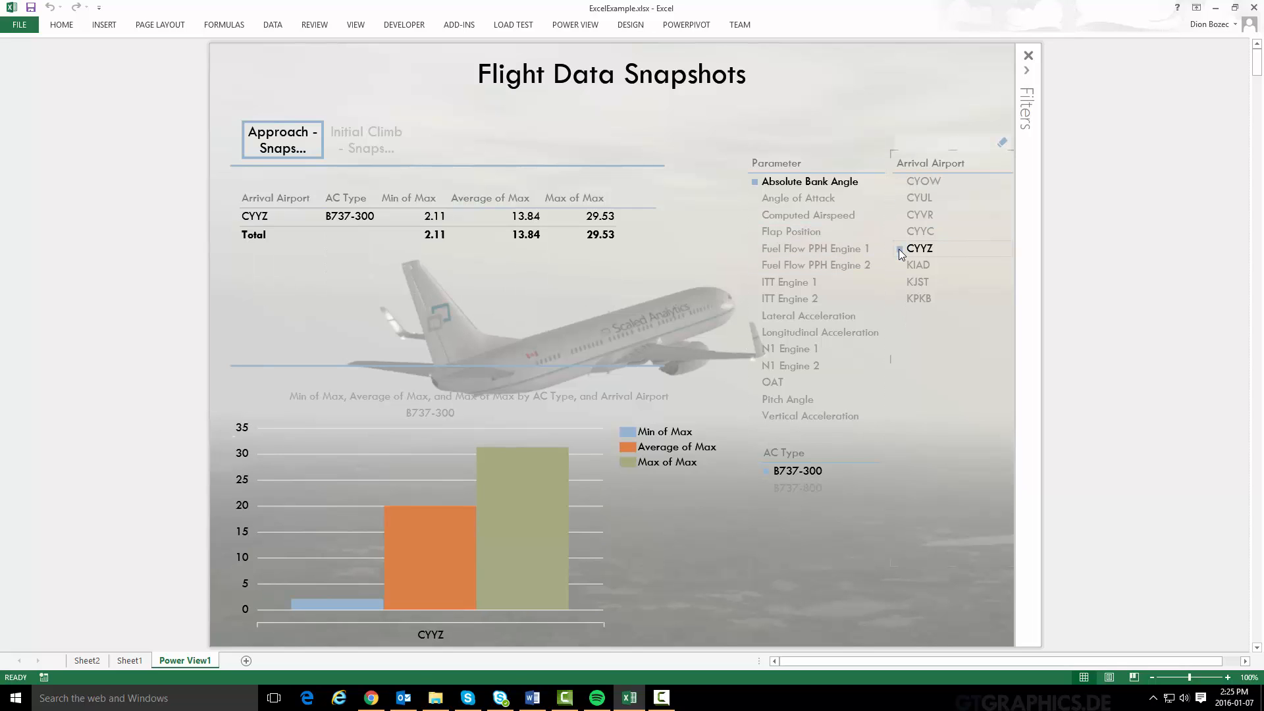
pyautogui.moveTo(898, 236)
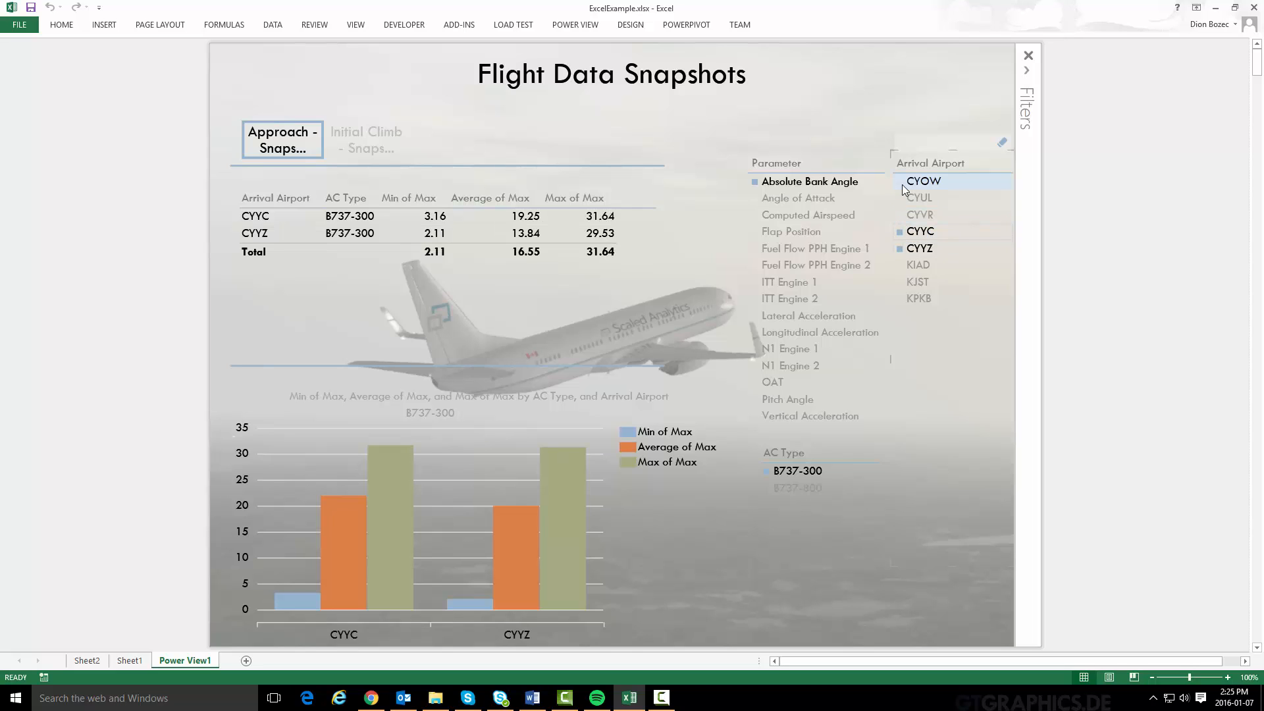
pyautogui.click(899, 181)
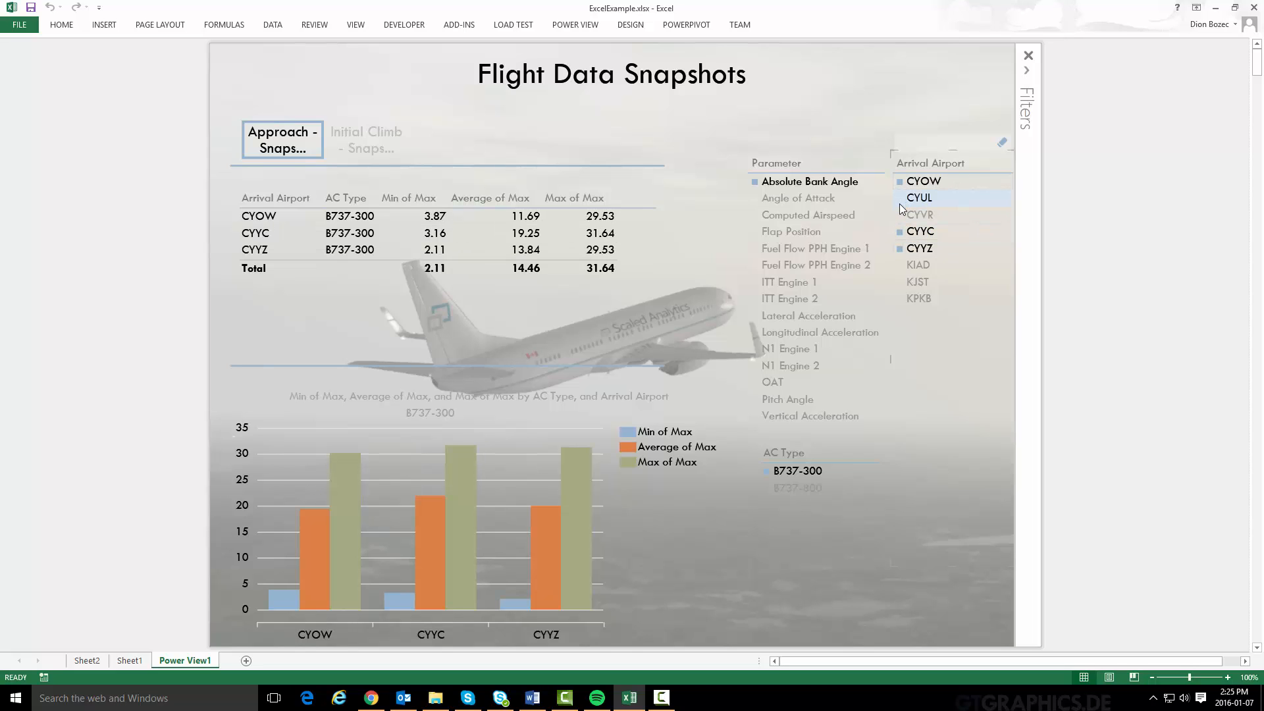